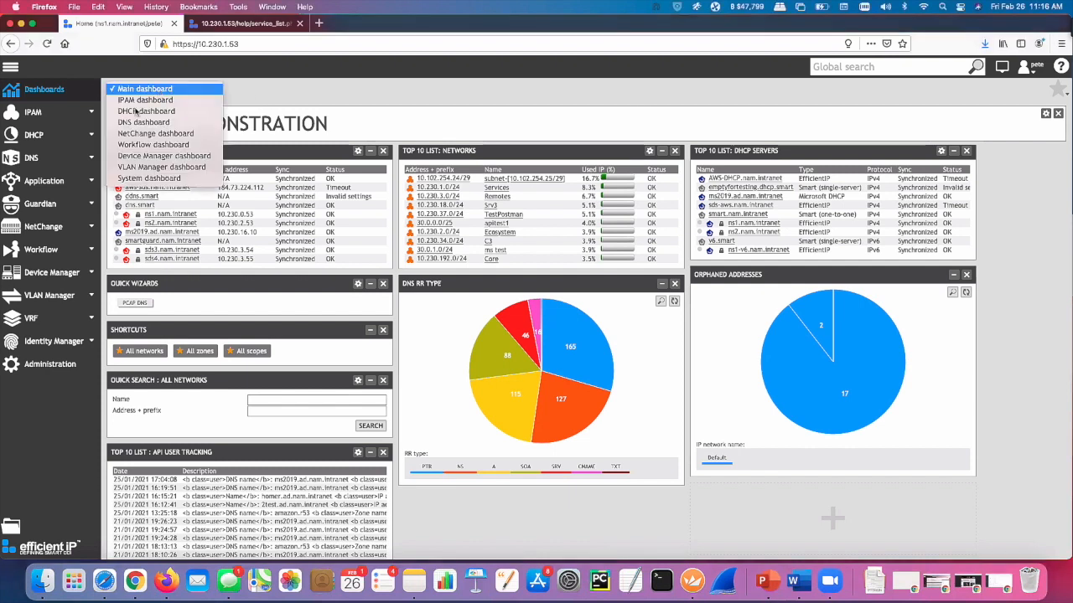
Open IPAM Spaces to list the nine IP address spaces, including APIC, AWS and Demo
left_click(144, 88)
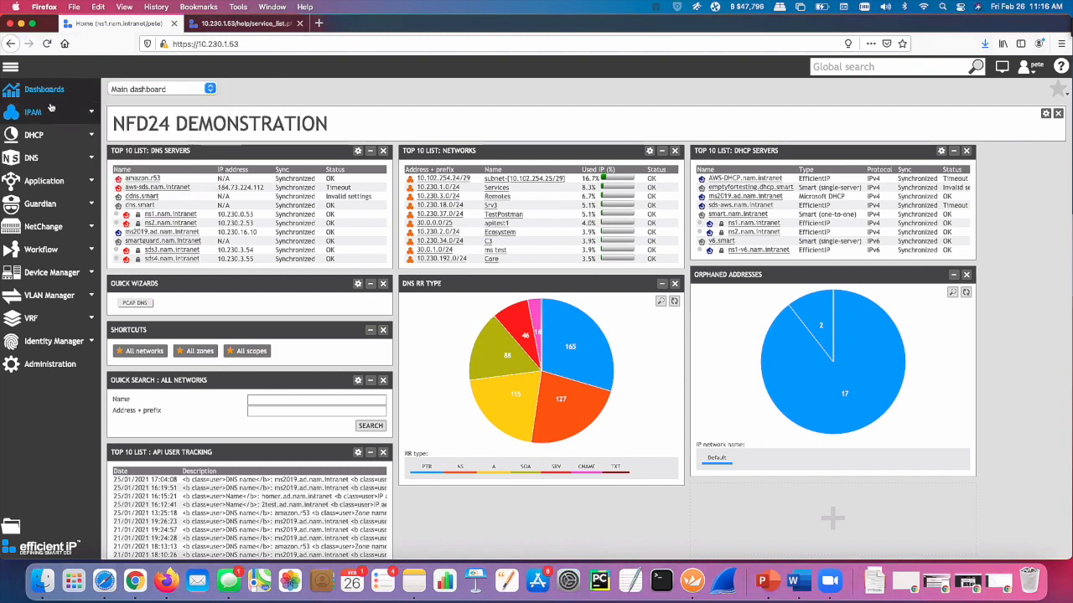
mouse_move(735, 127)
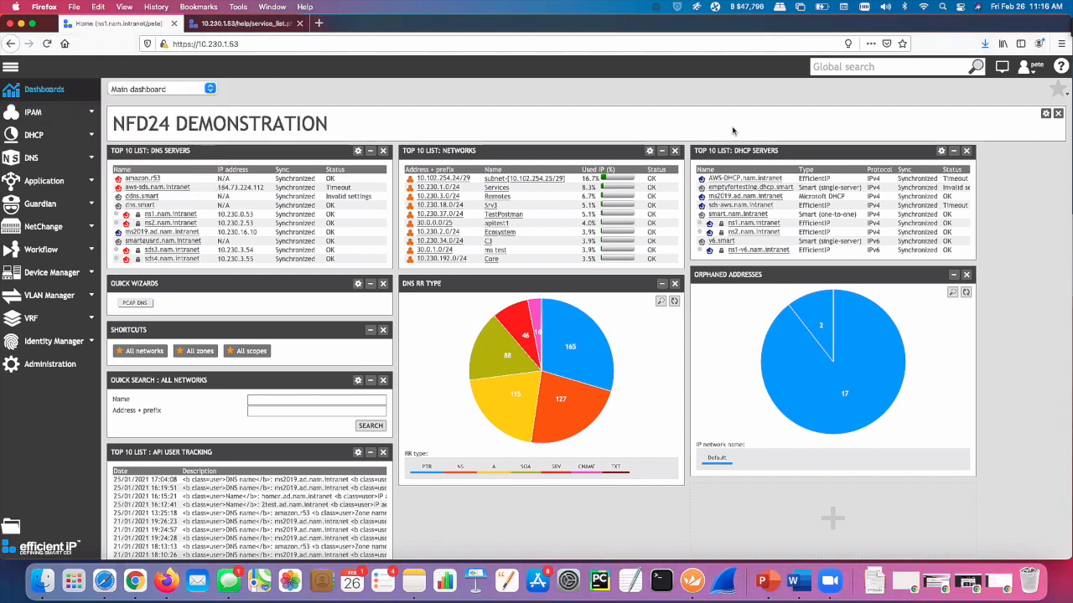
mouse_move(700, 72)
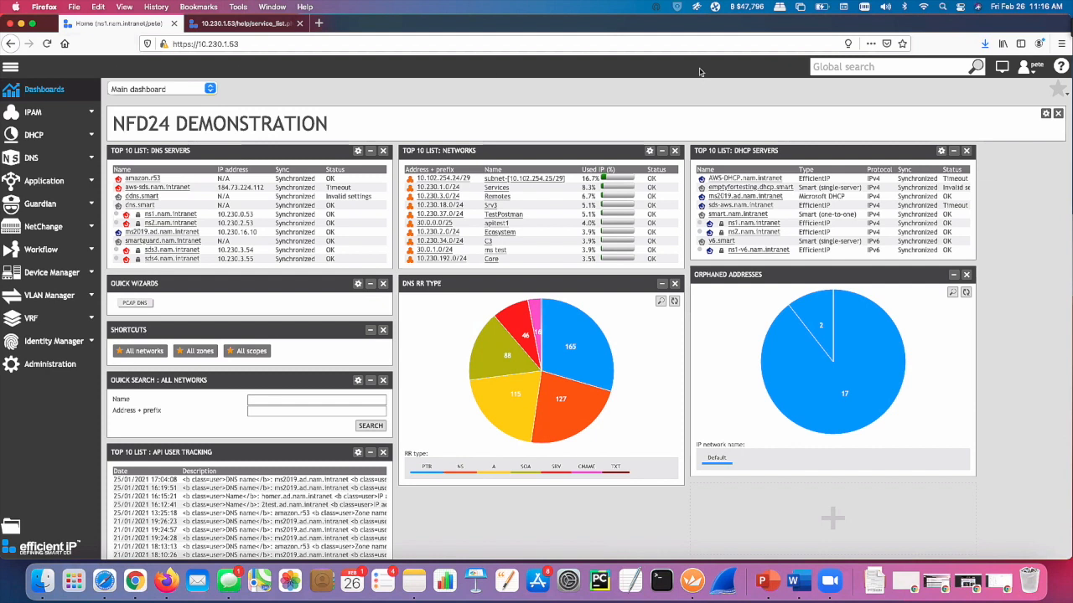
mouse_move(385, 67)
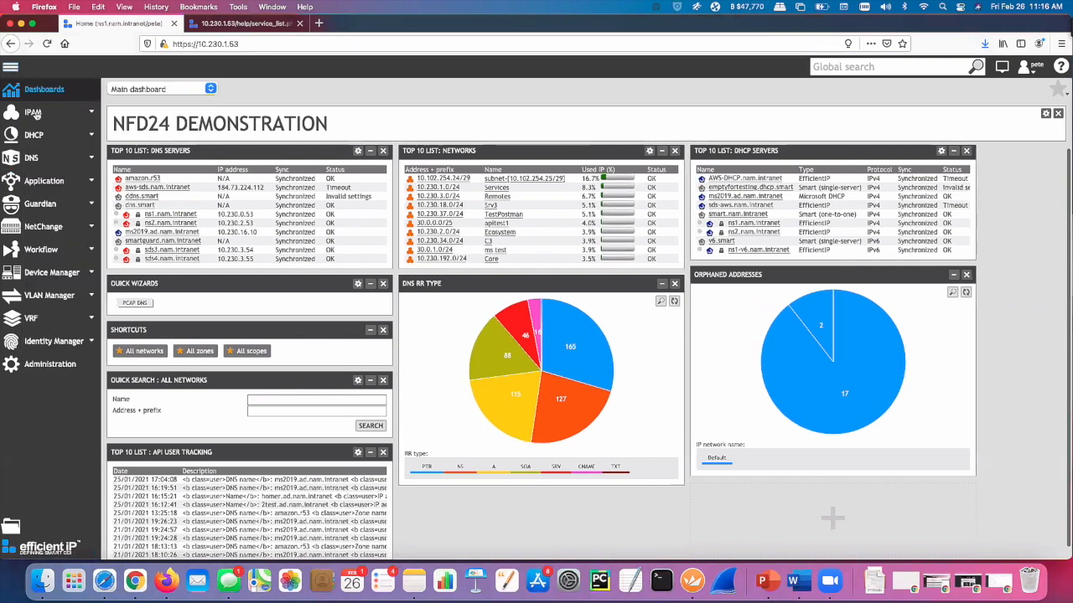
mouse_move(34, 165)
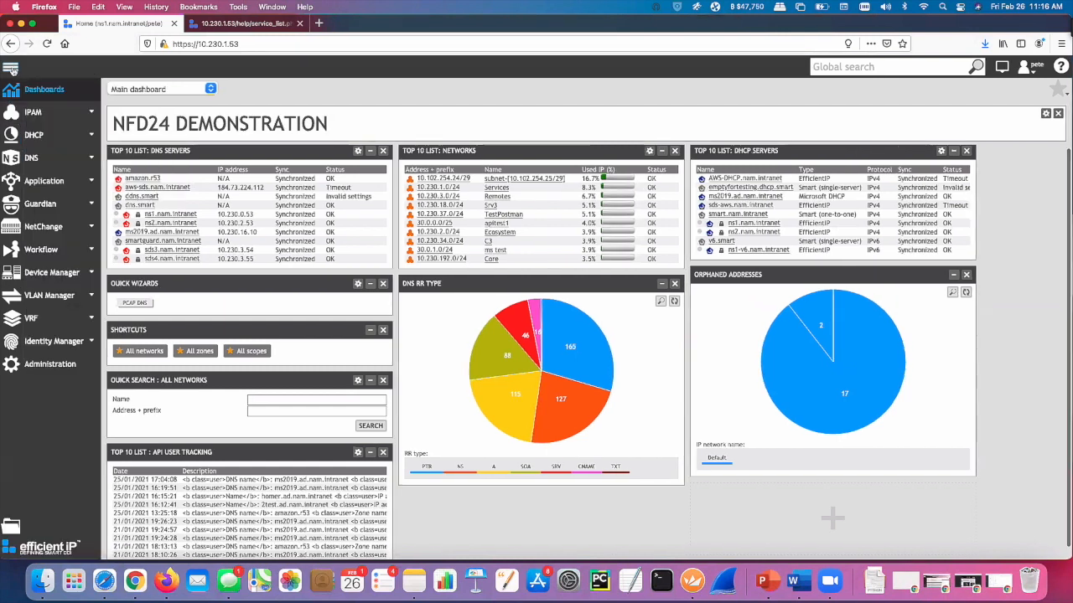
mouse_move(10, 540)
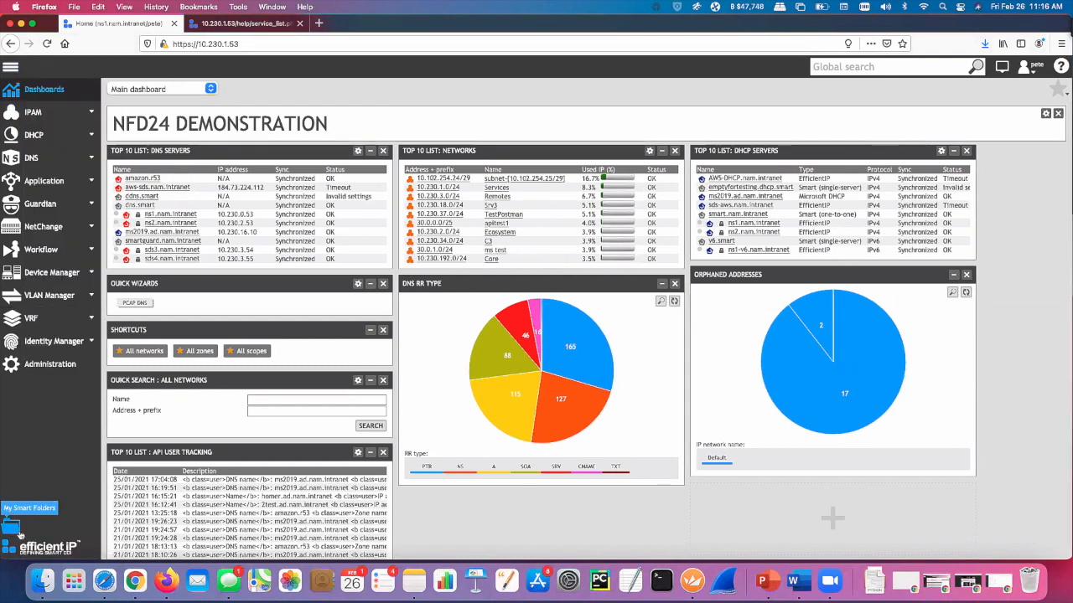
left_click(31, 508)
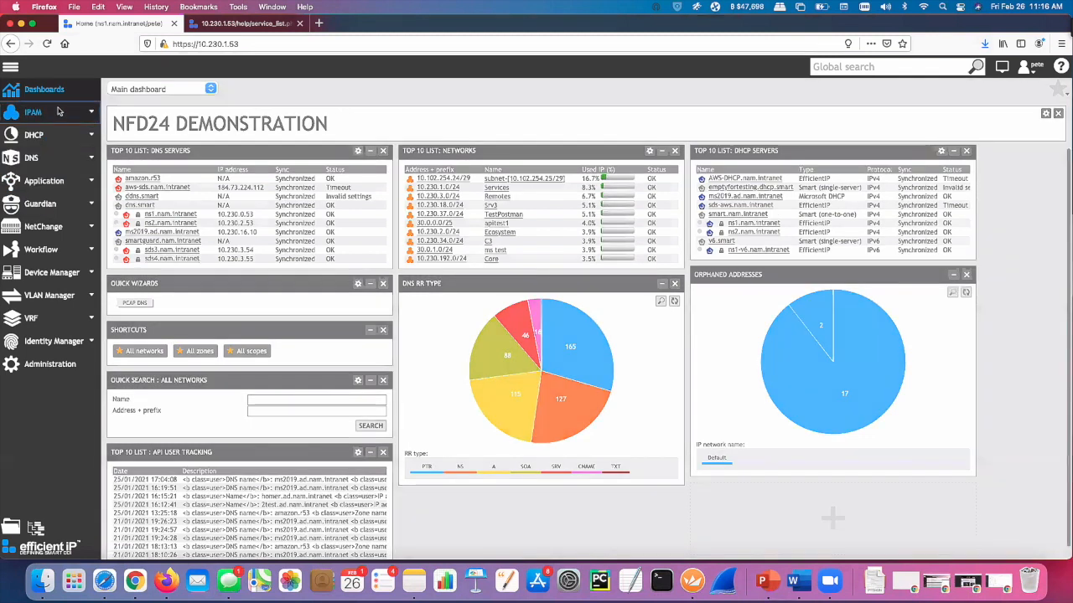
left_click(33, 112)
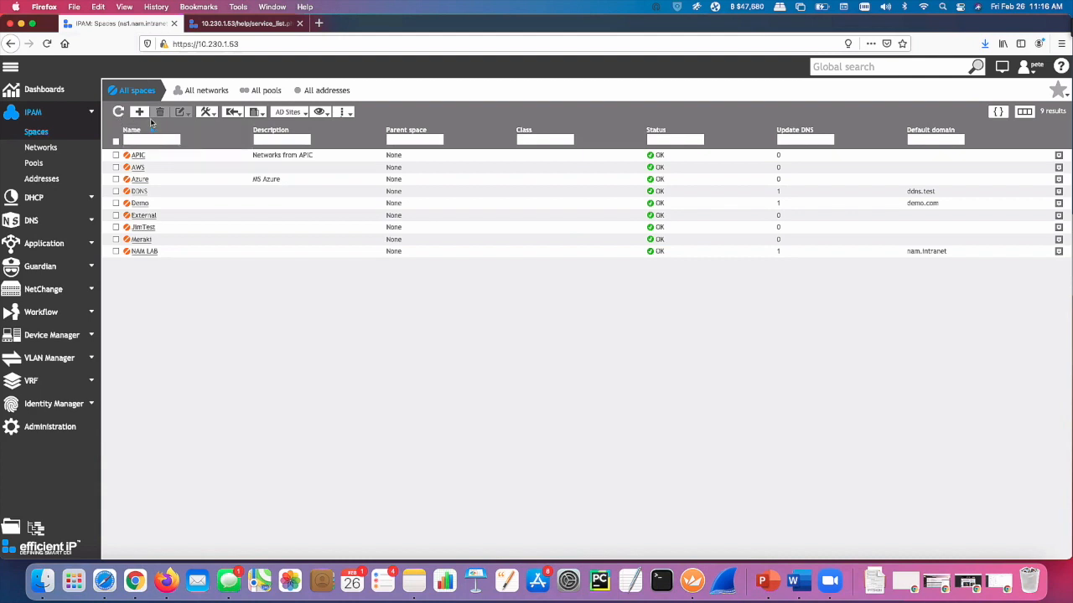
mouse_move(372, 342)
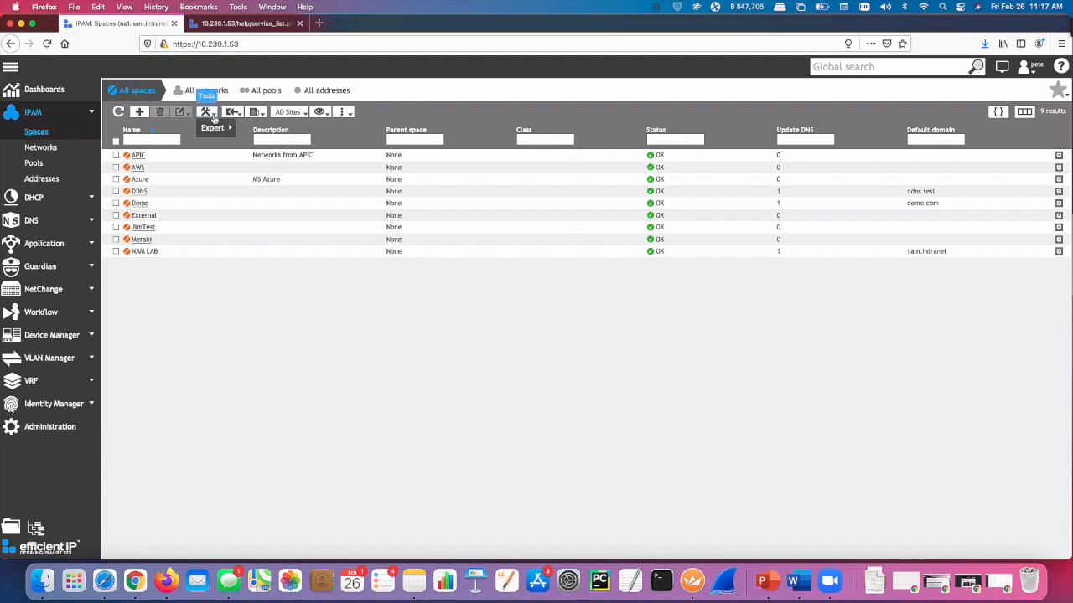
mouse_move(379, 119)
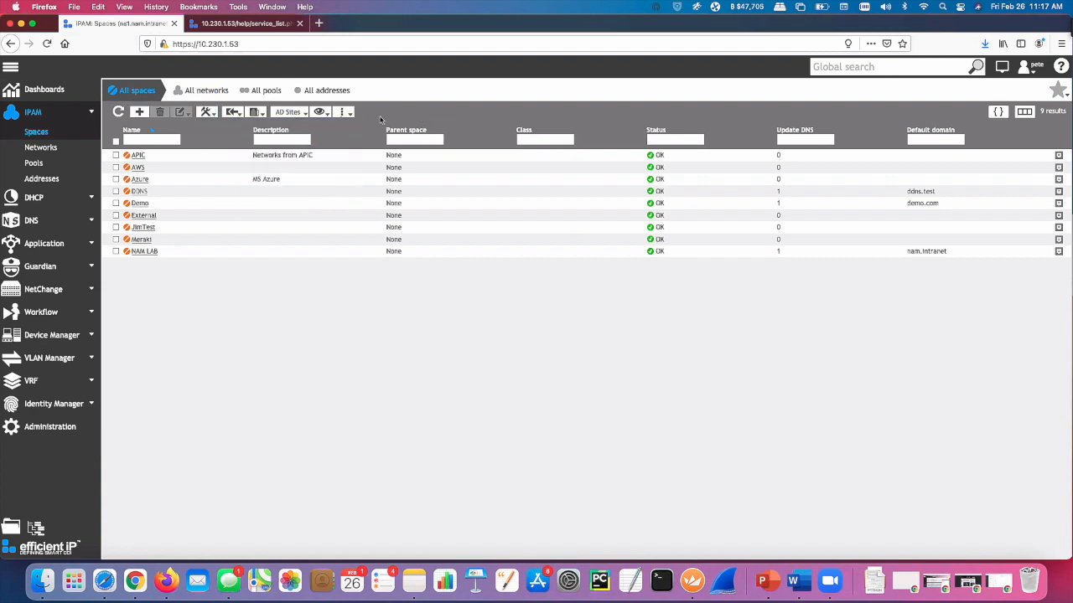
mouse_move(39, 89)
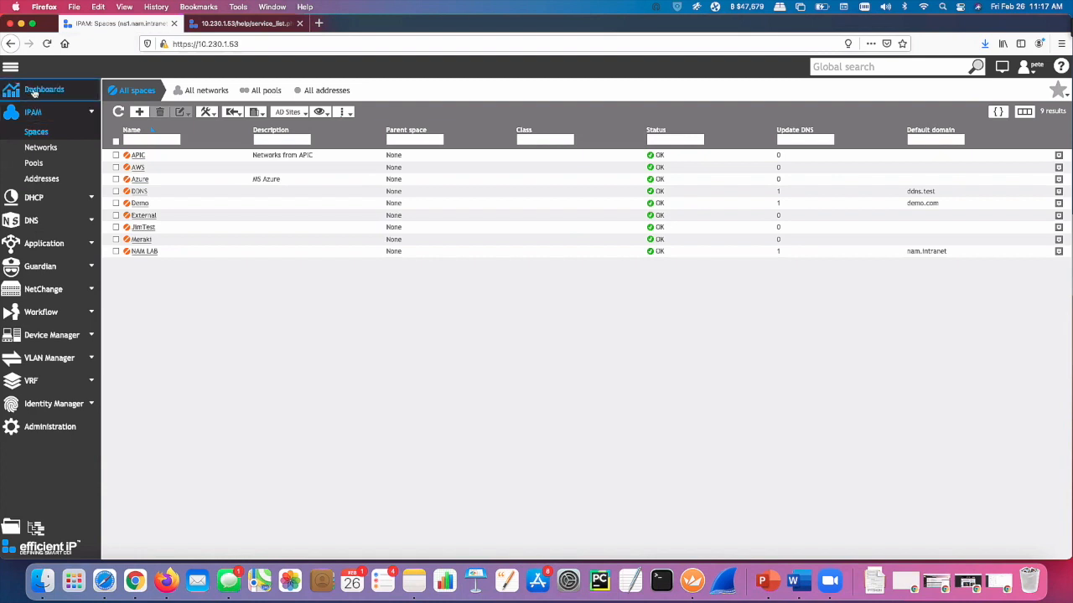
Go back to the NFD24 demonstration dashboard with its DNS, network and DHCP summaries
left_click(44, 89)
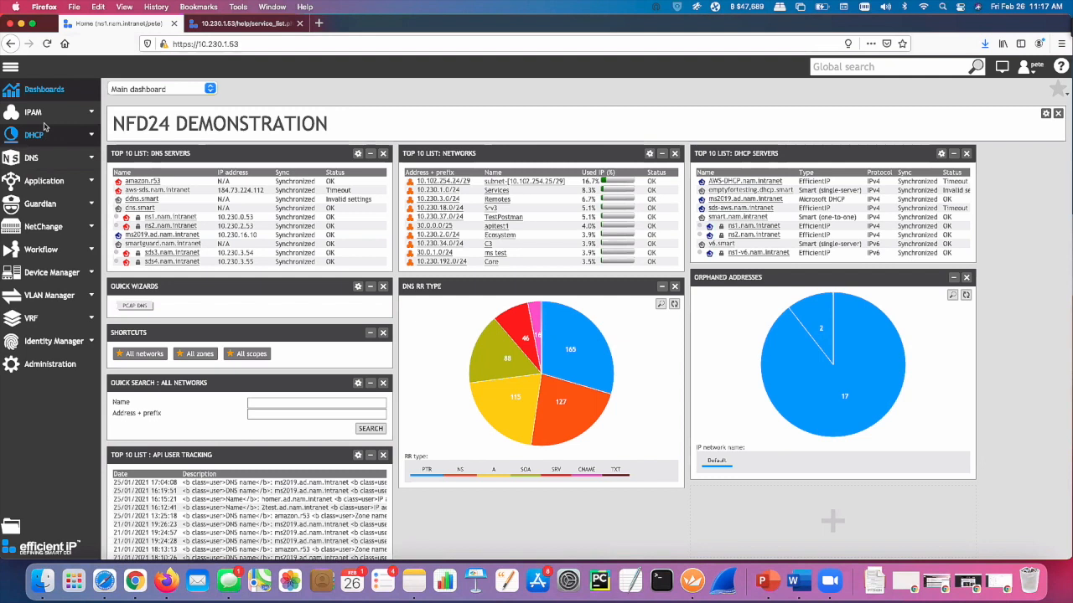
mouse_move(80, 133)
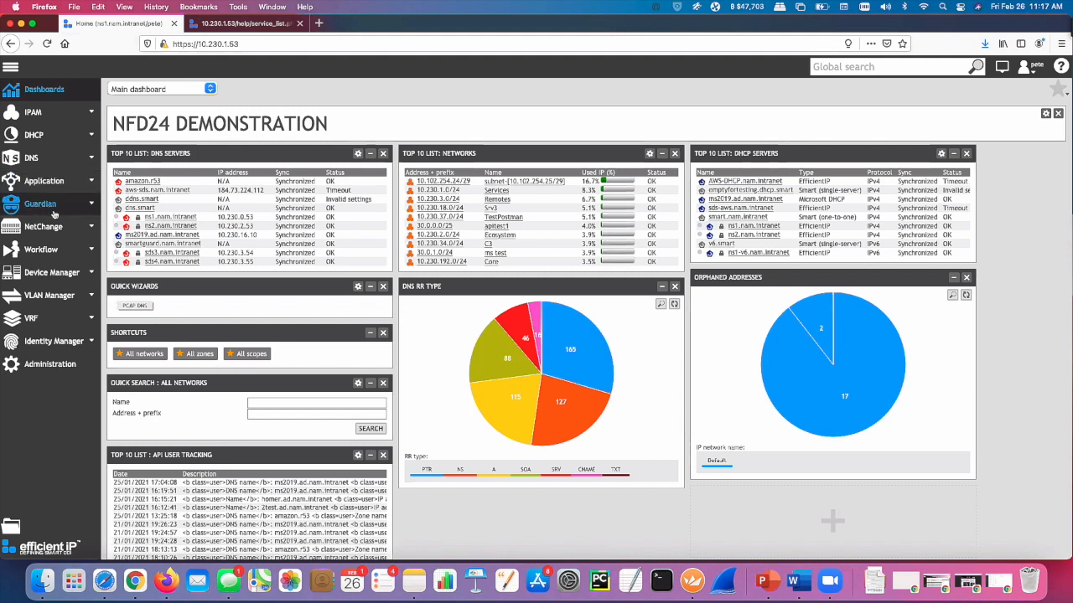
mouse_move(46, 198)
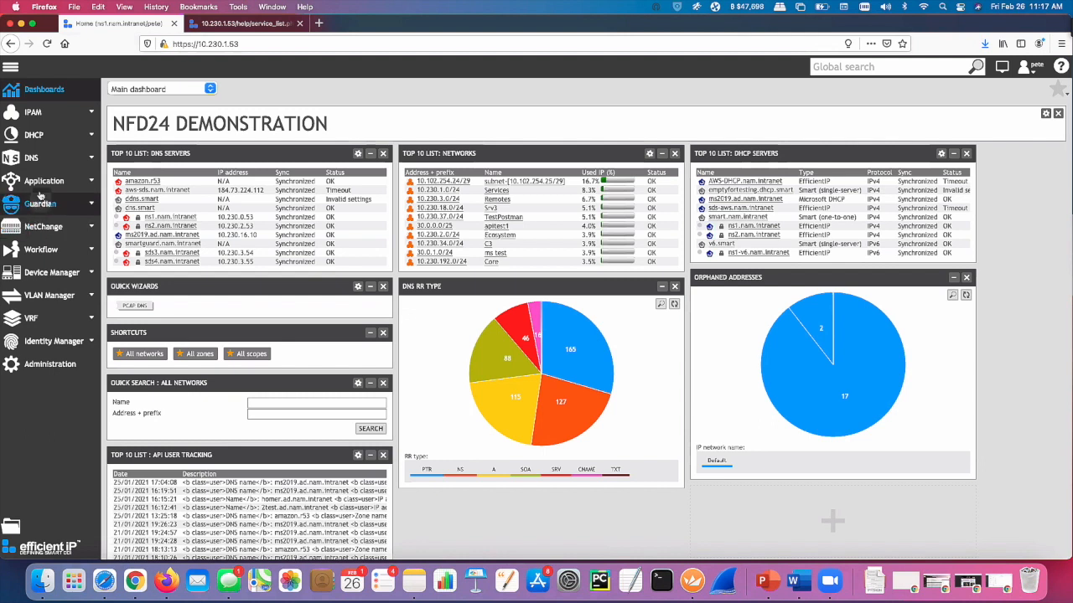
mouse_move(51, 235)
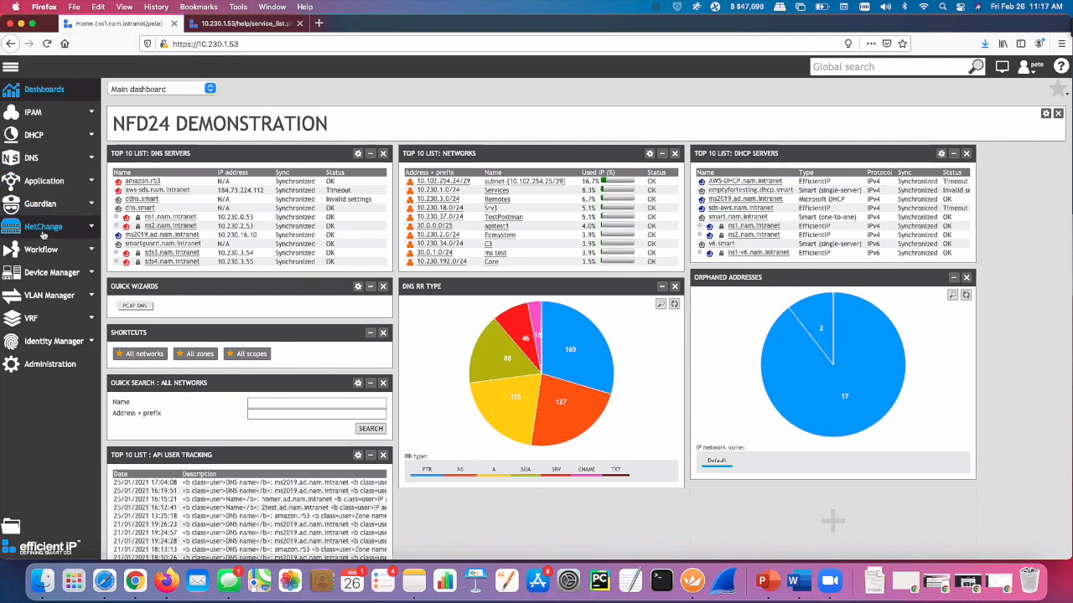
mouse_move(42, 249)
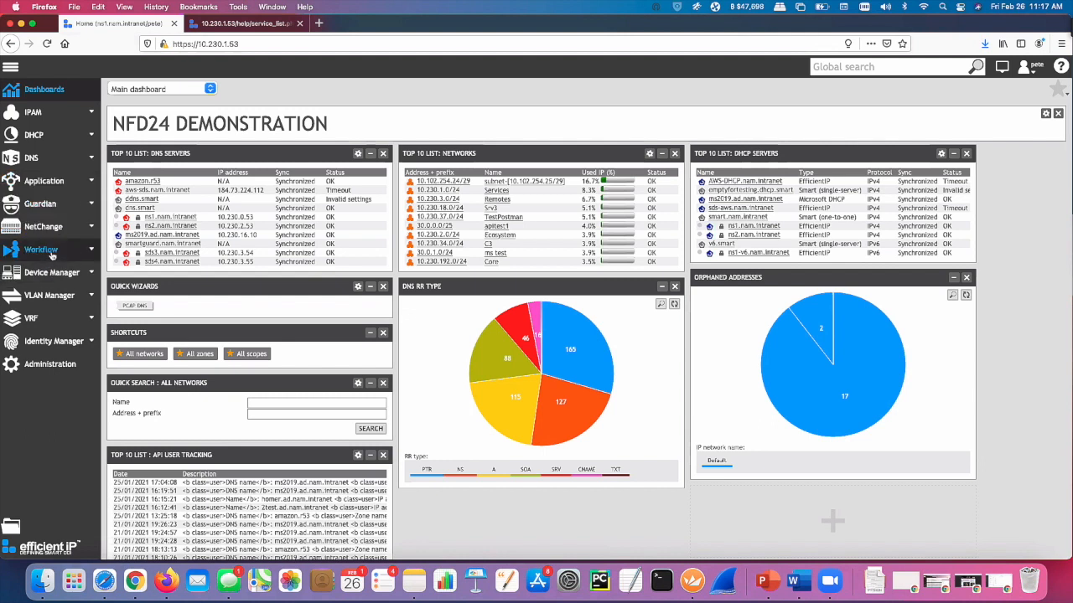
mouse_move(41, 250)
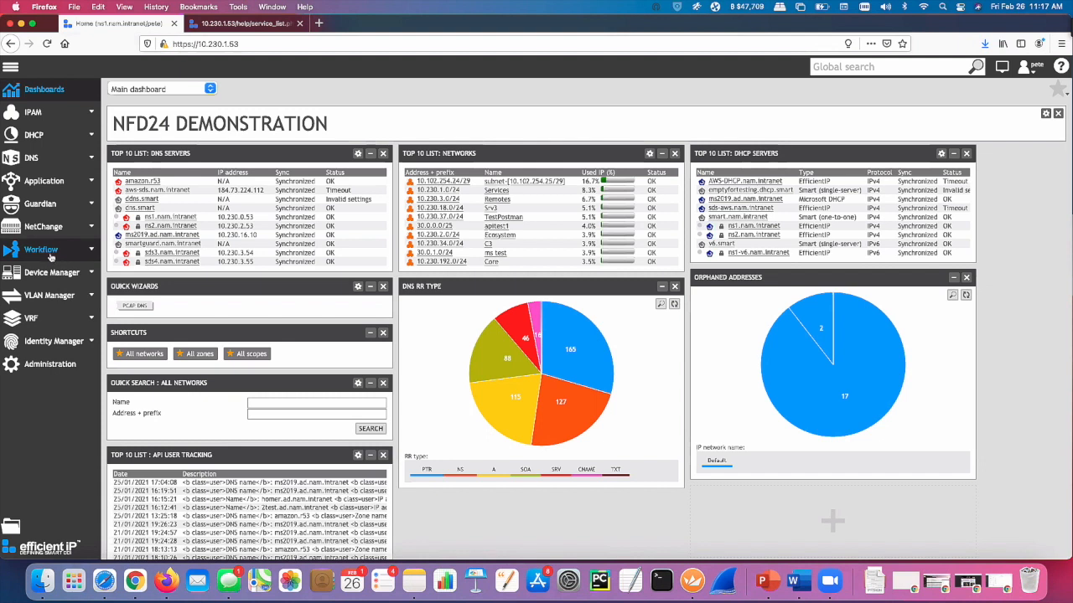
mouse_move(52, 258)
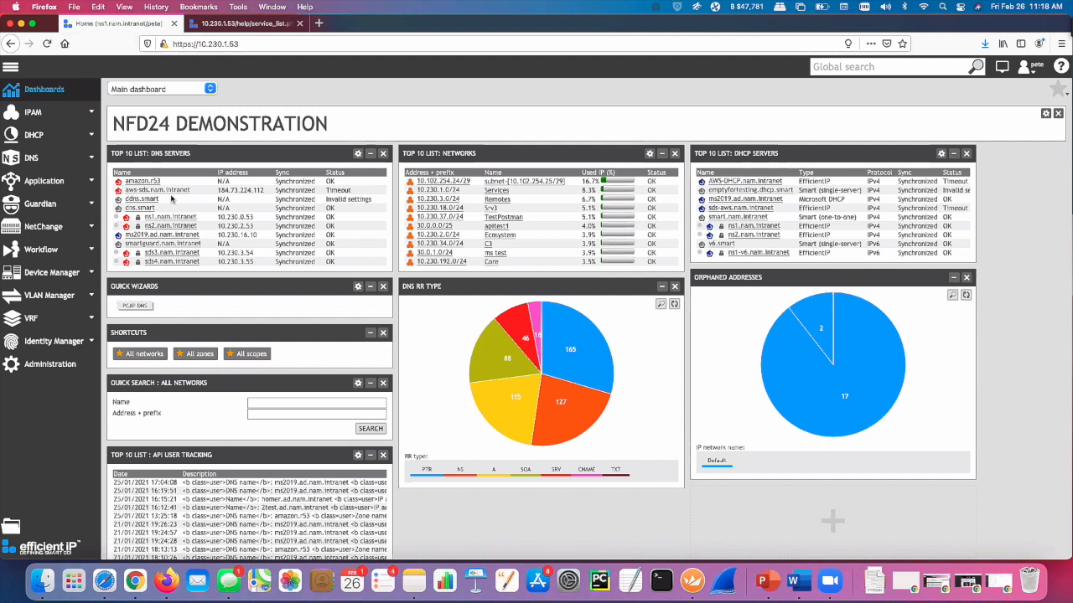
mouse_move(44, 281)
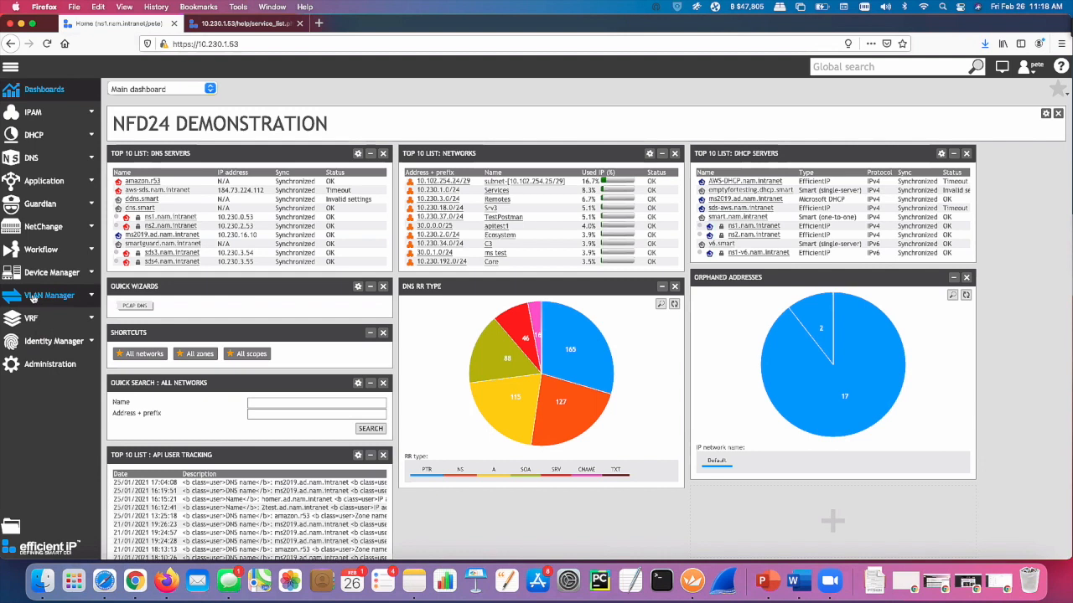
mouse_move(55, 341)
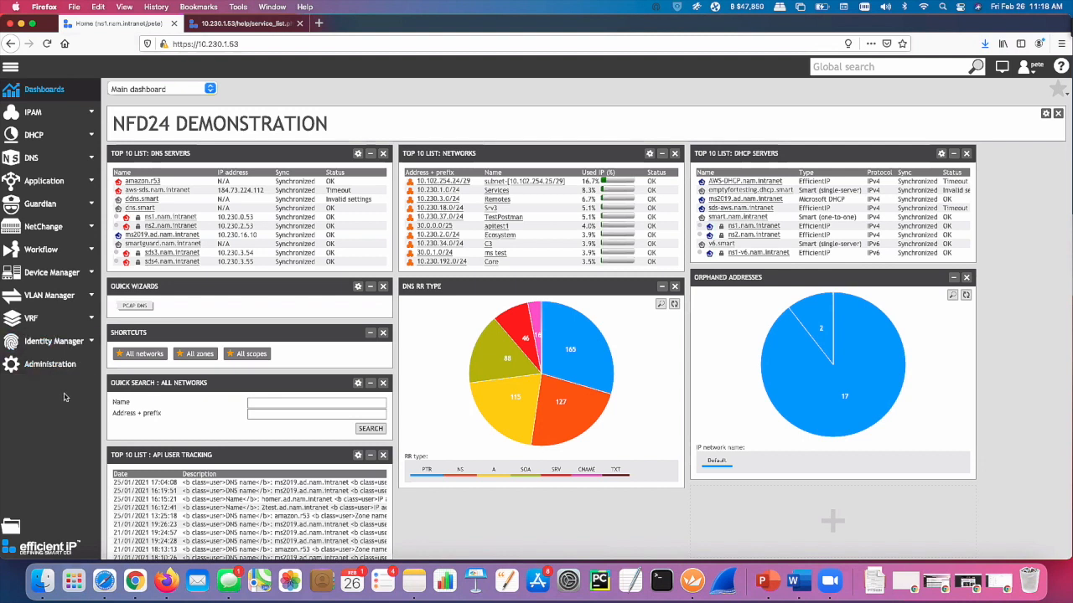
mouse_move(52, 342)
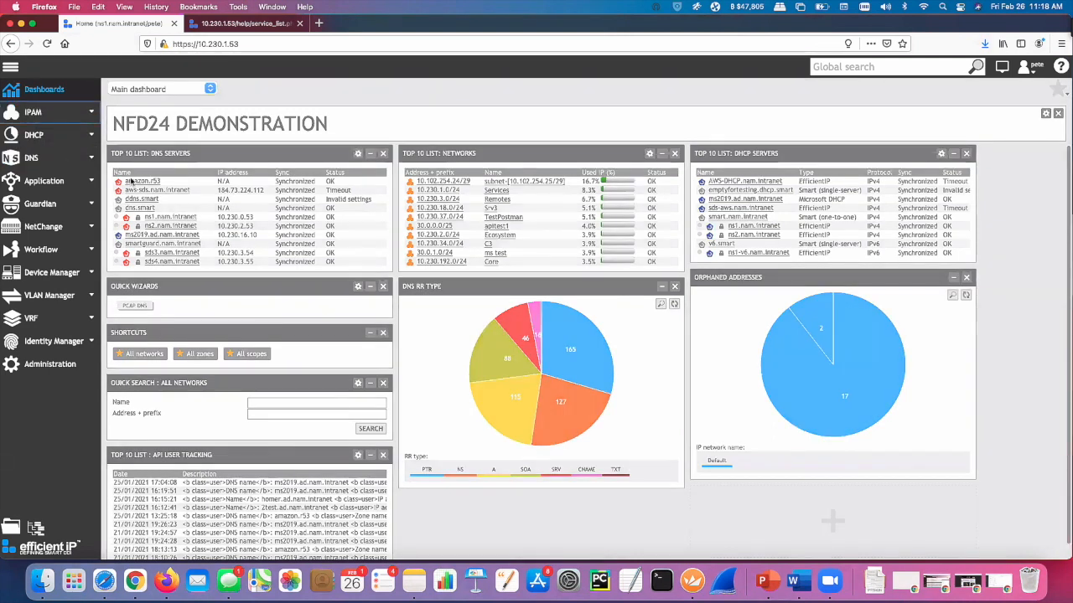
Reopen IPAM Spaces, select the APIC space and open its networks
left_click(33, 112)
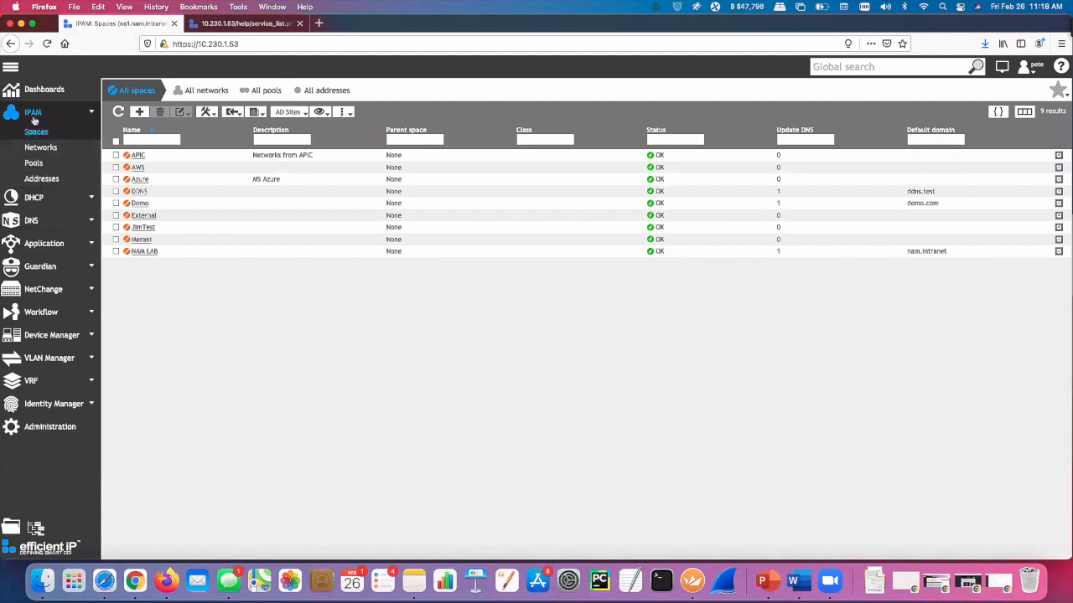
mouse_move(40, 148)
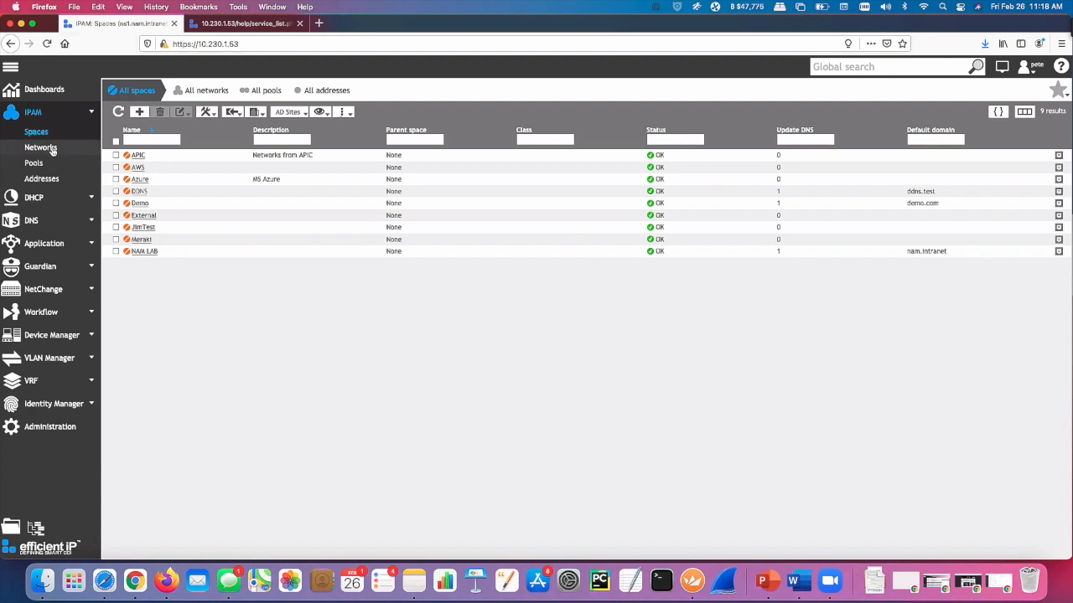
left_click(168, 191)
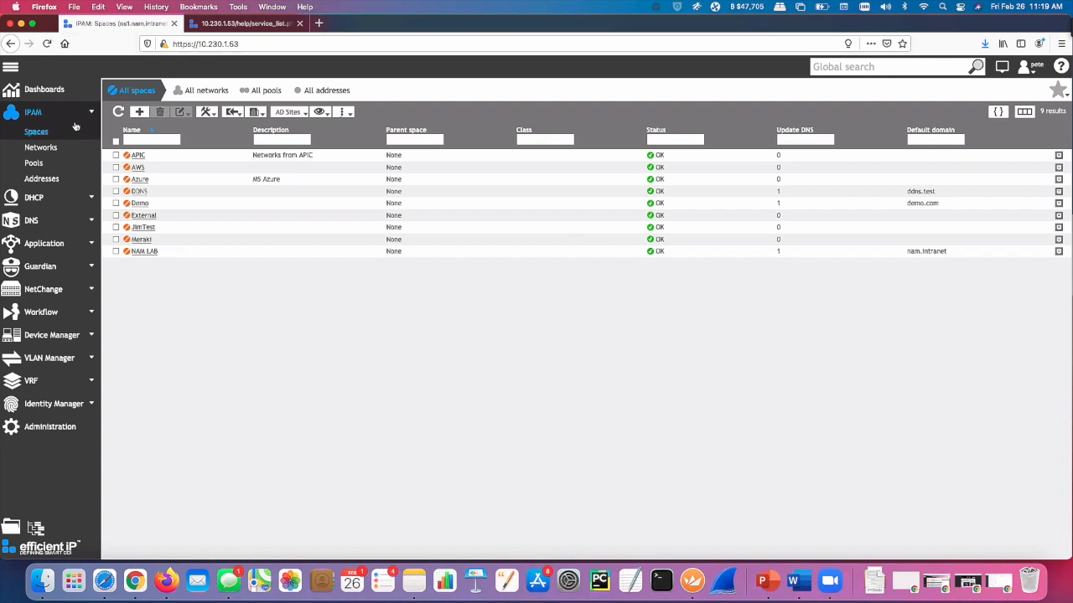
mouse_move(97, 147)
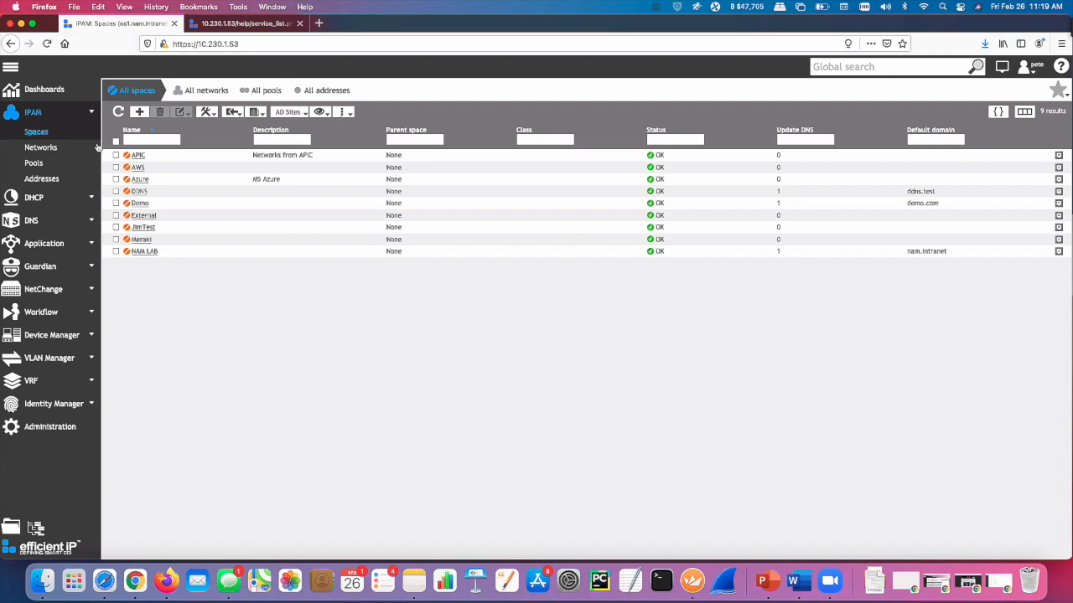
mouse_move(41, 148)
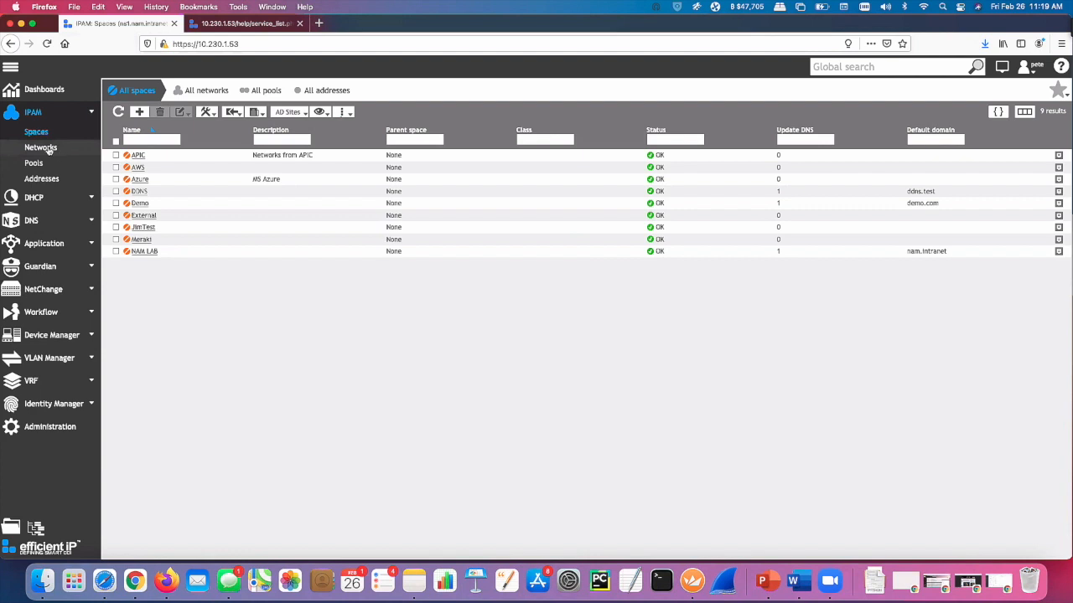
mouse_move(42, 182)
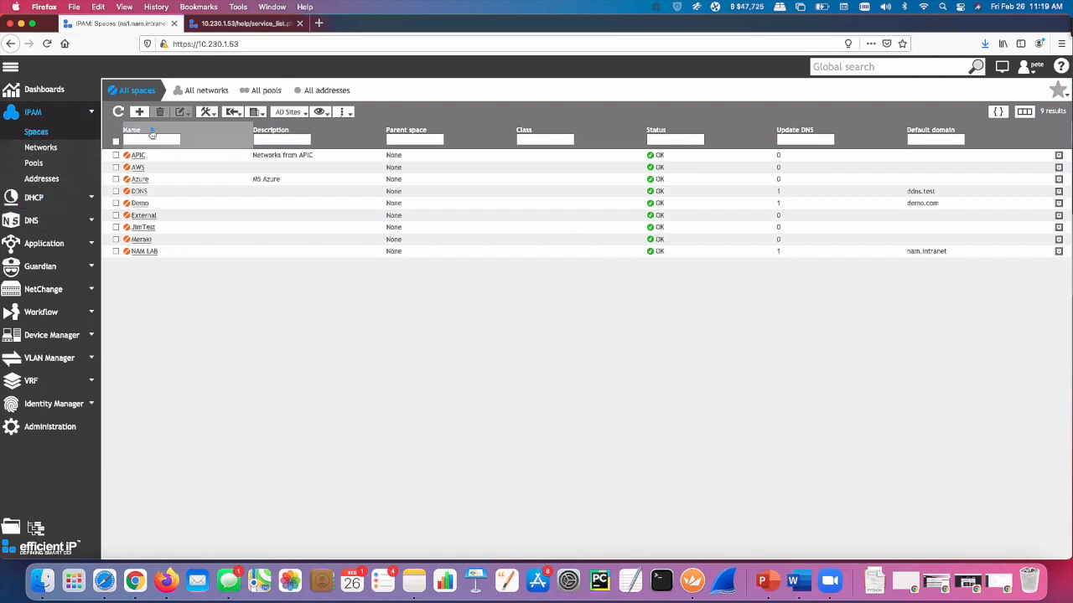
left_click(138, 155)
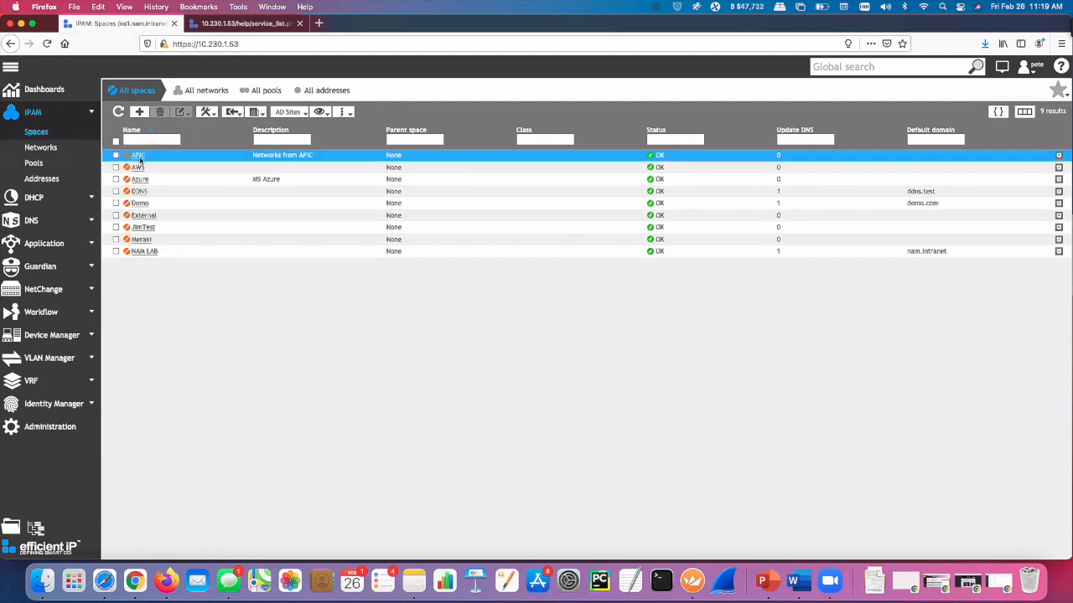
left_click(138, 167)
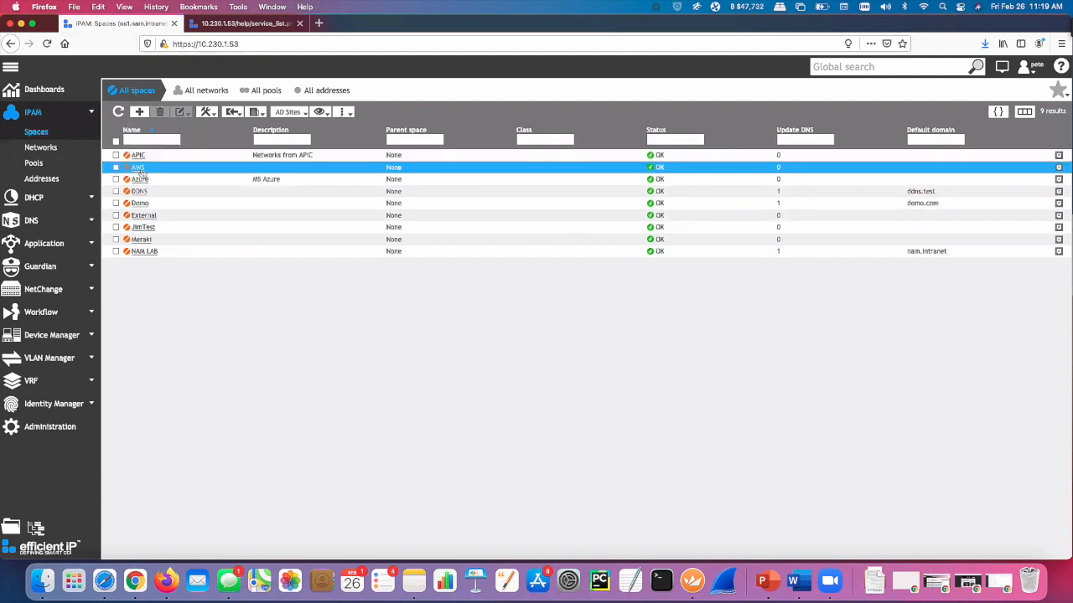
left_click(138, 155)
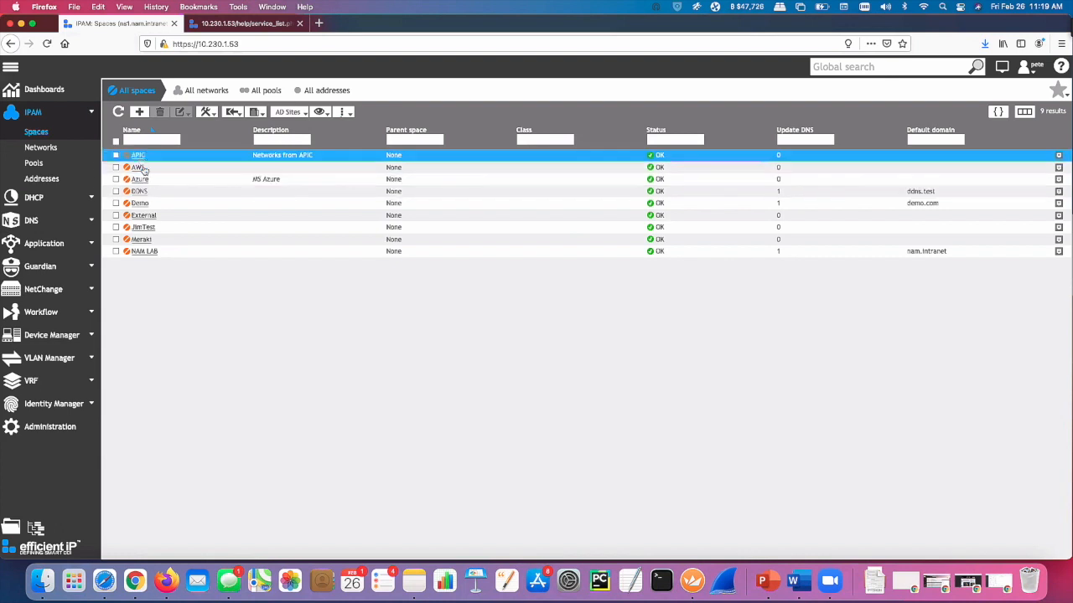
left_click(40, 148)
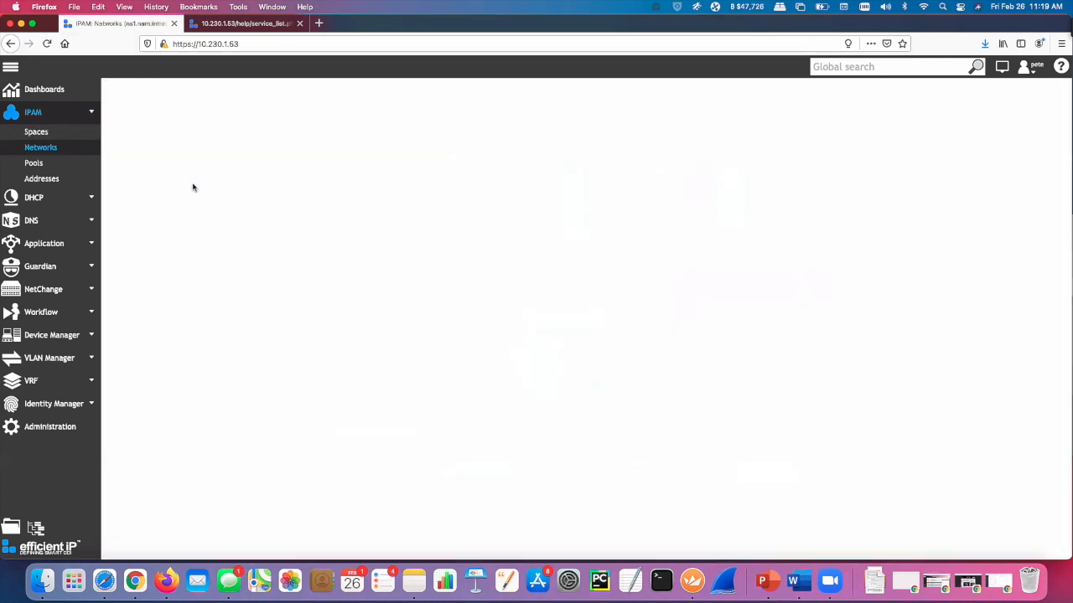
Open the Displayed listing template panel for the APIC space's 207-network list
left_click(40, 148)
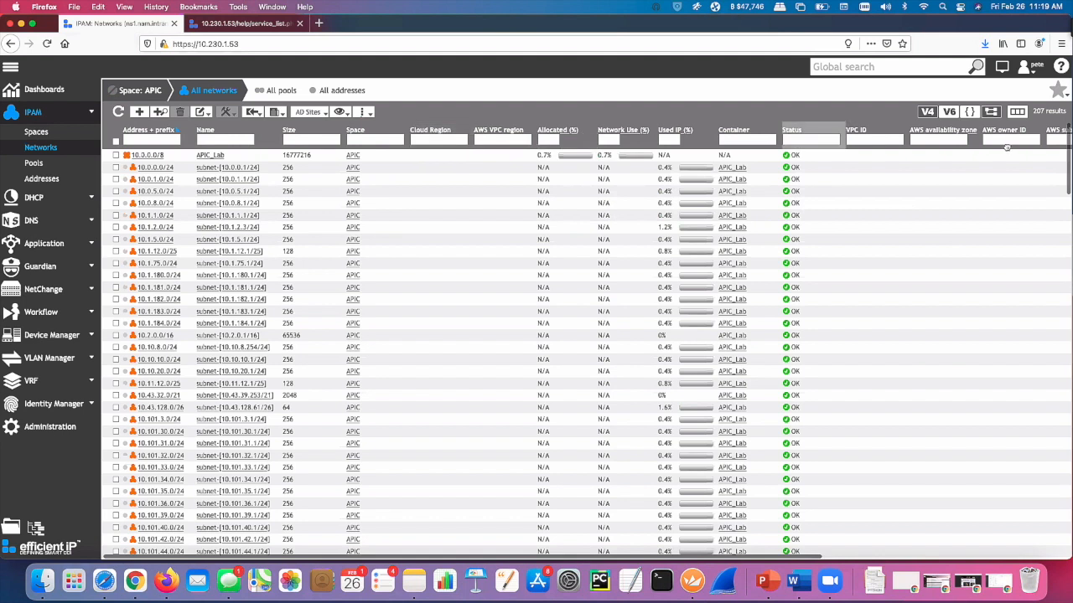
left_click(1015, 110)
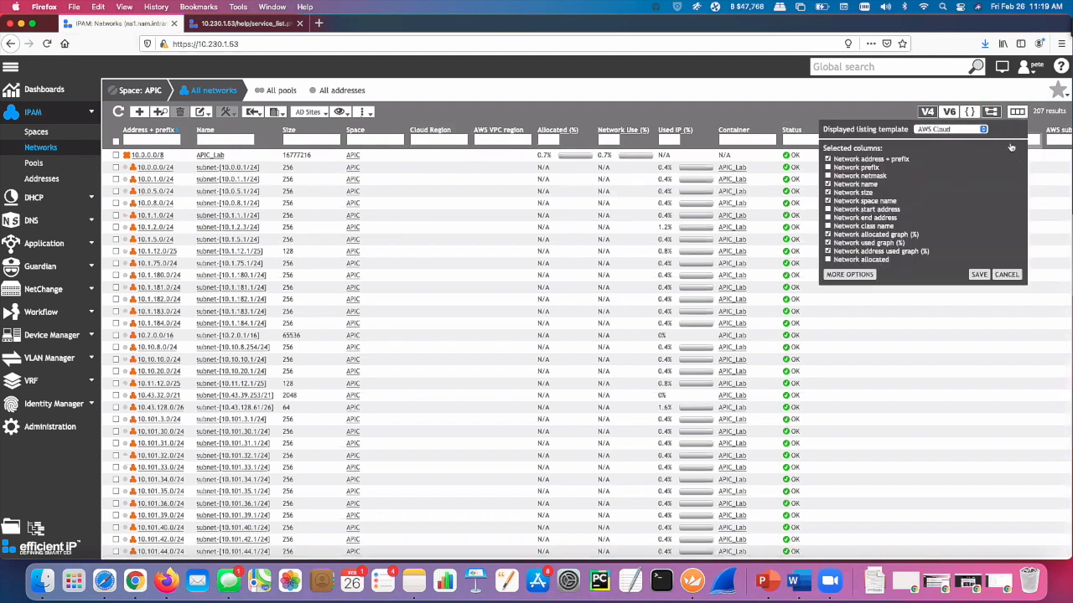
mouse_move(871, 180)
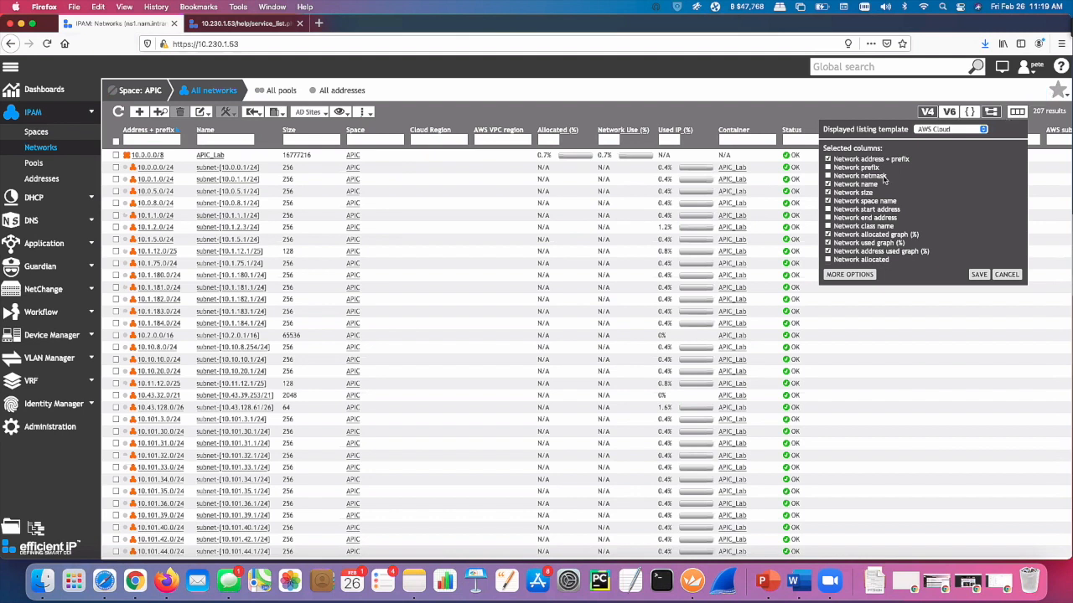
scroll("down", 3)
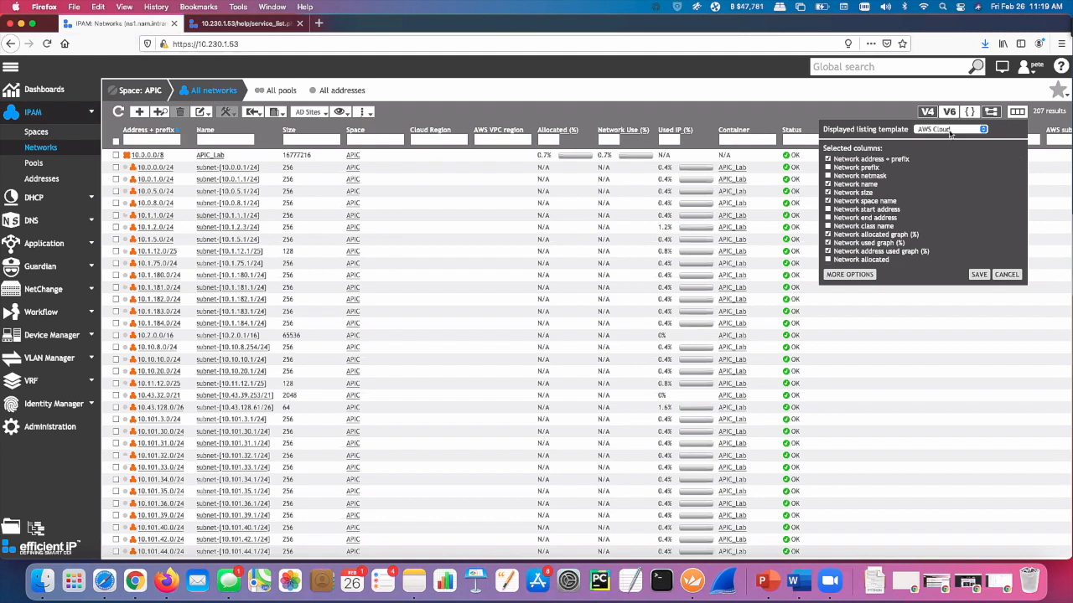
Apply the APIC listing template showing Container, APIC Tenant and Last Seen columns
left_click(980, 274)
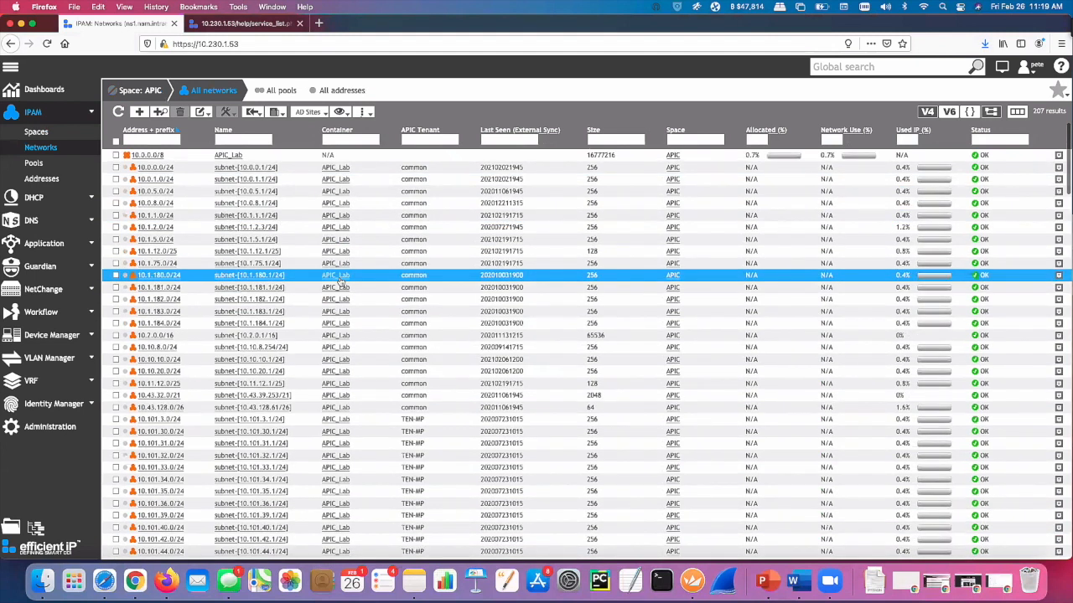
mouse_move(353, 272)
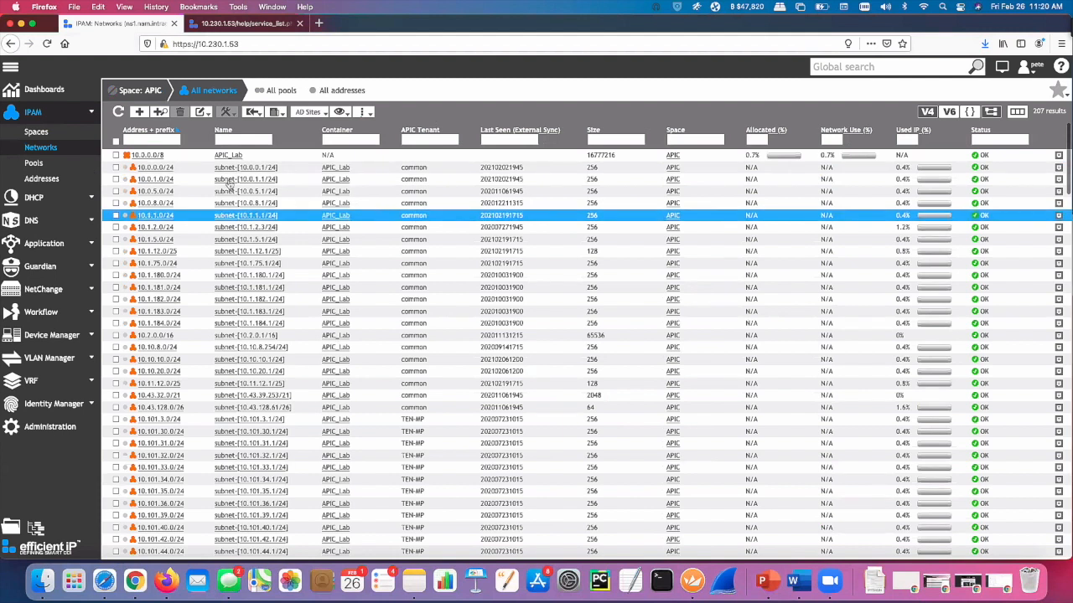
left_click(246, 180)
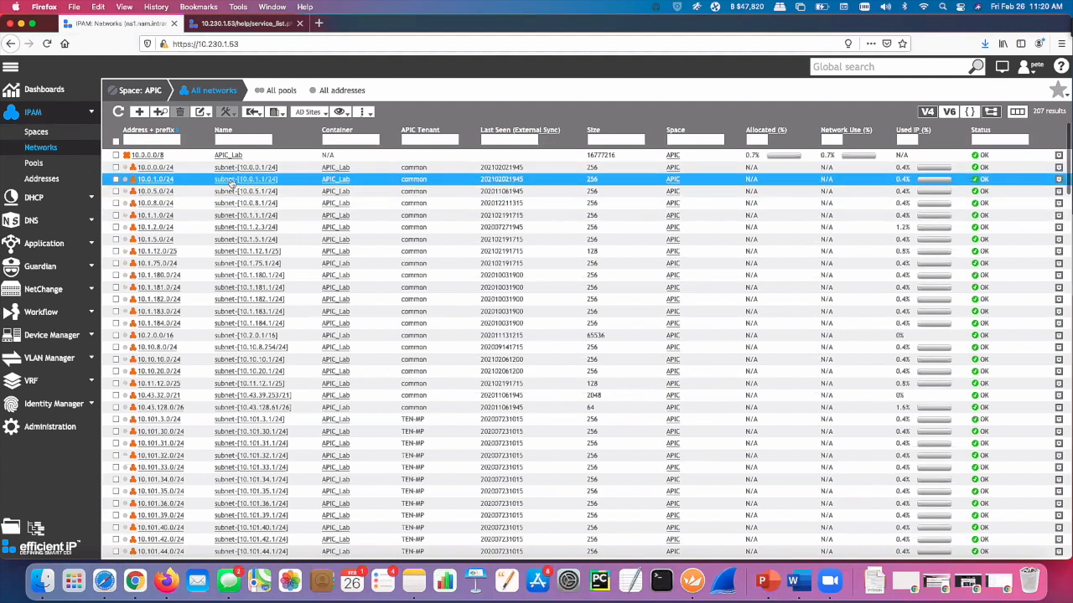
left_click(168, 228)
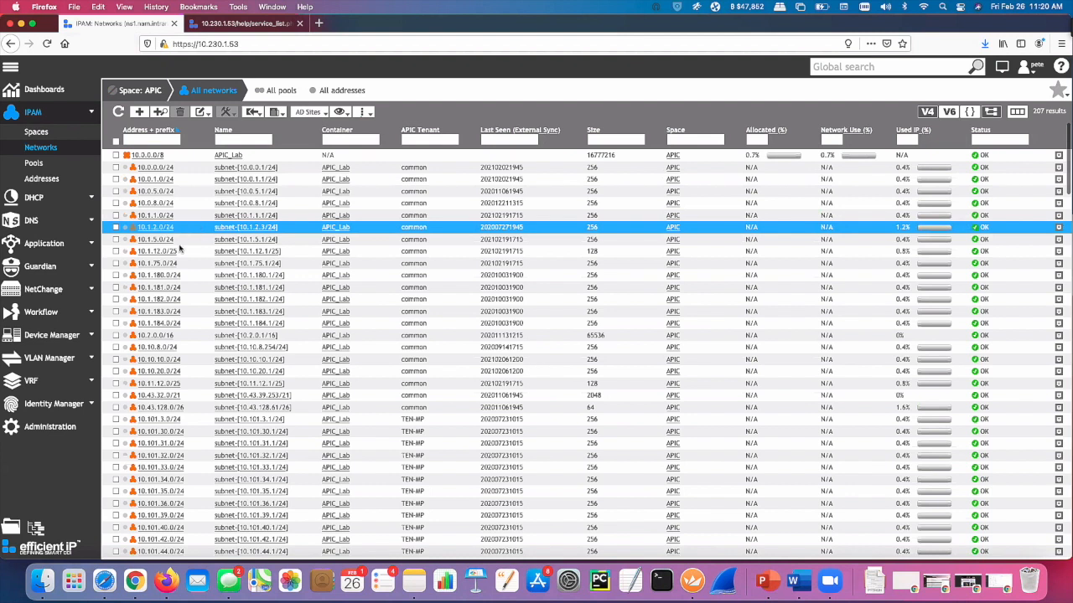
left_click(155, 203)
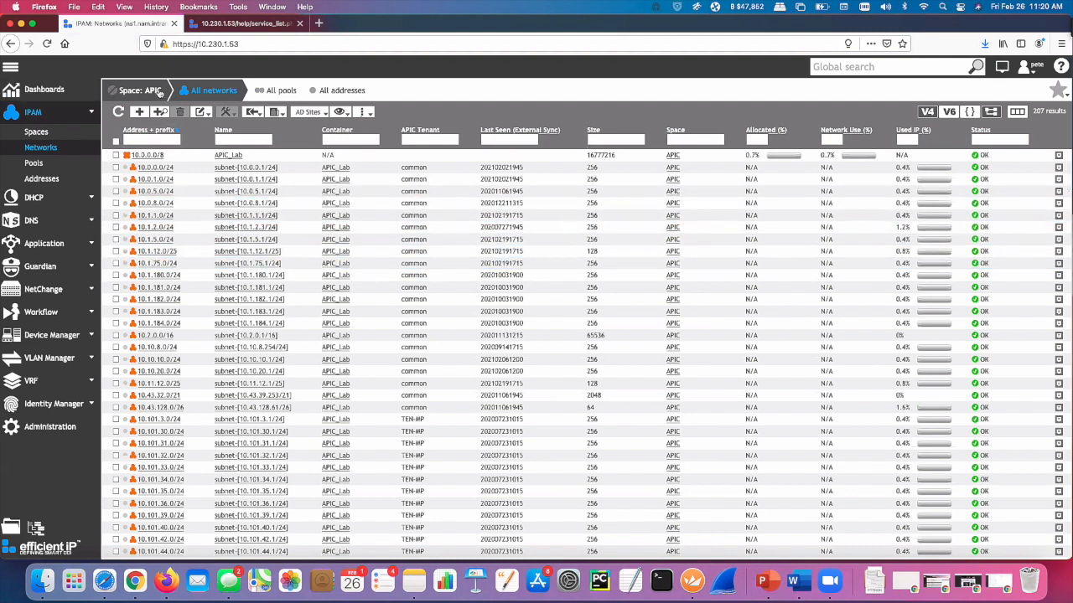
double_click(228, 155)
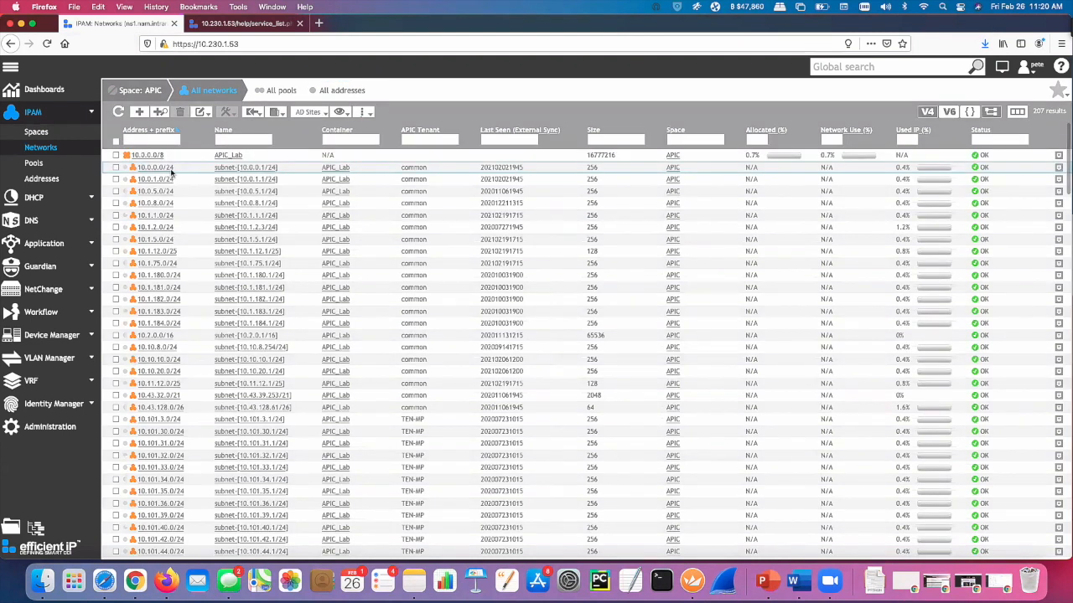
List the addresses of subnet 10.0.0.0/24 in APIC_Lab, including gateway and free addresses
left_click(155, 167)
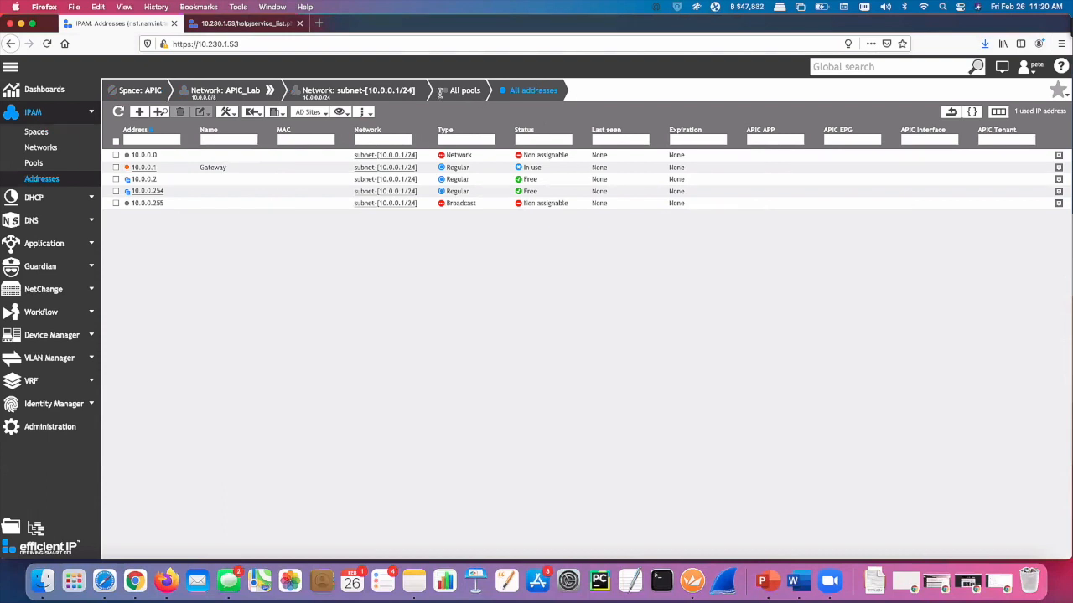
mouse_move(378, 90)
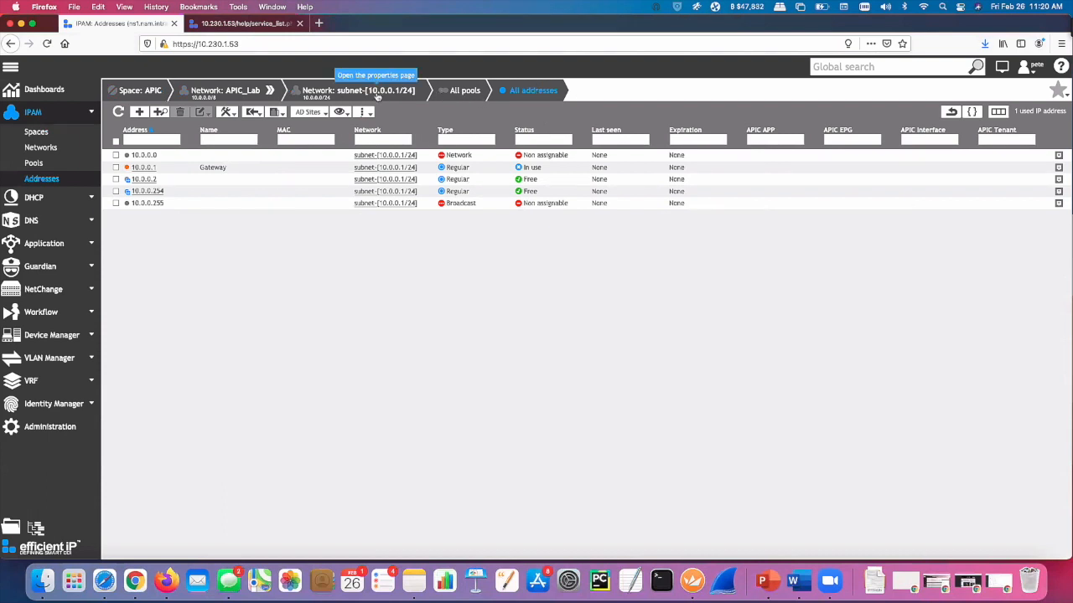
mouse_move(252, 92)
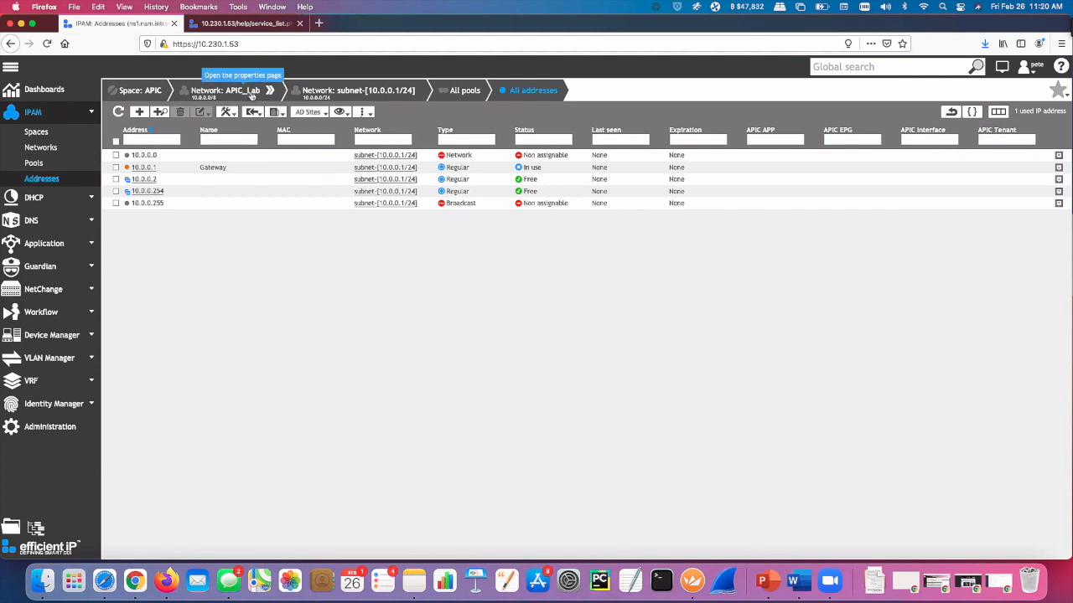
left_click(144, 178)
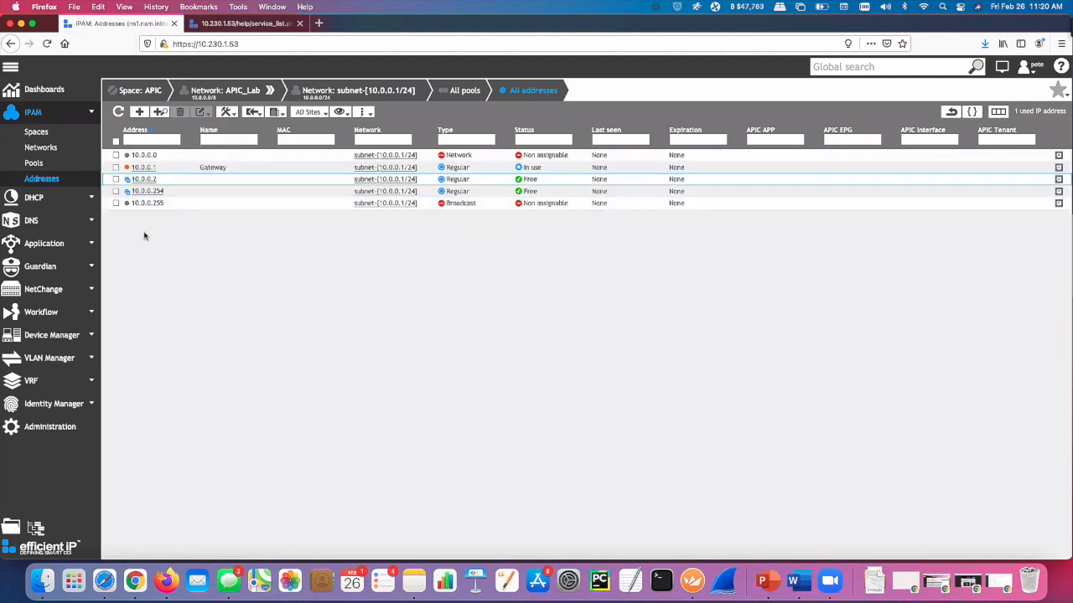
left_click(143, 178)
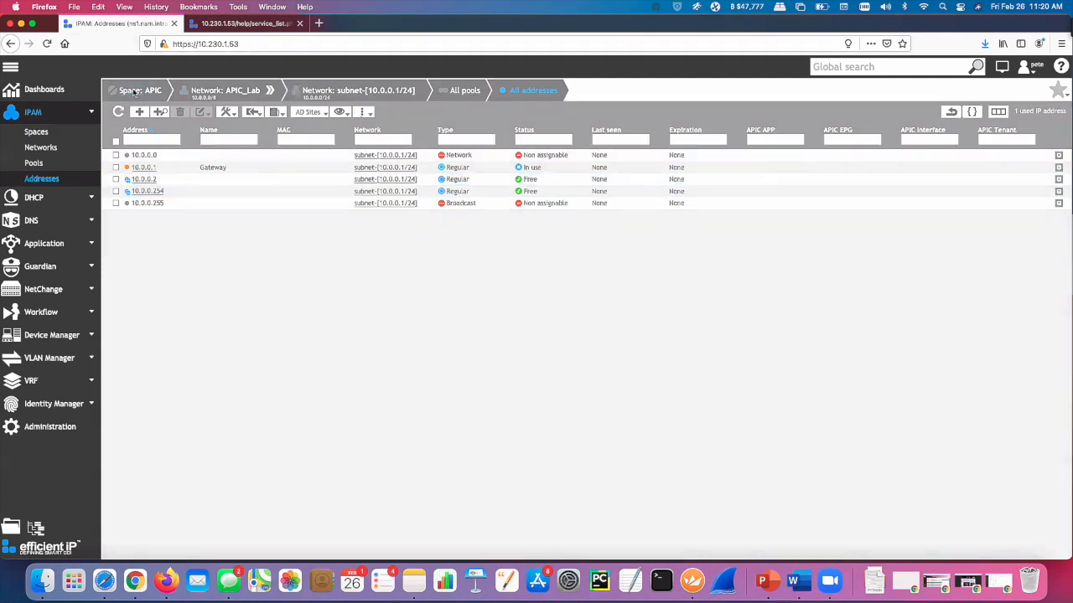
Return to Spaces via the breadcrumb and open the Demo space's 12 networks
left_click(36, 131)
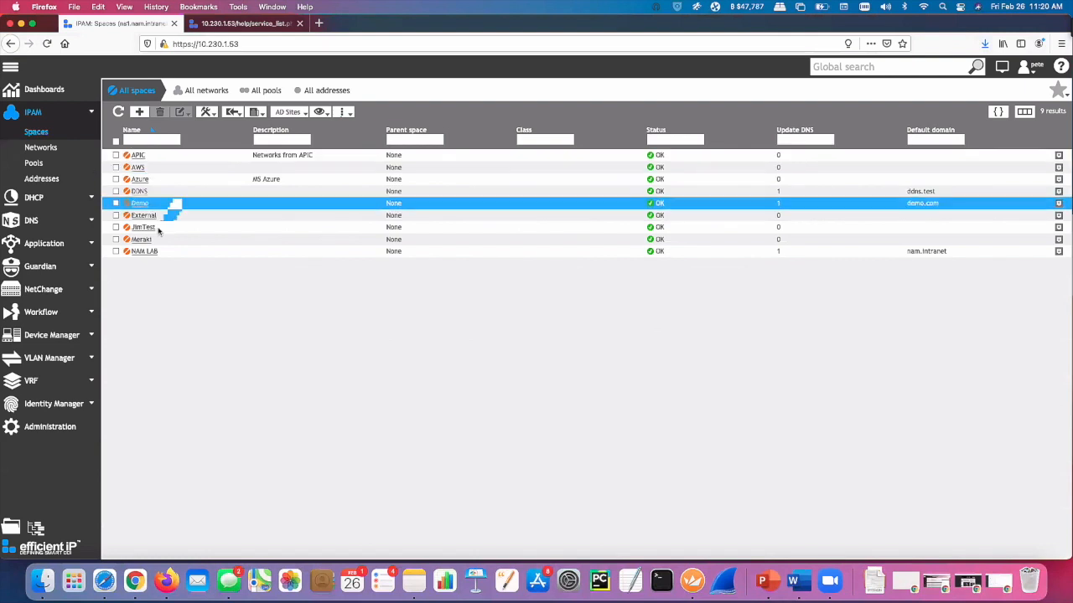
double_click(139, 203)
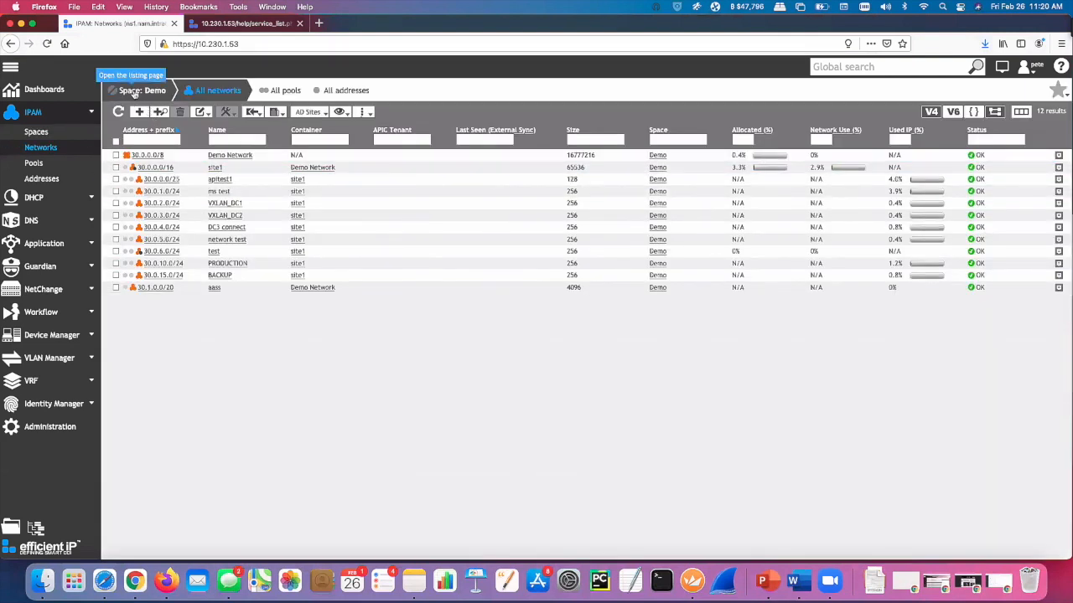
mouse_move(181, 89)
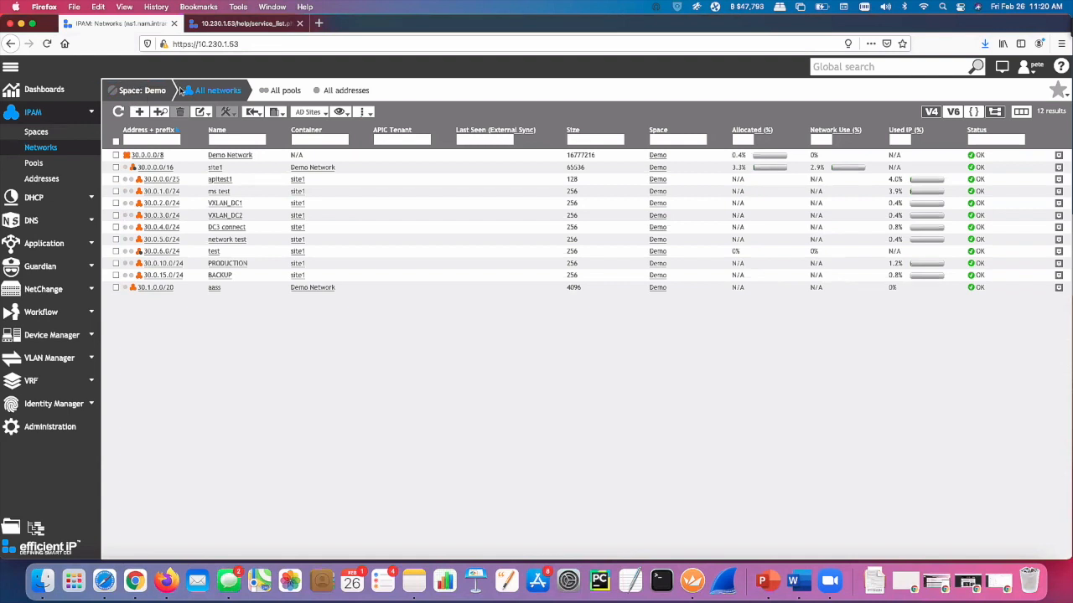
mouse_move(382, 117)
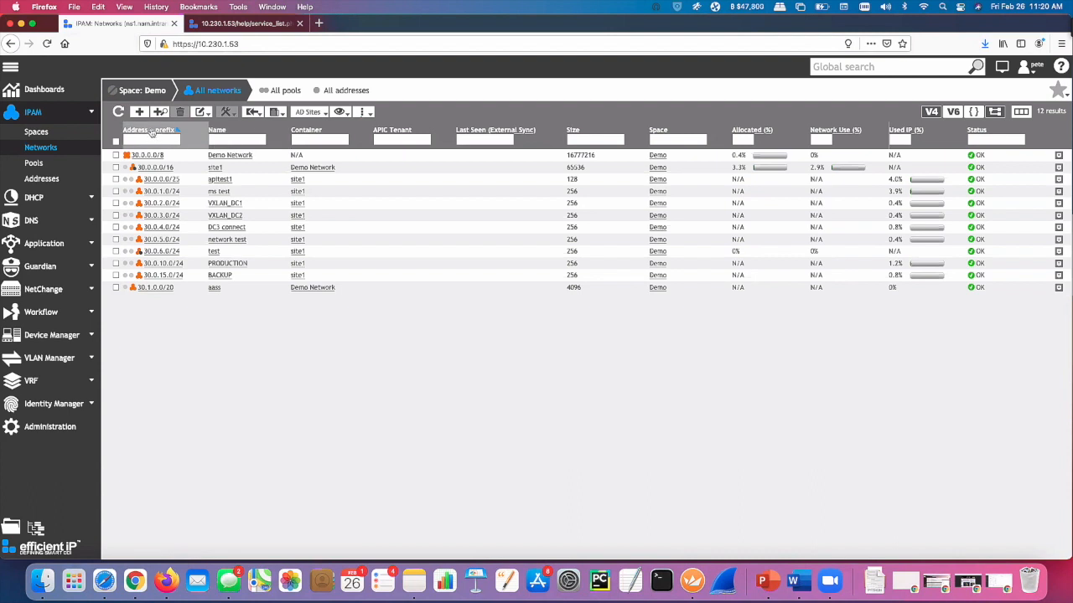
mouse_move(156, 91)
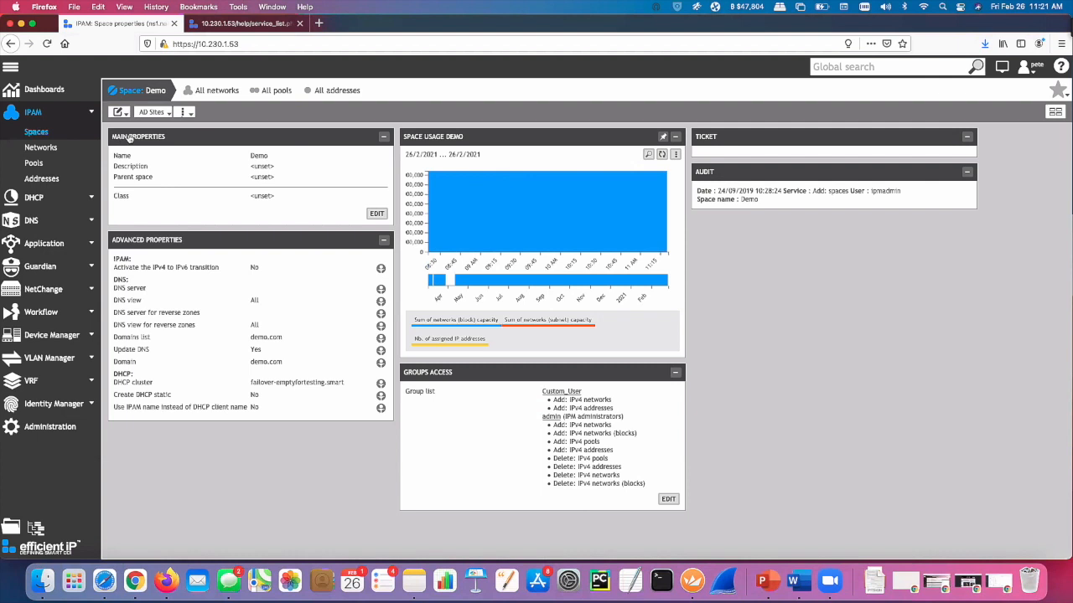
mouse_move(380, 288)
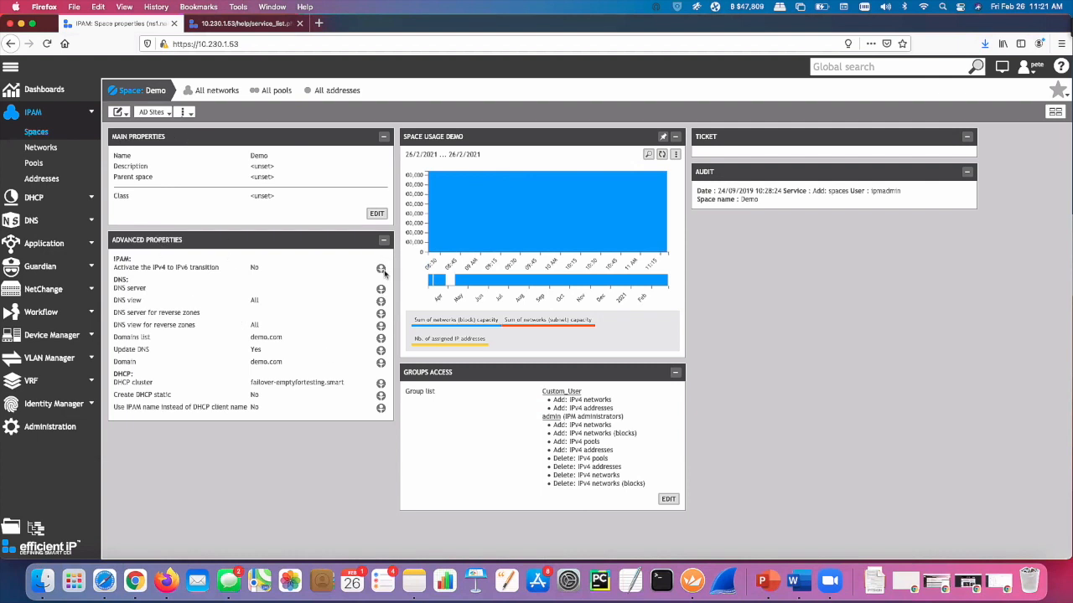
mouse_move(337, 289)
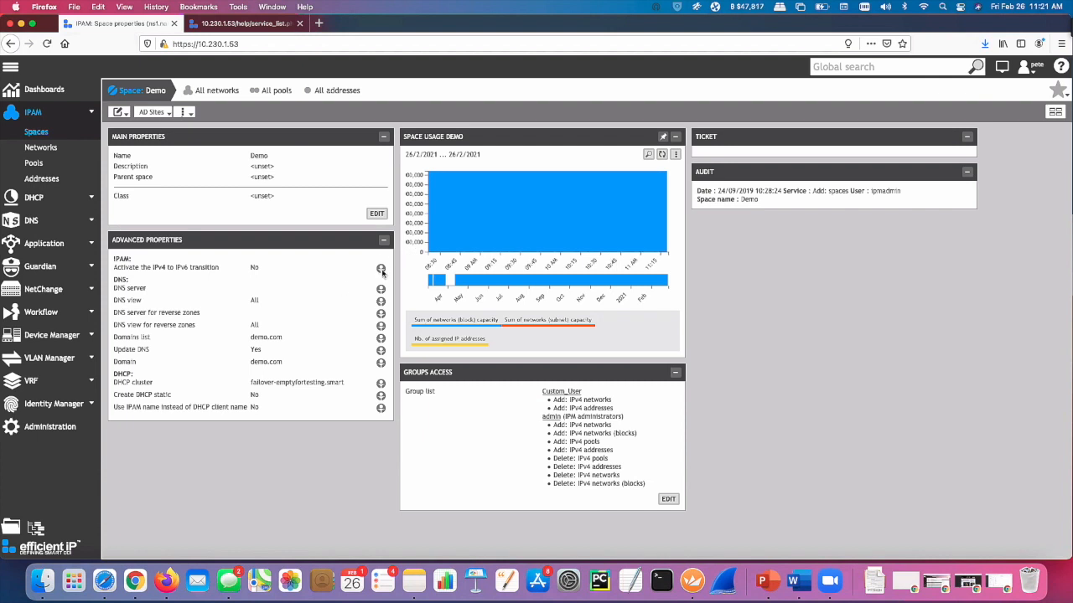
mouse_move(381, 270)
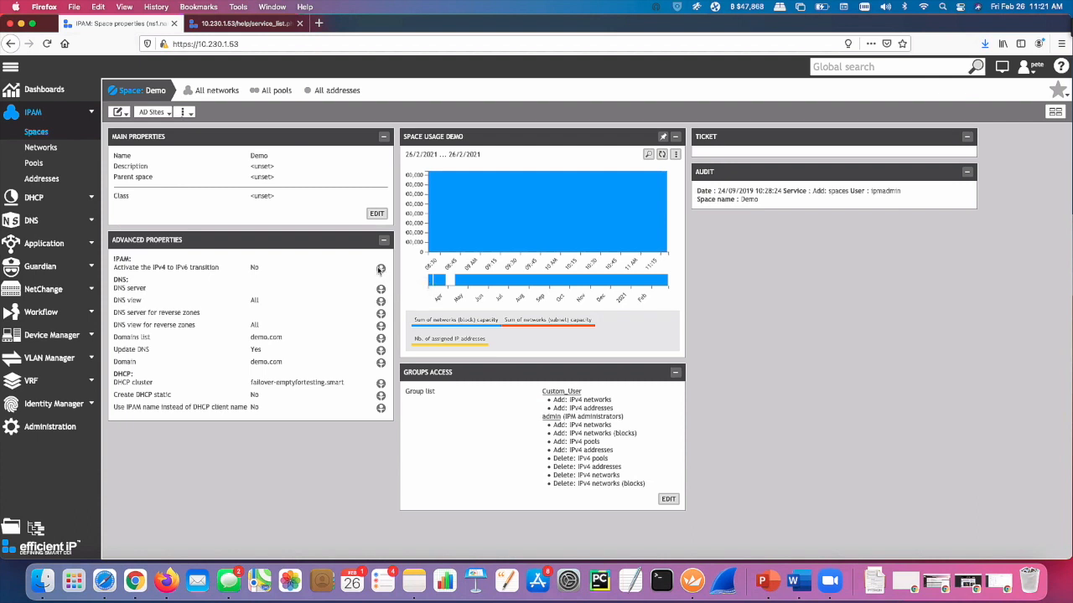
mouse_move(380, 272)
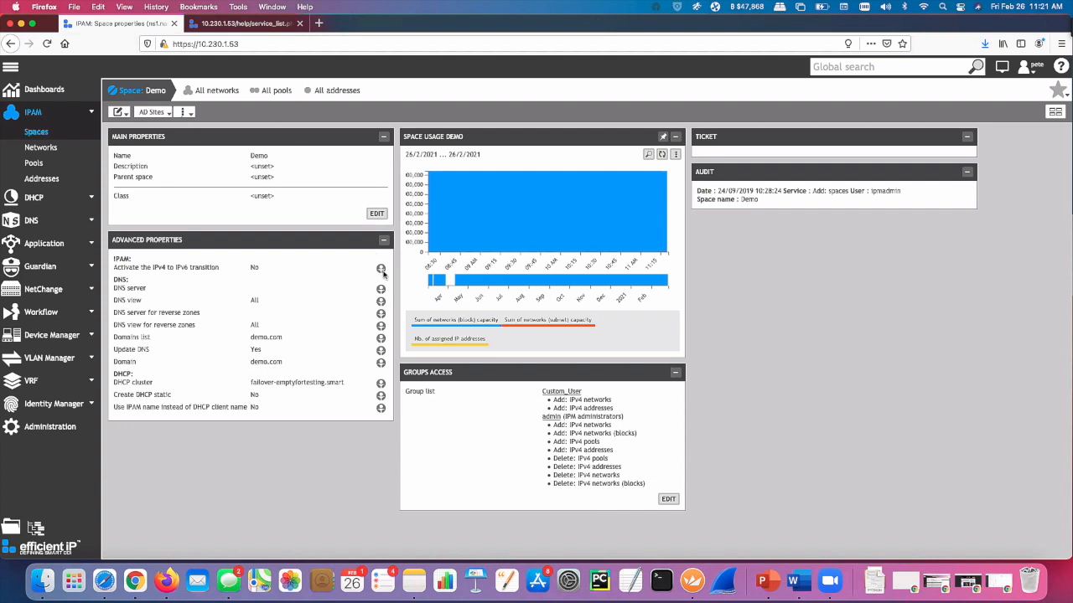
mouse_move(380, 300)
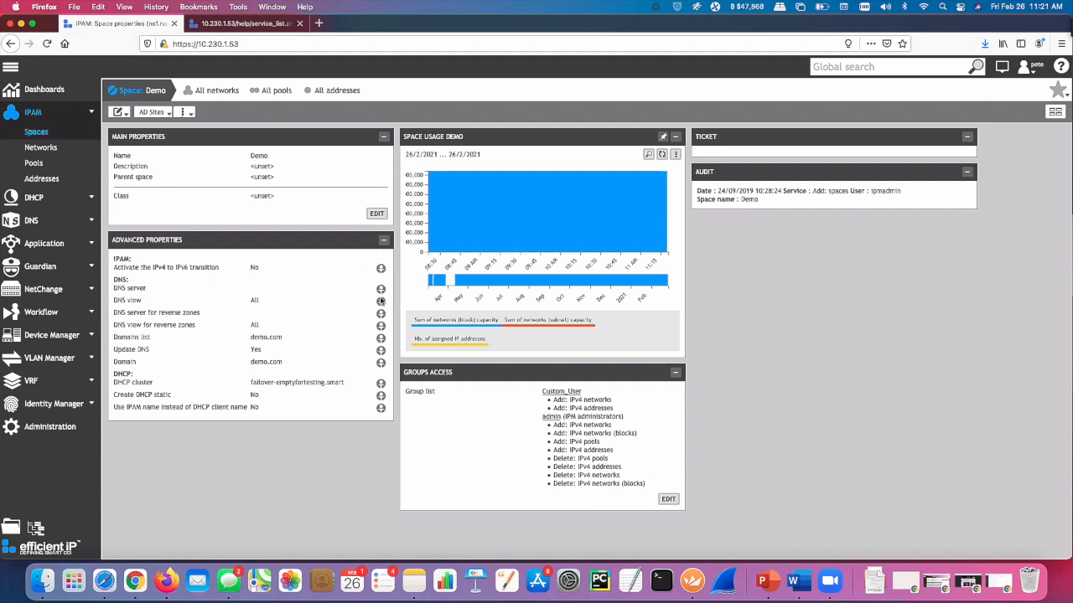
mouse_move(372, 295)
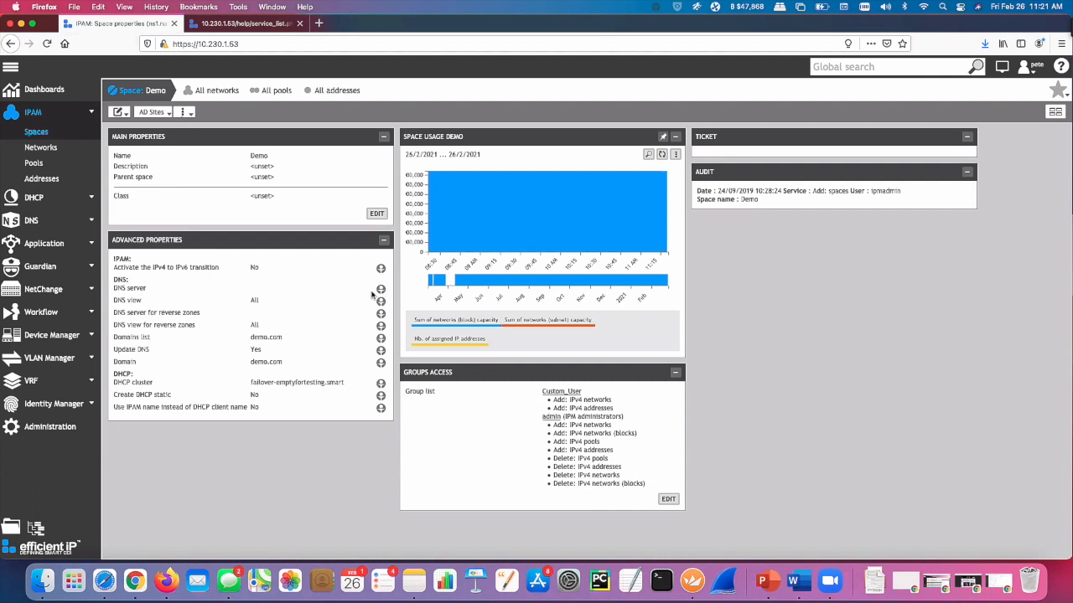
mouse_move(197, 253)
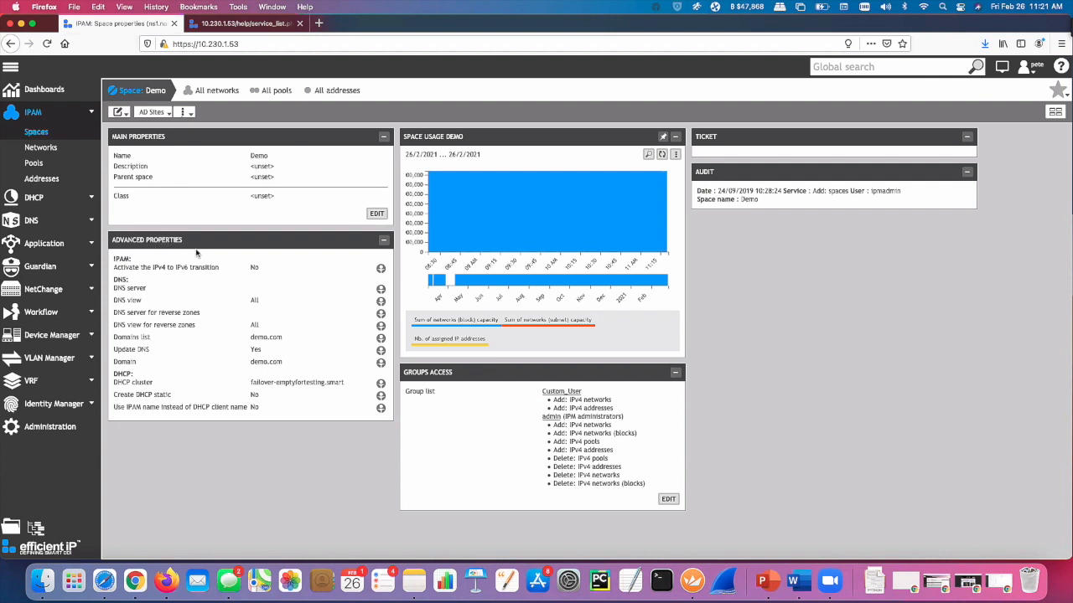
mouse_move(378, 268)
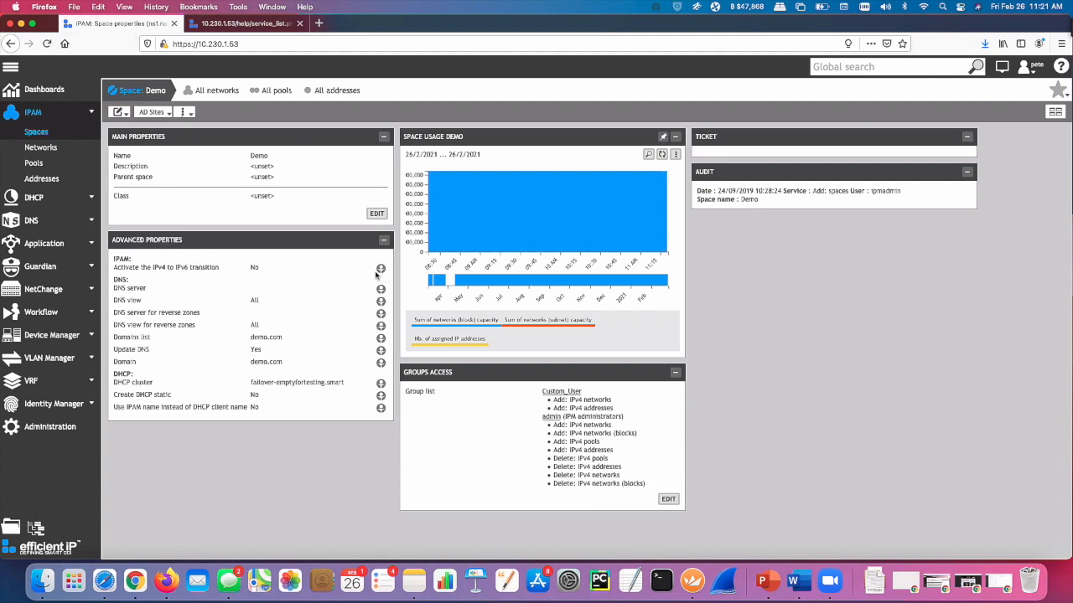
mouse_move(40, 147)
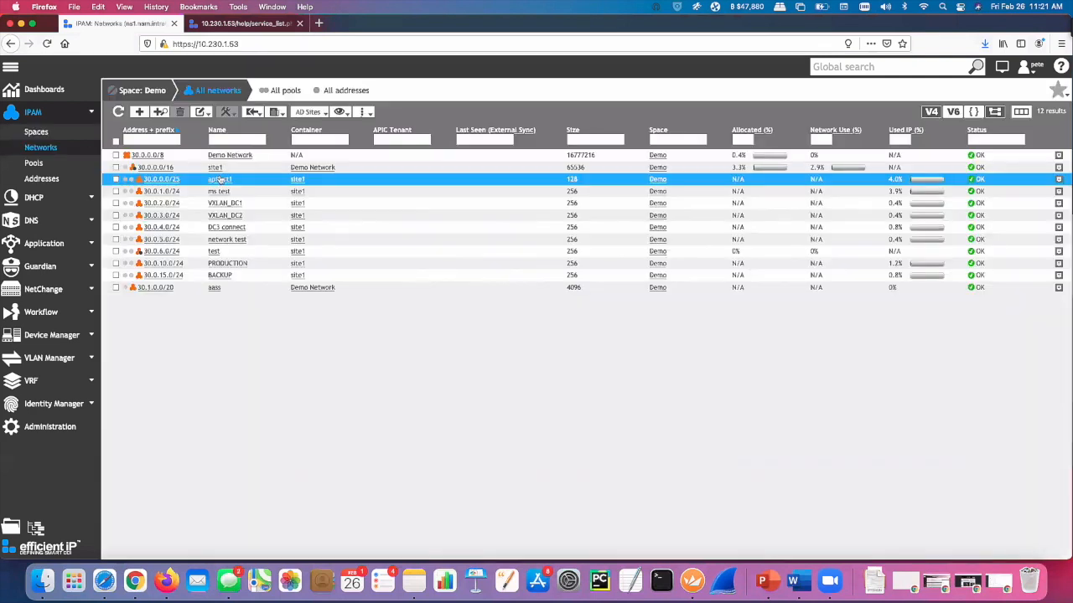
Drill into site1 (30.0.0.0/16) and list the addresses of apitest1 (30.0.0.0/25)
left_click(156, 166)
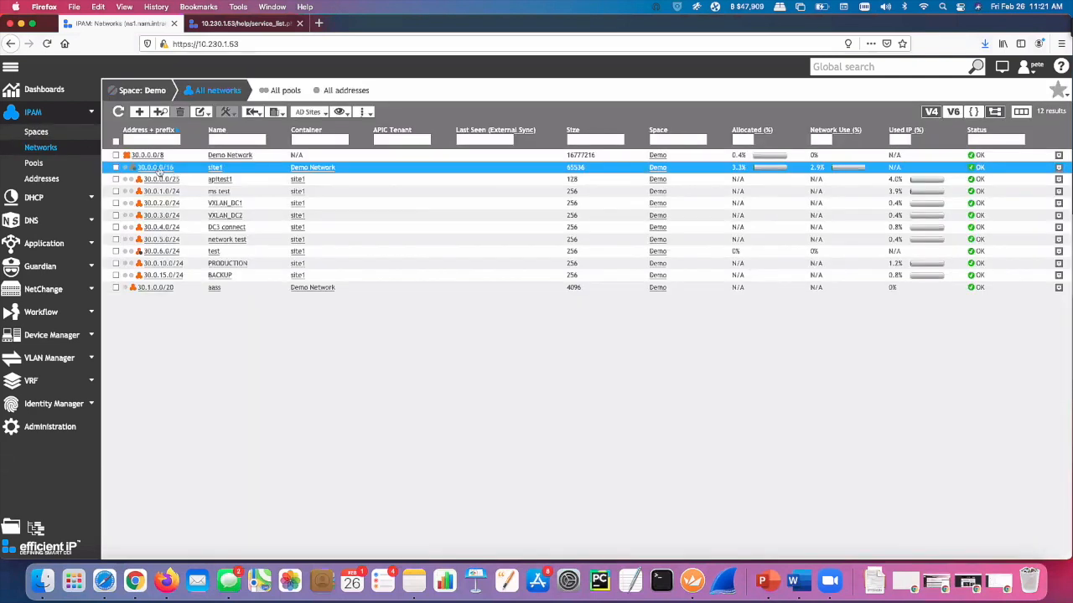
double_click(215, 167)
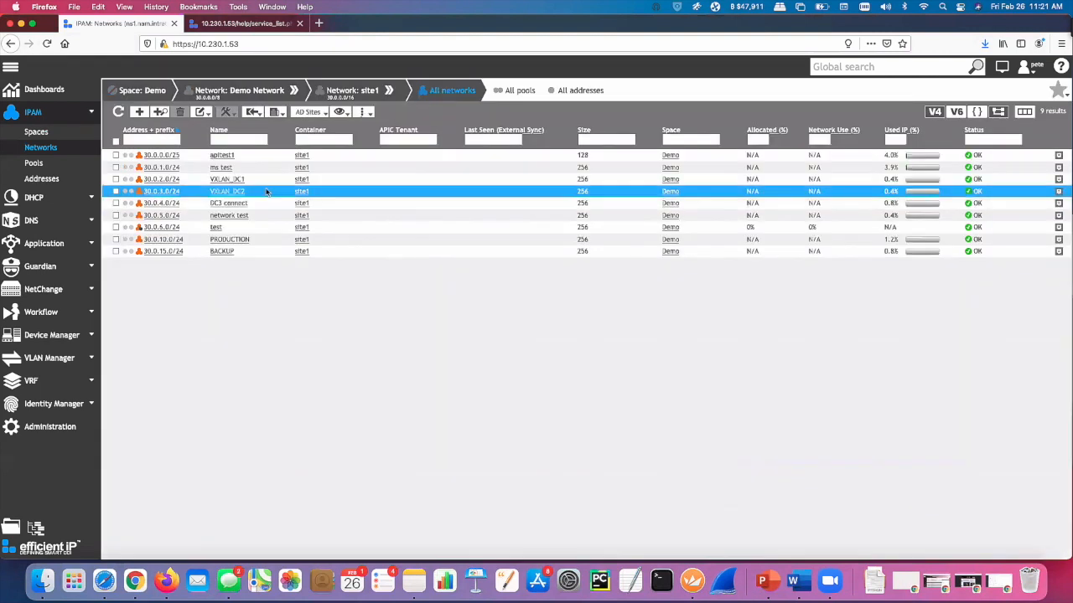
left_click(229, 203)
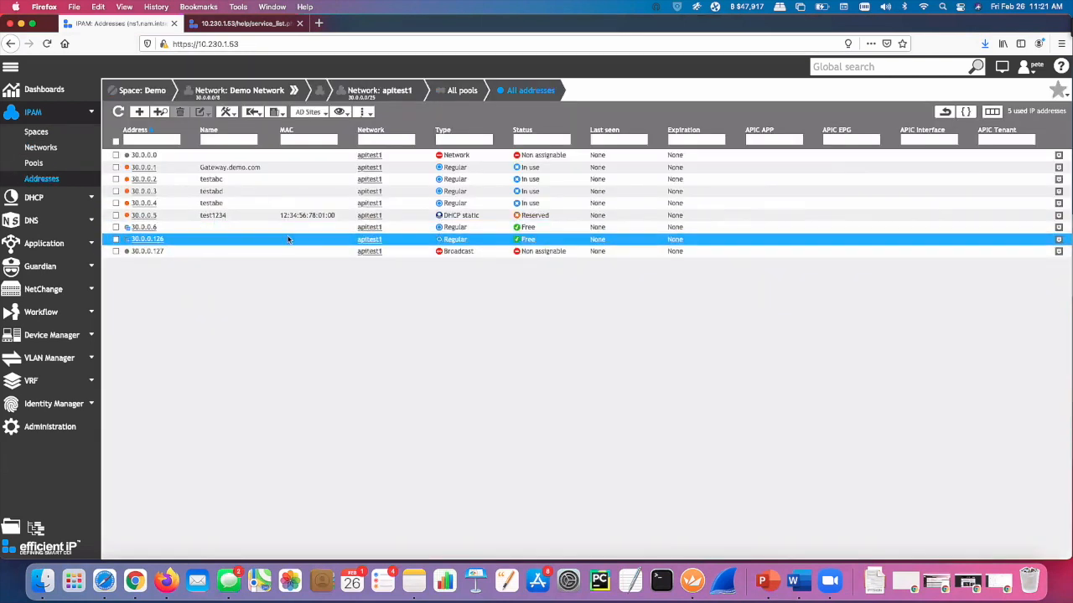
Select free address 30.0.0.6, confirm assigning it, and continue with class None
left_click(147, 227)
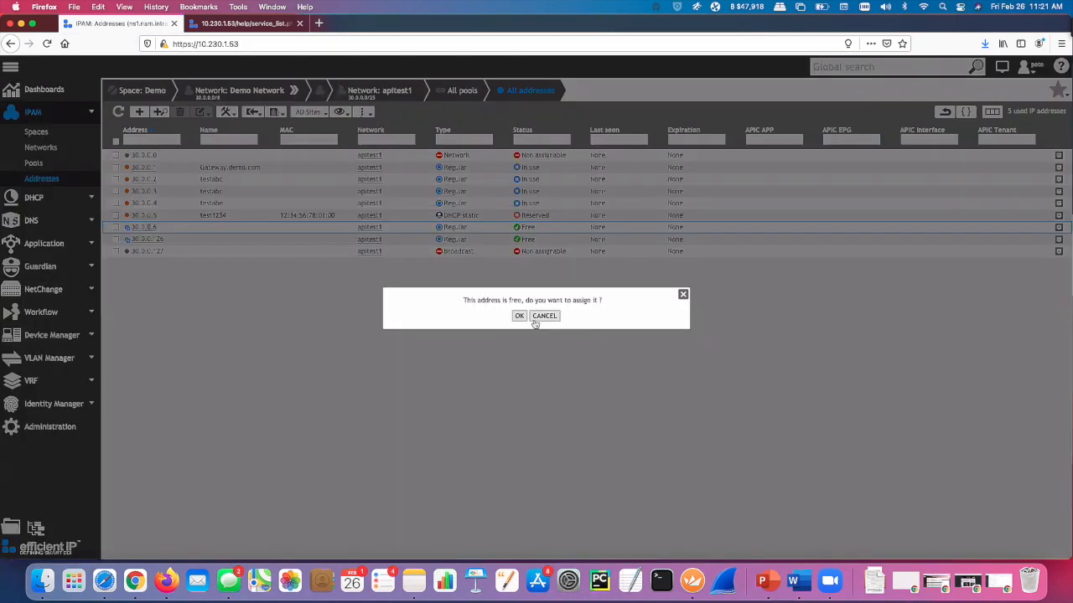
left_click(519, 316)
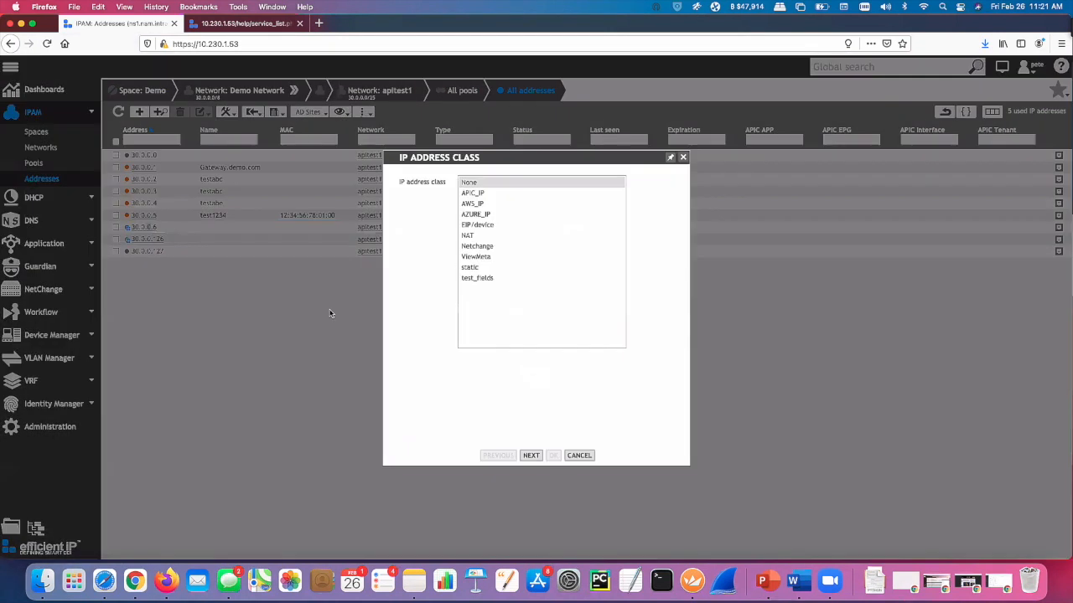
mouse_move(545, 455)
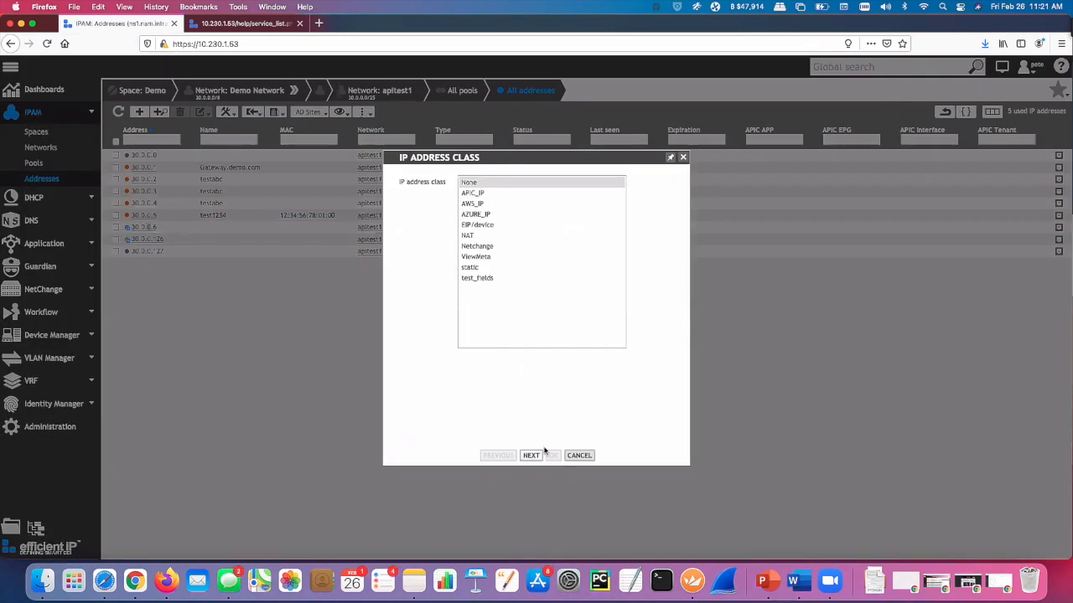
left_click(530, 455)
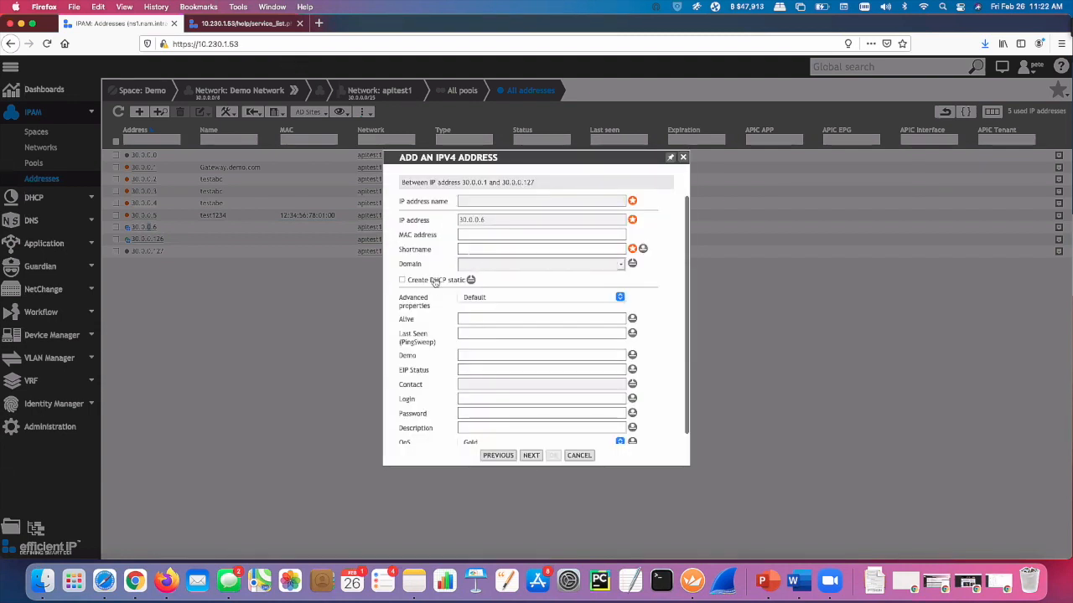
Enter shortname diamondhands and MAC address 11:11:11:11:11:11
left_click(541, 234)
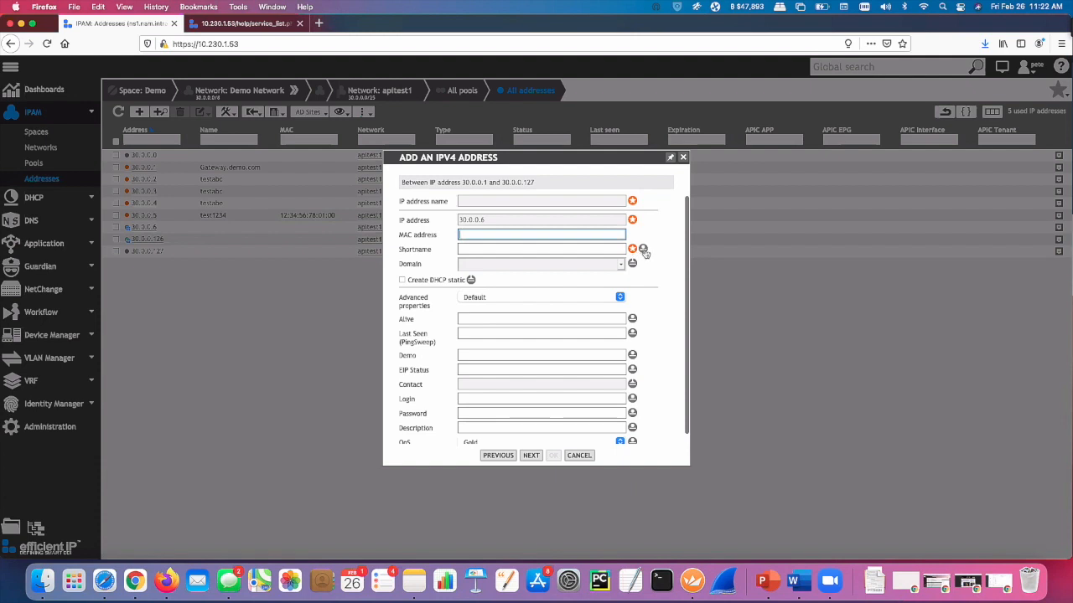
left_click(633, 249)
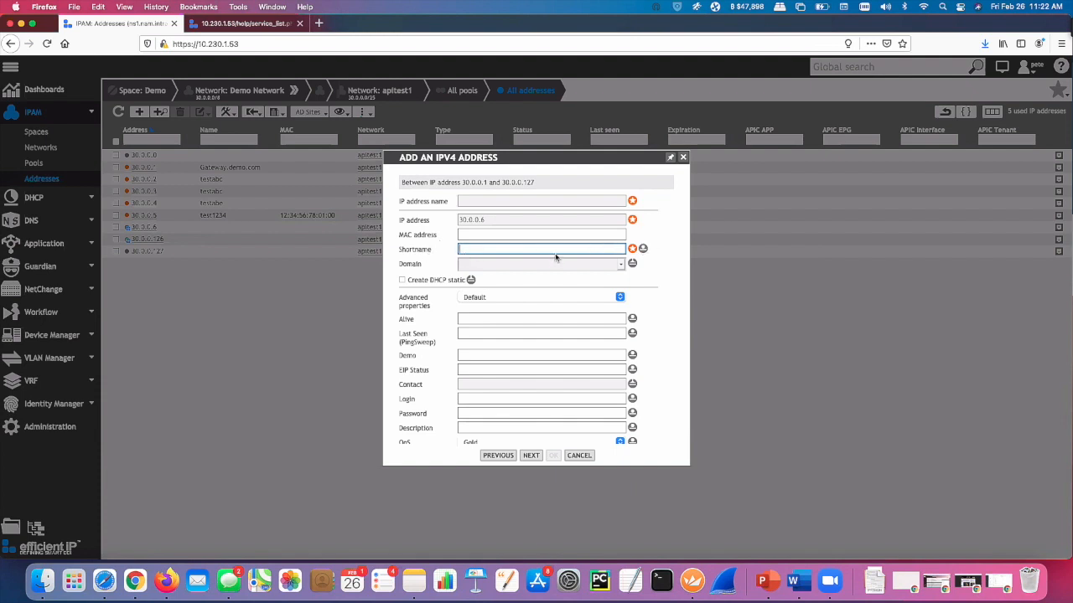
mouse_move(735, 225)
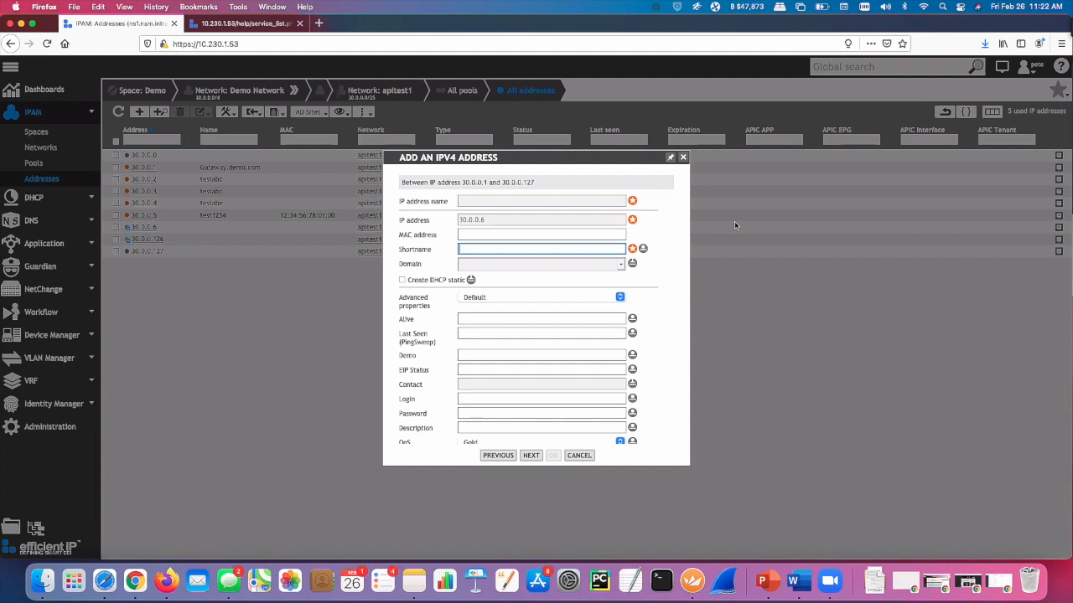
type("dom")
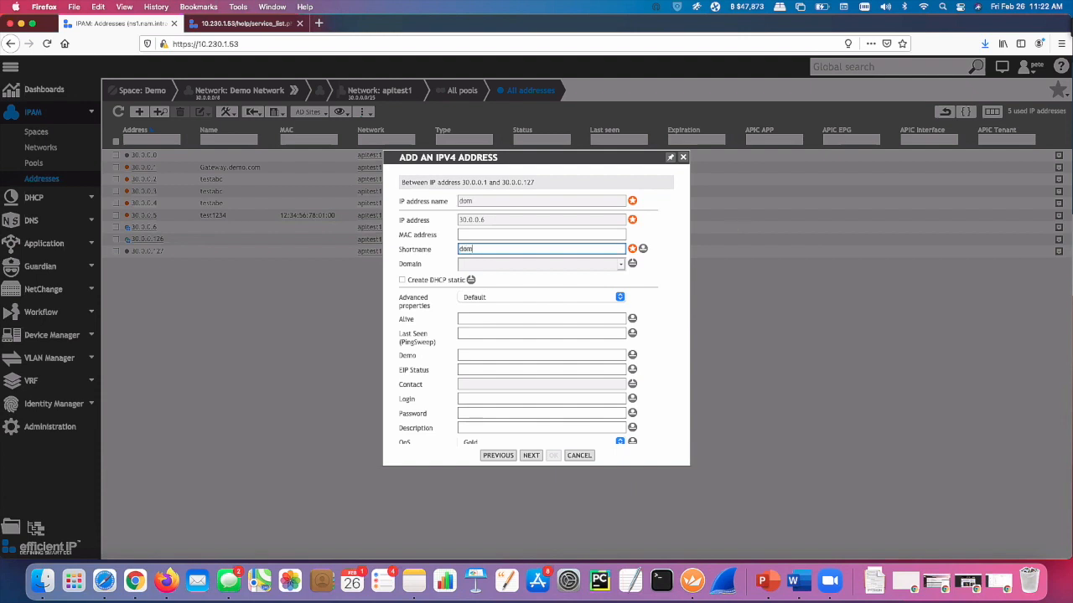
type("iamondhands")
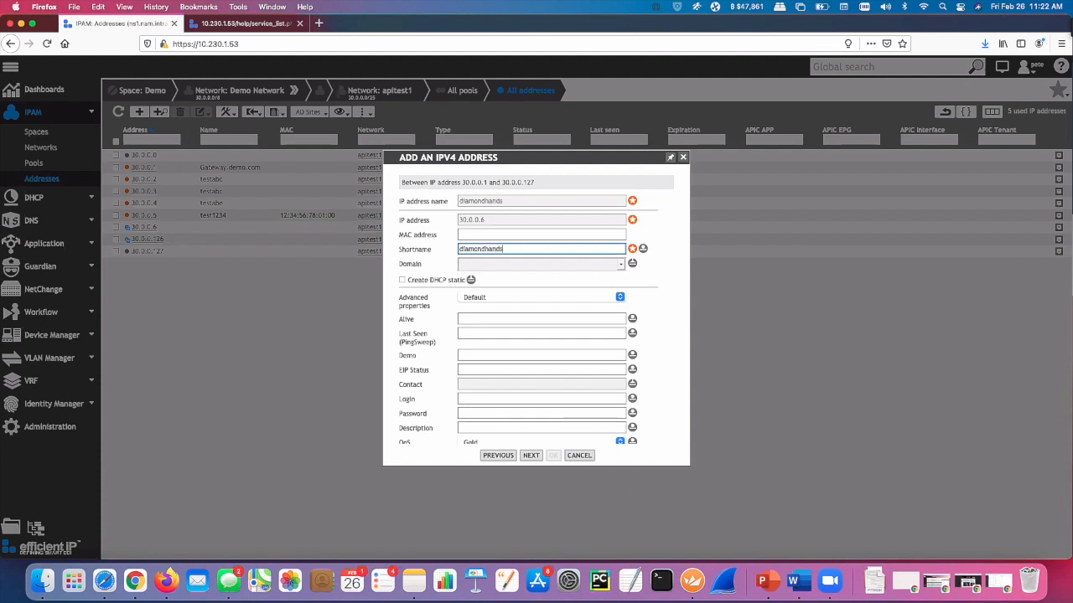
left_click(541, 235)
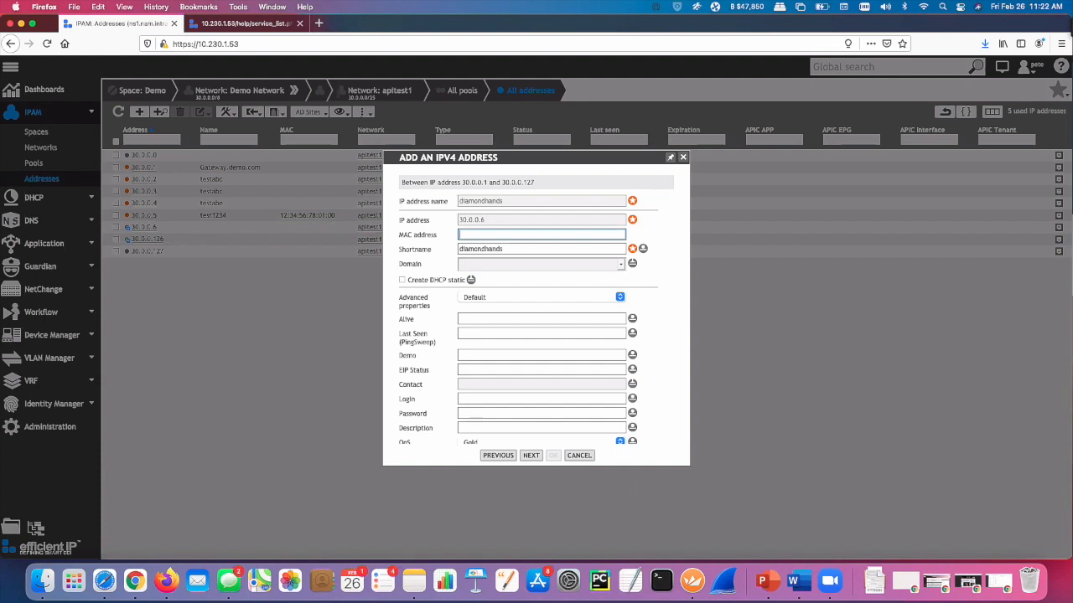
type("111")
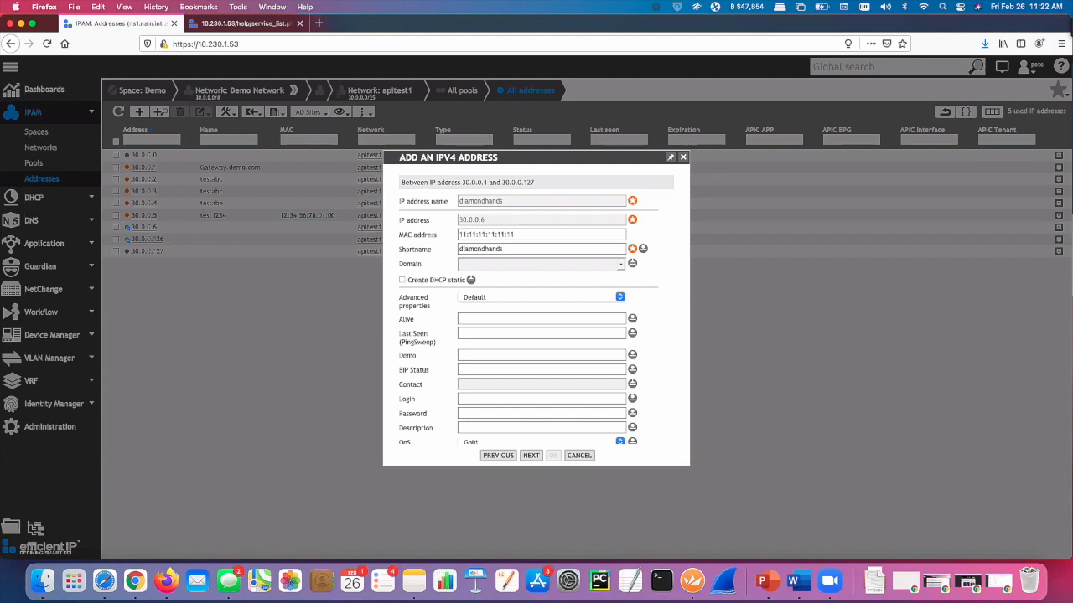
Set the address's domain to nam.intranet
left_click(642, 249)
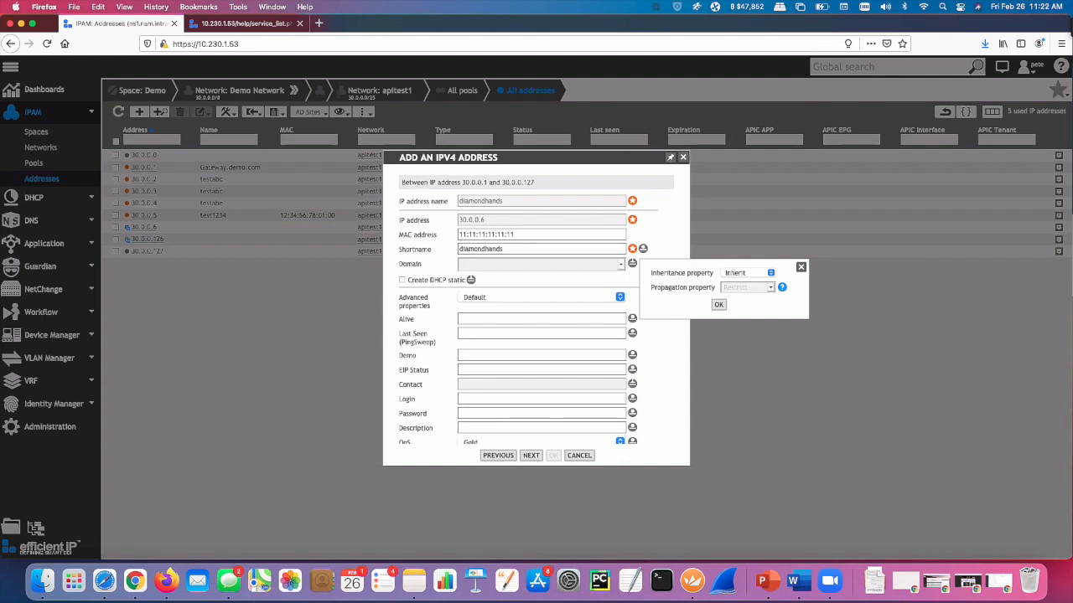
left_click(769, 272)
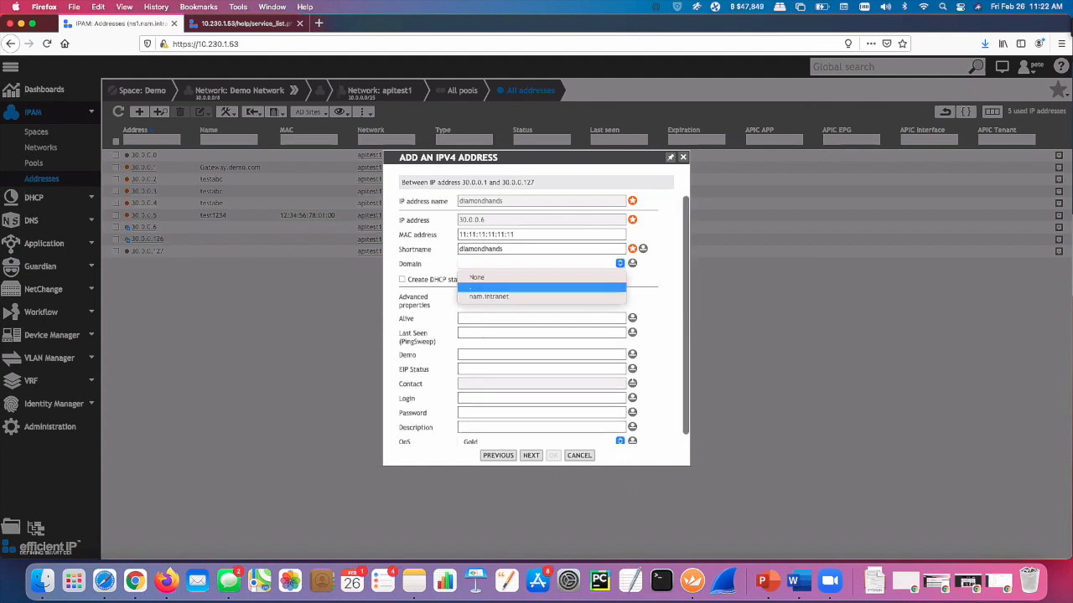
left_click(488, 296)
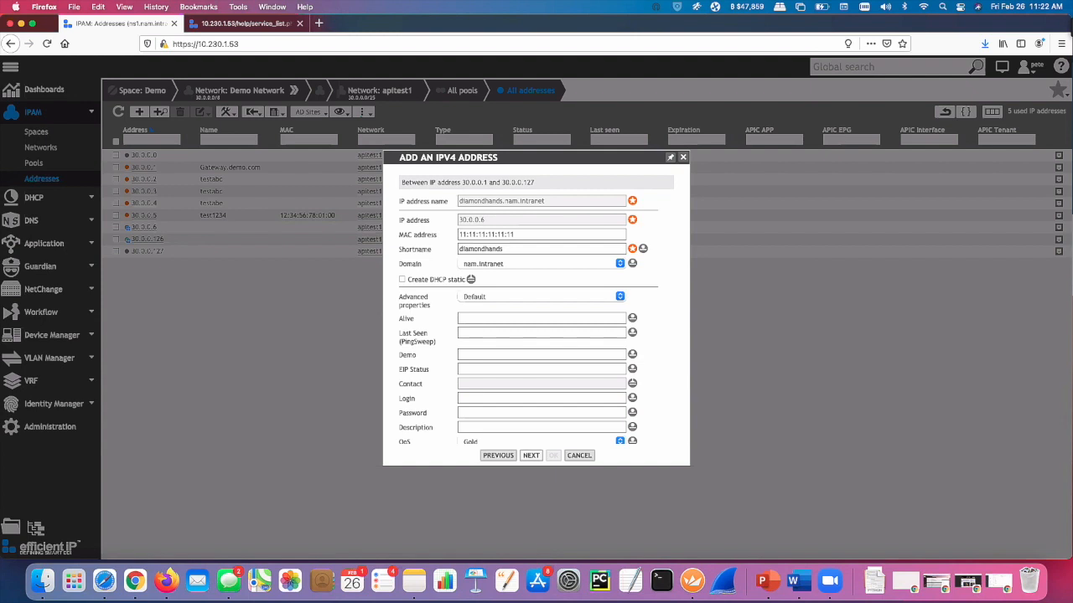
Add gme as a CNAME alias and finish adding the address
left_click(531, 455)
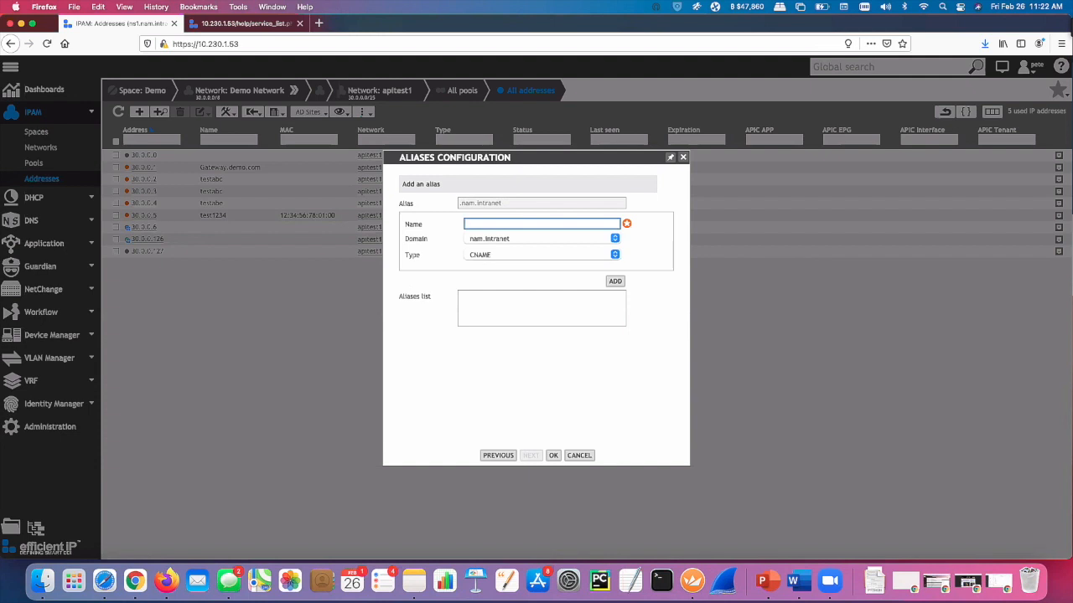
type("gme")
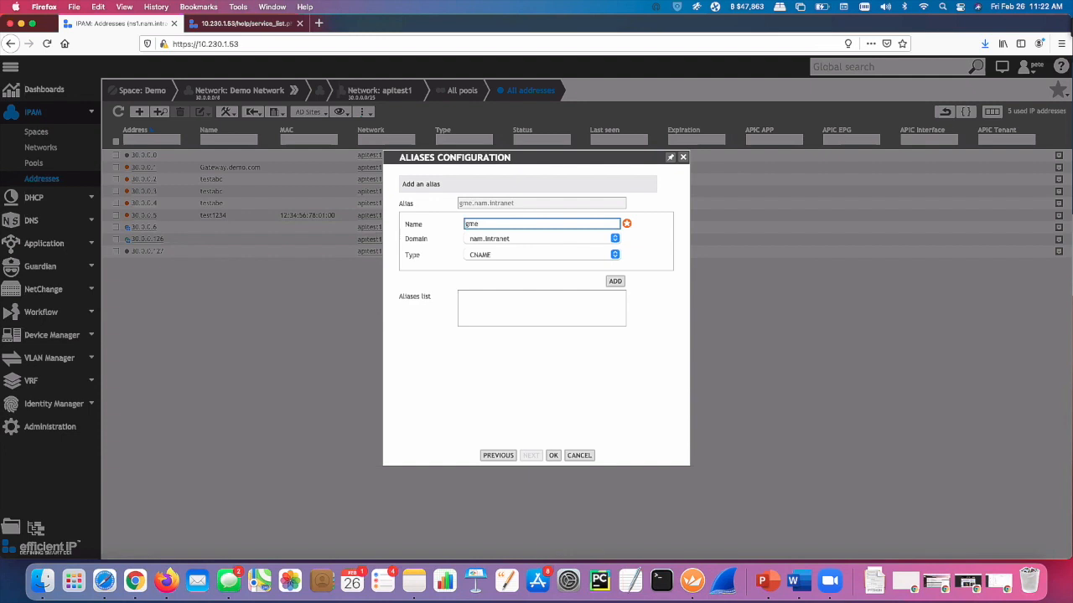
left_click(614, 281)
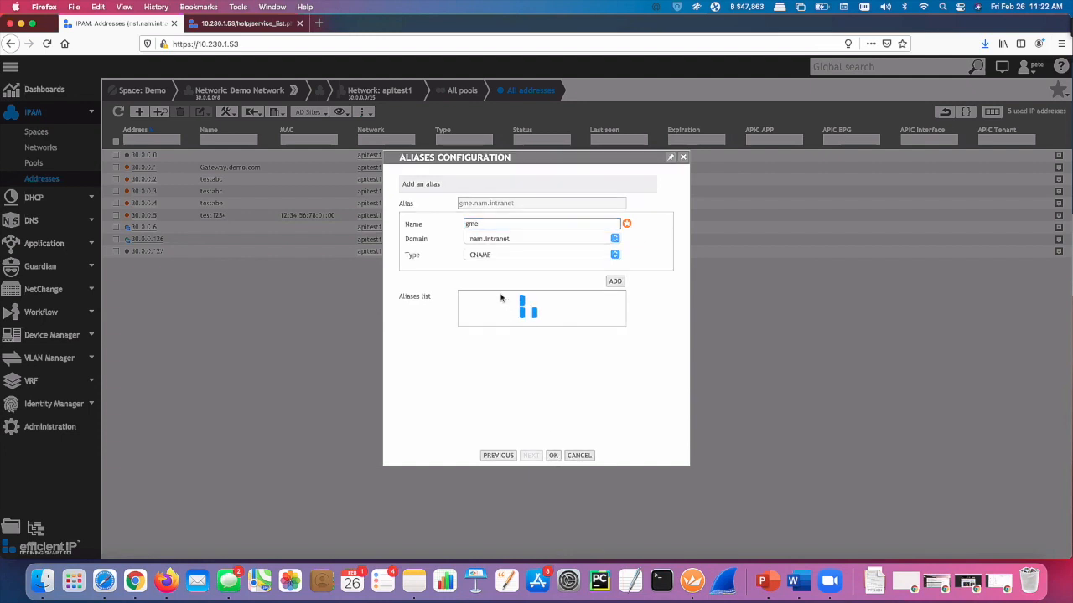
left_click(553, 455)
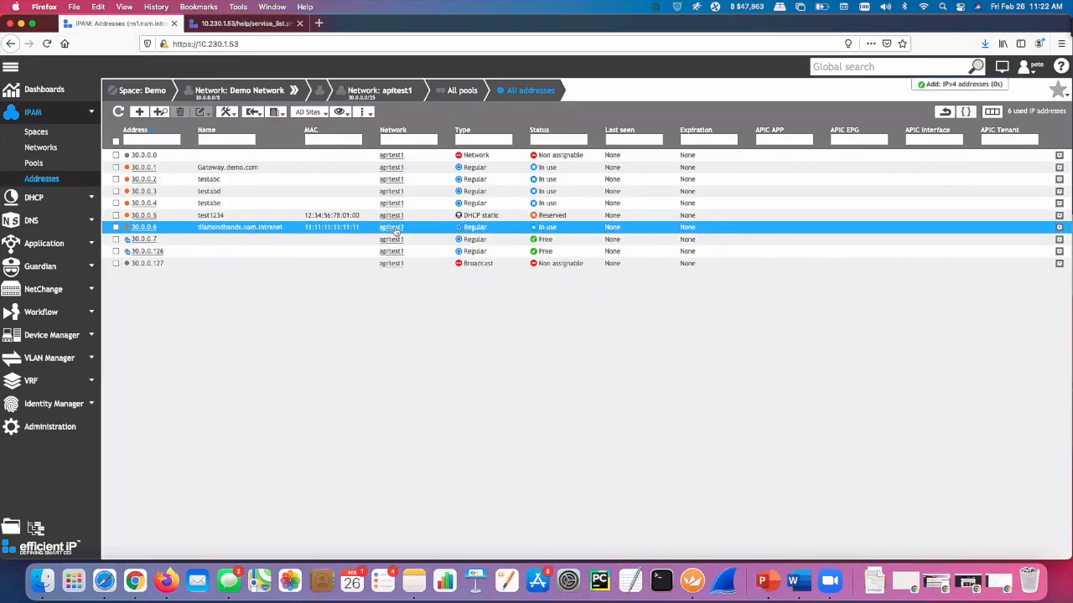
Open Servers under DNS in the left sidebar to list the DNS servers
left_click(146, 263)
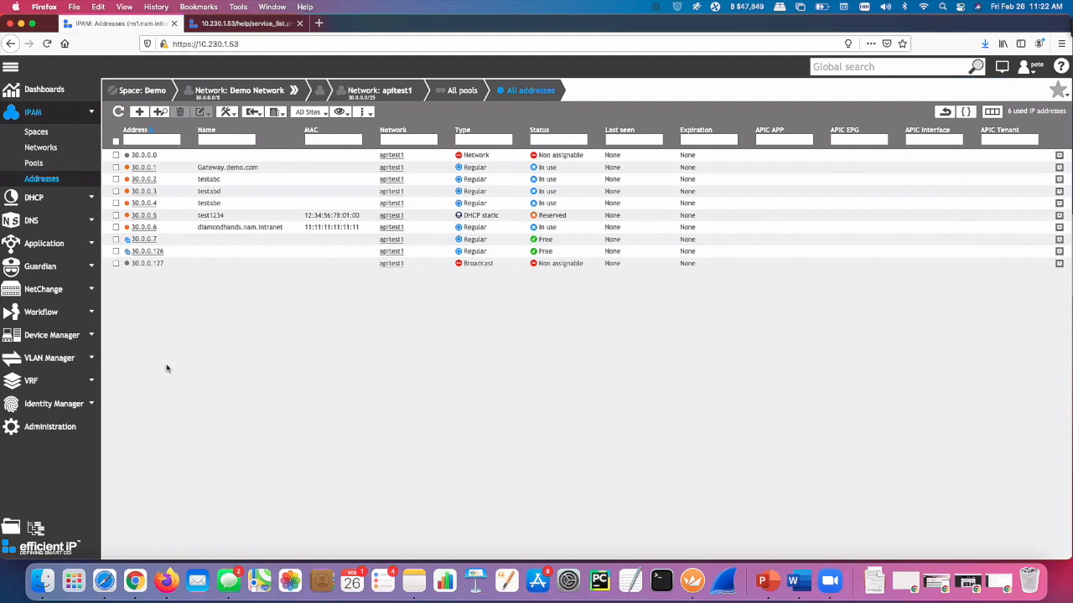
mouse_move(50, 222)
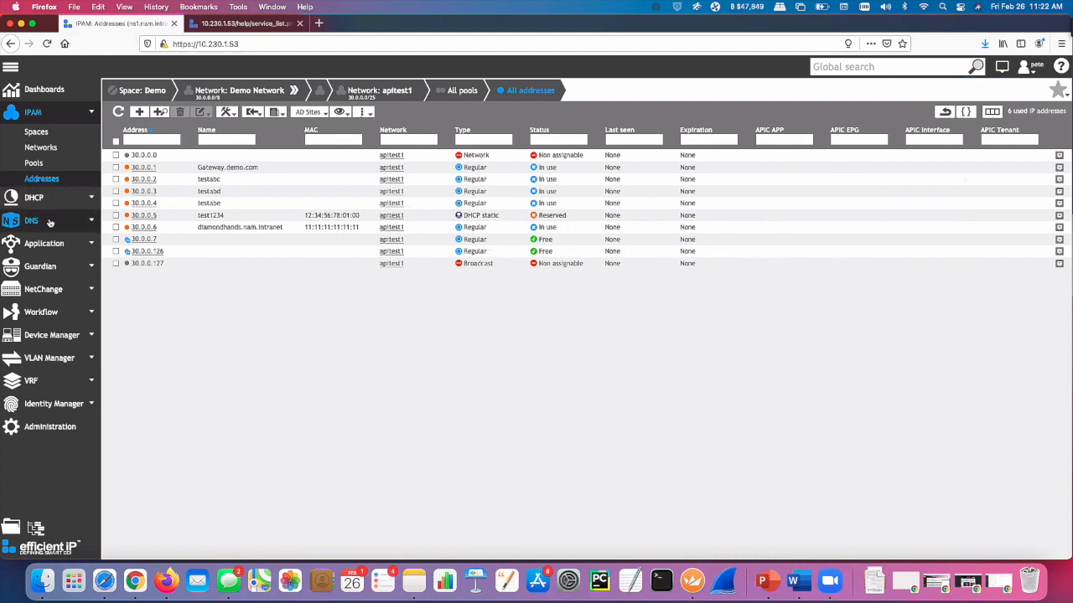
mouse_move(44, 243)
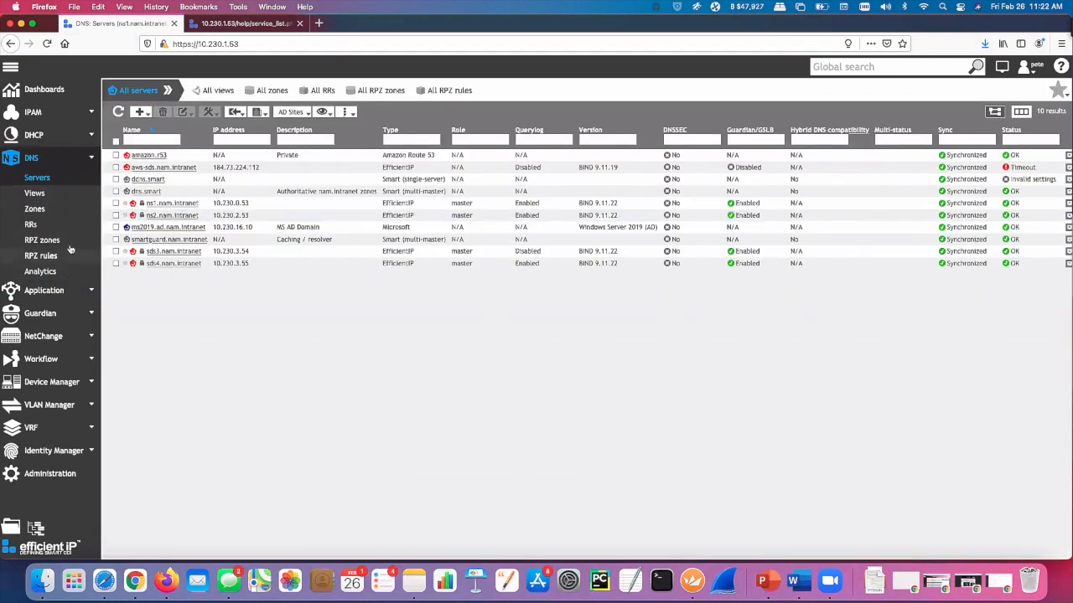
left_click(168, 227)
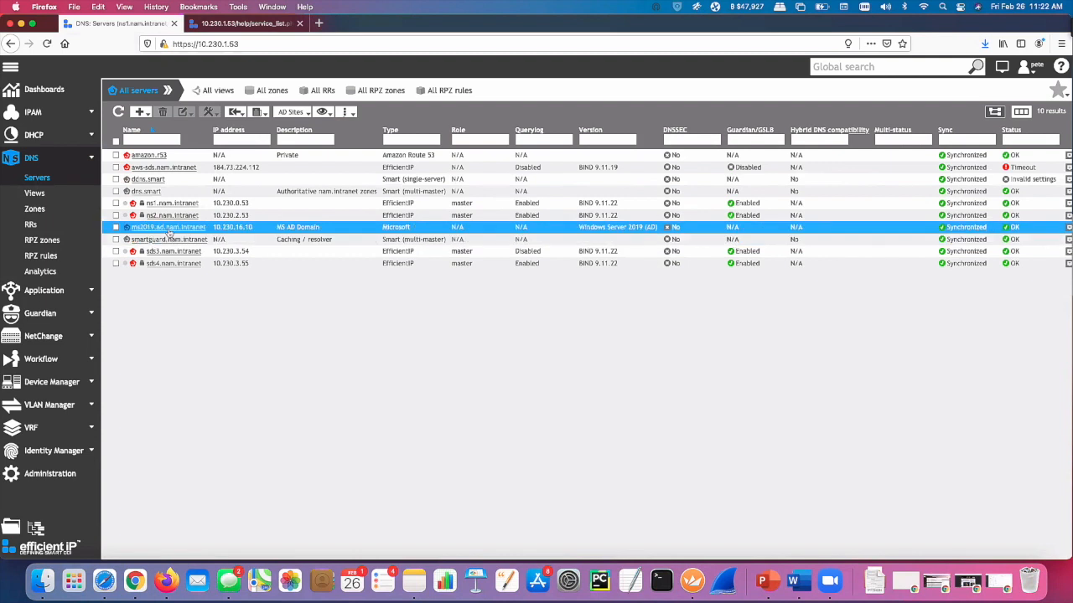
left_click(167, 239)
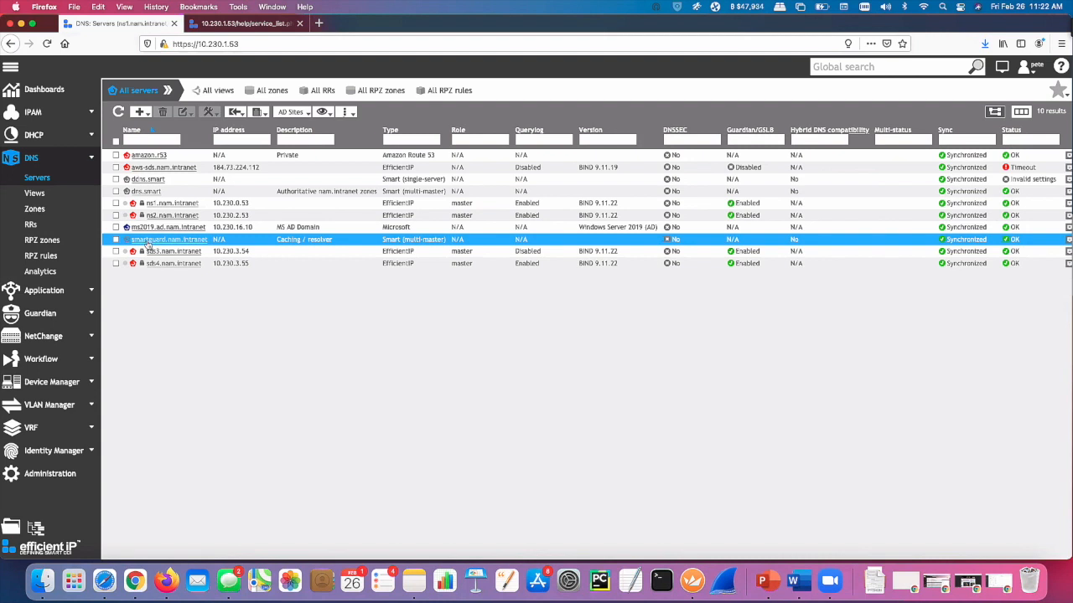
left_click(167, 202)
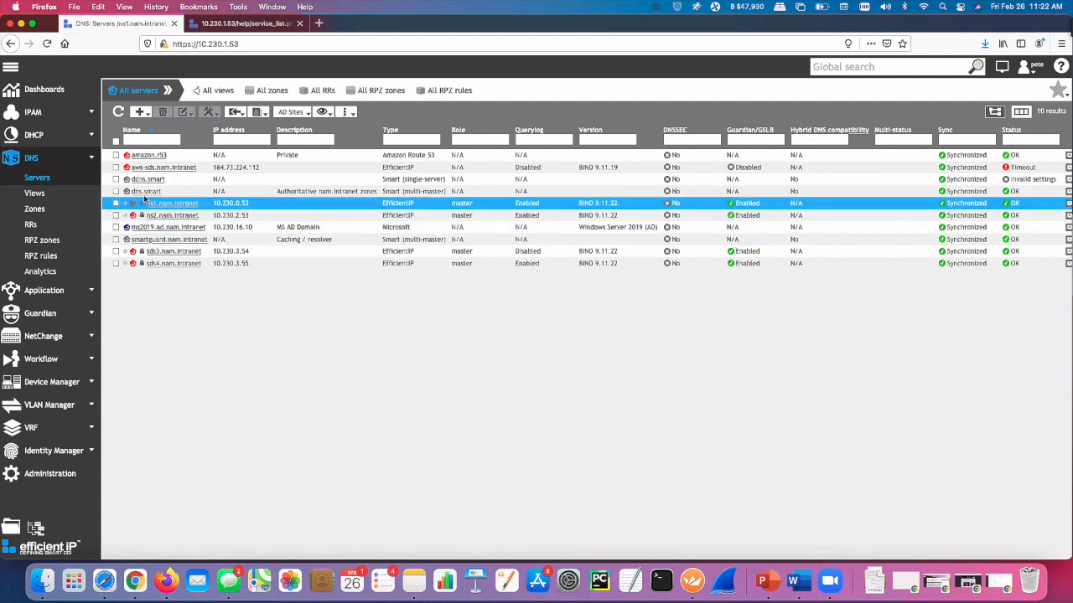
left_click(147, 191)
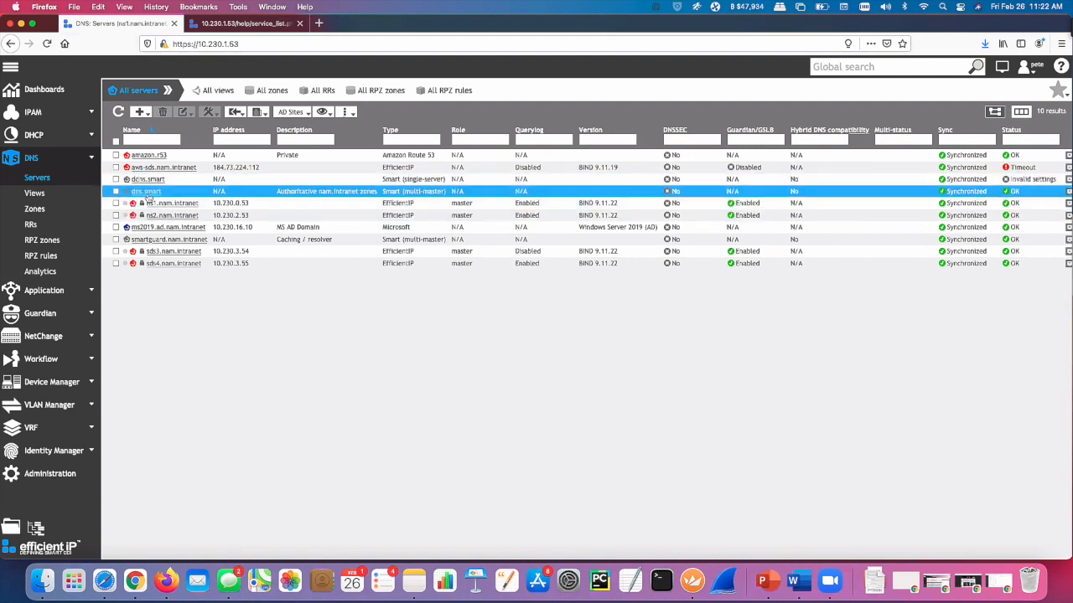
left_click(171, 203)
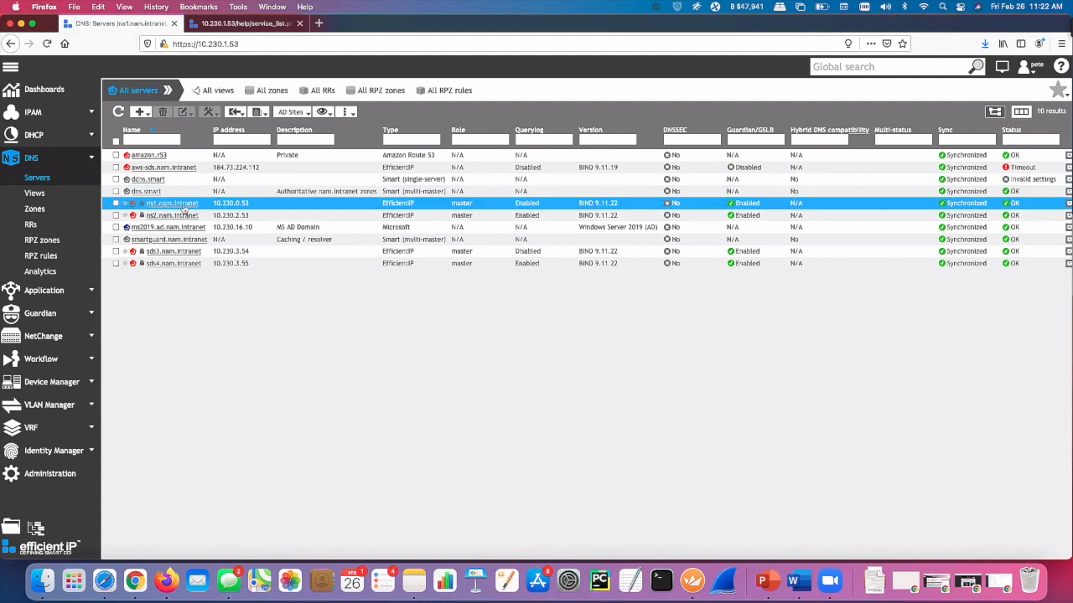
left_click(147, 191)
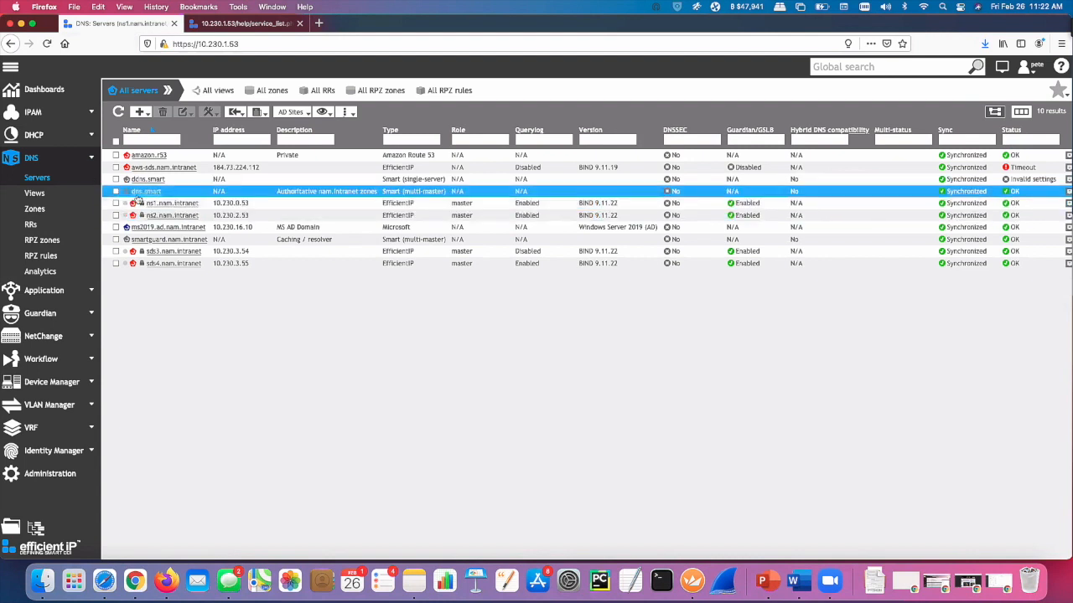
mouse_move(147, 191)
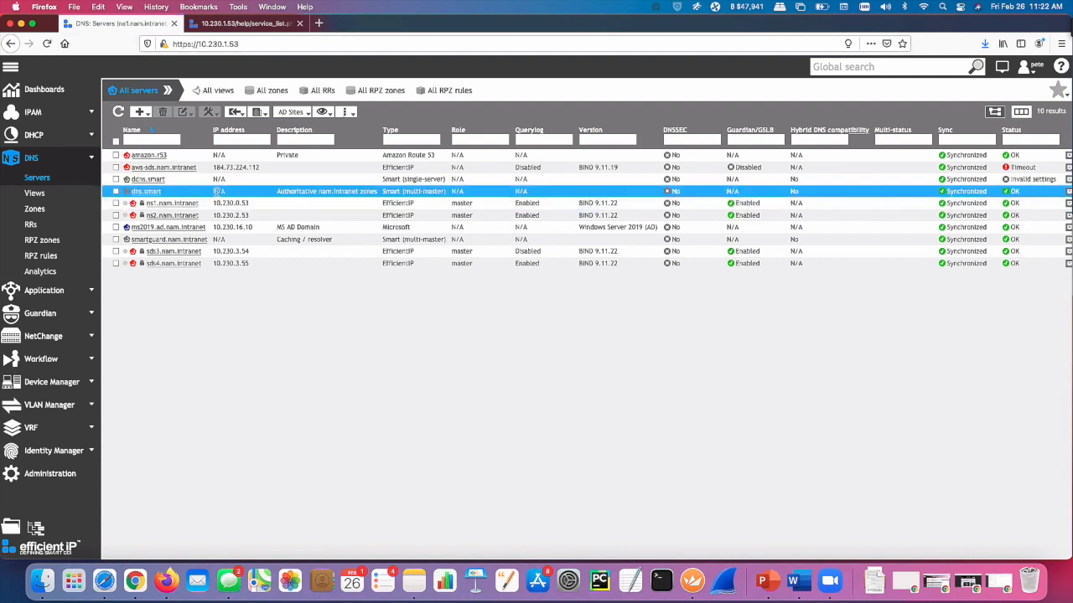
left_click(165, 202)
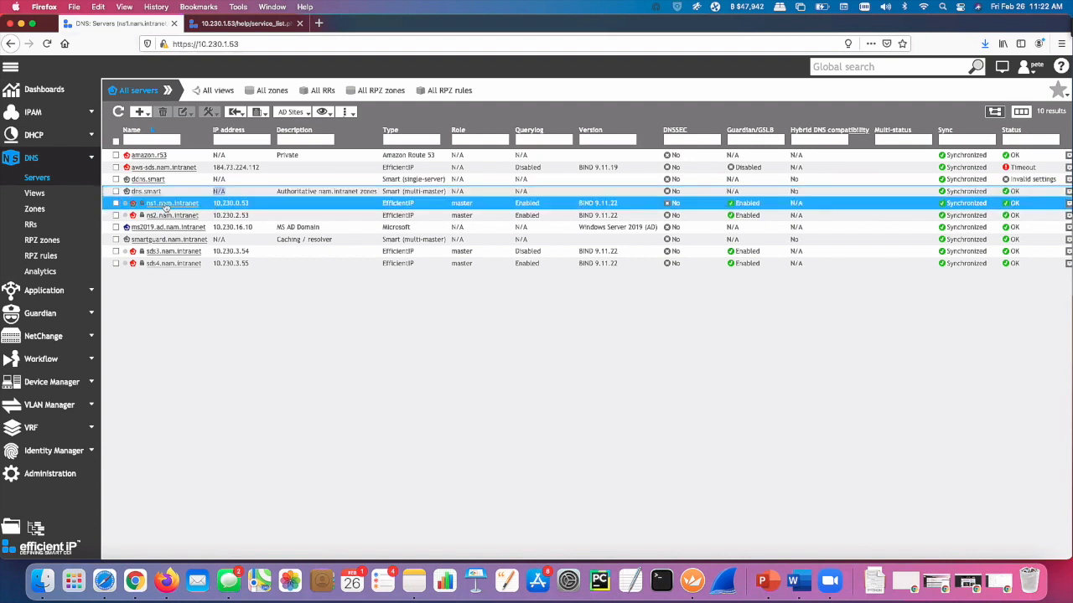
left_click(172, 215)
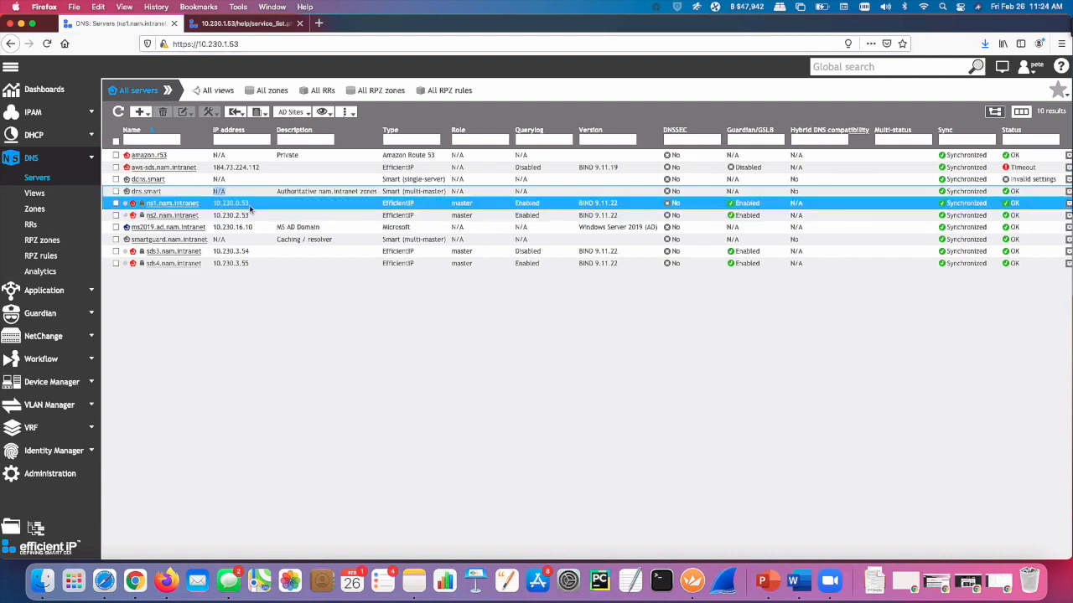
left_click(168, 227)
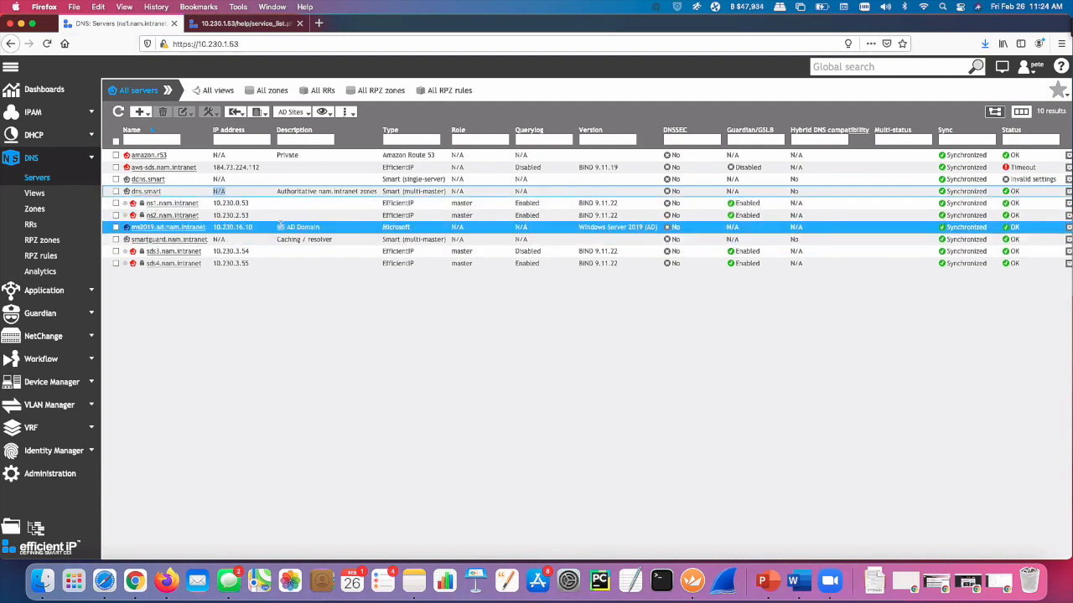
left_click(250, 298)
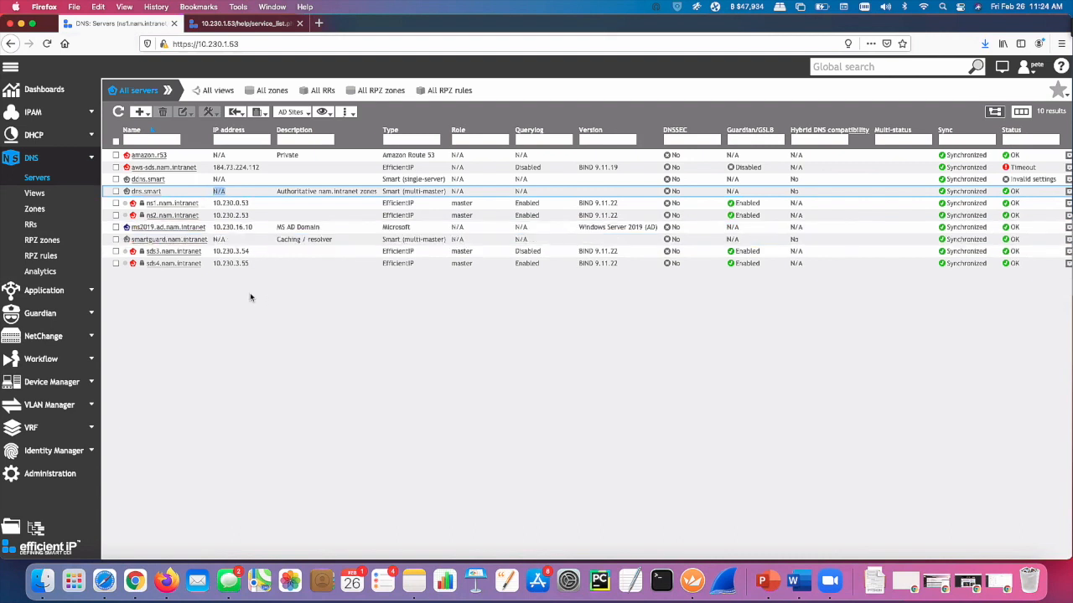
mouse_move(231, 302)
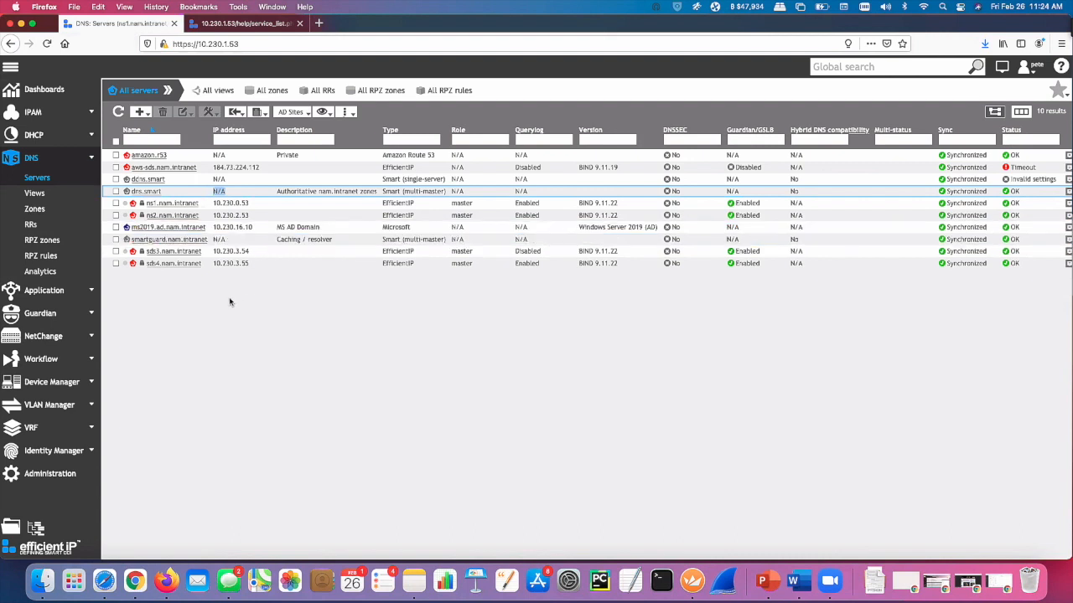
mouse_move(237, 300)
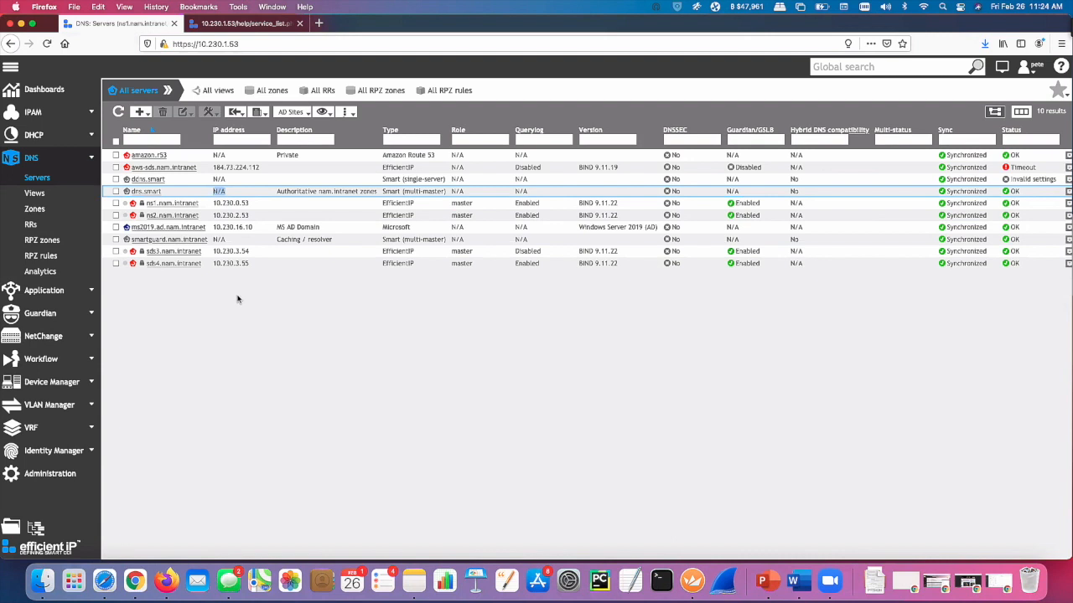
mouse_move(187, 291)
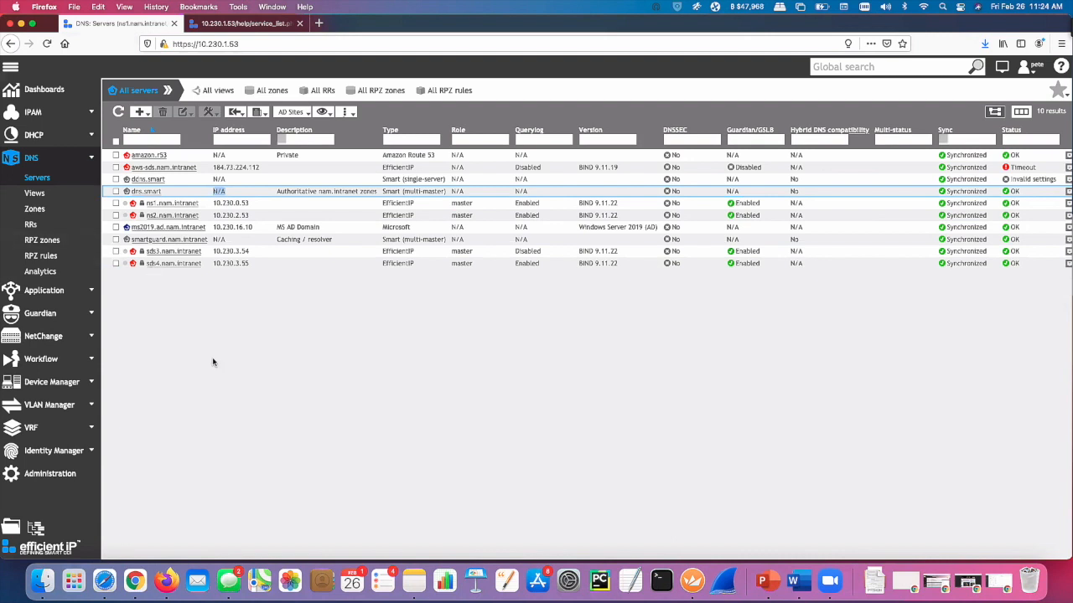
mouse_move(191, 322)
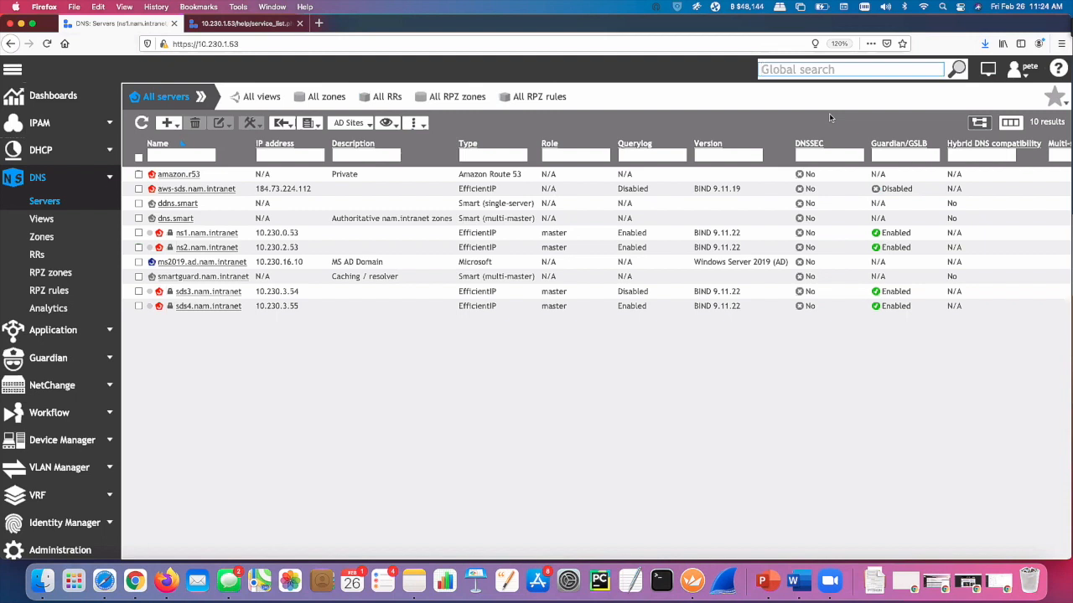
Search globally for 10.230.0.100 and scroll through the matching networks, pools, DHCP and NetChange results
type("10.230.0.100")
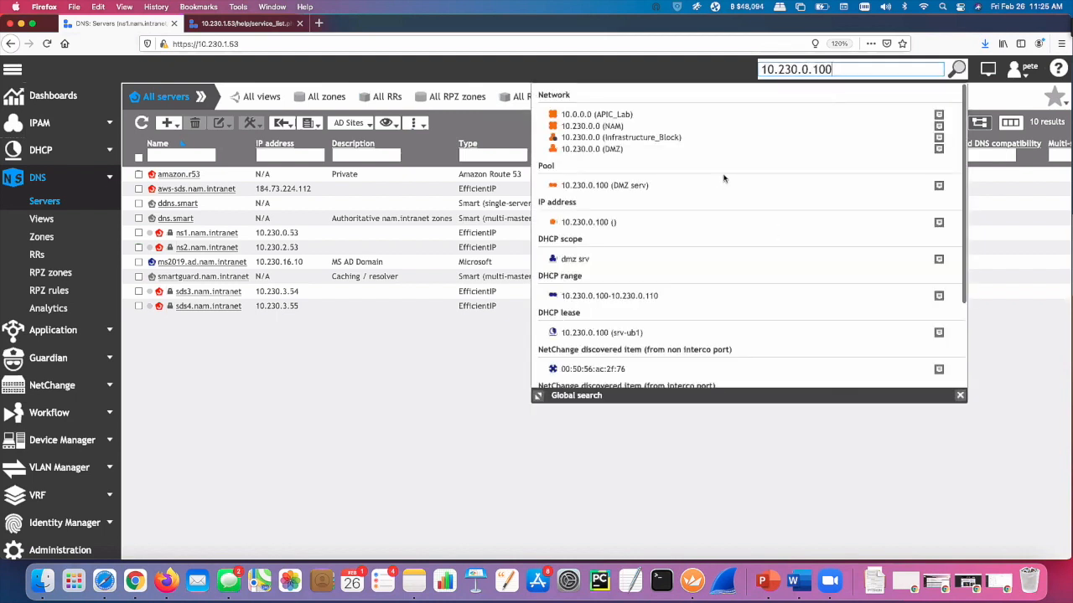
mouse_move(549, 94)
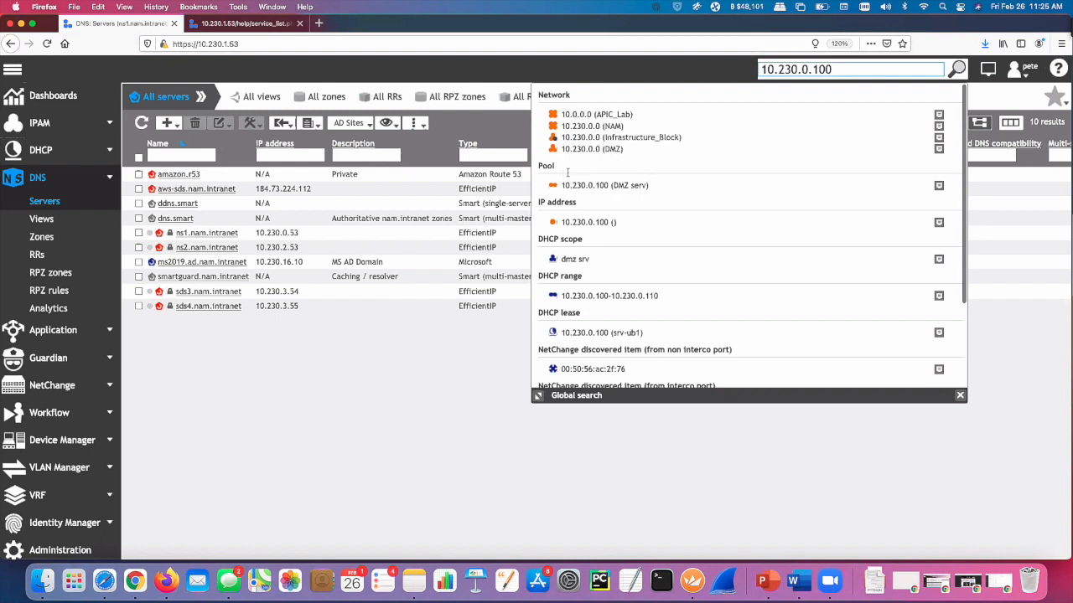
scroll("down", 3)
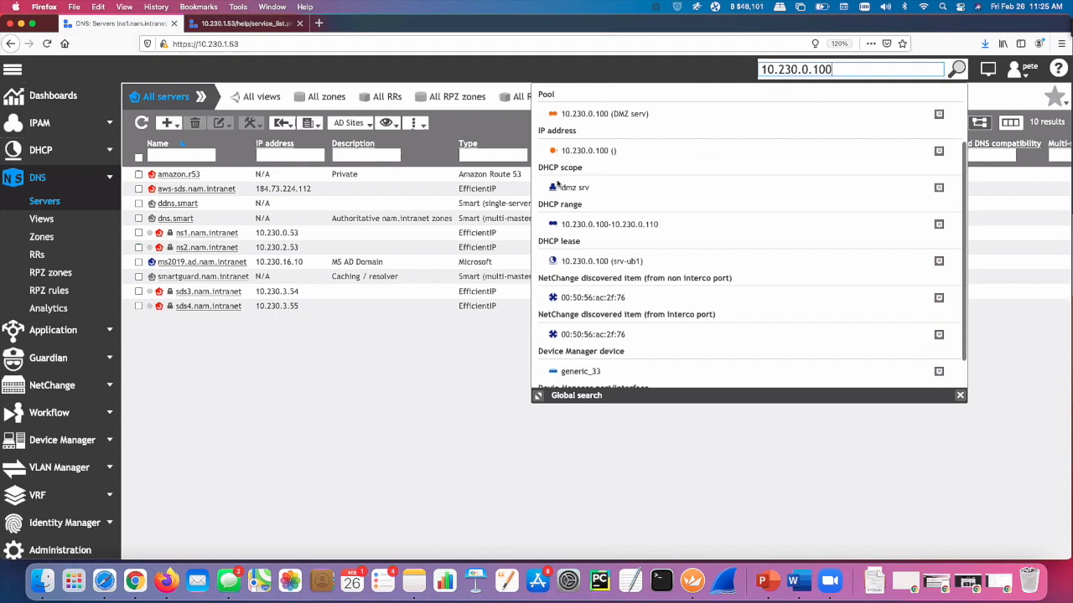
scroll("down", 3)
type("d")
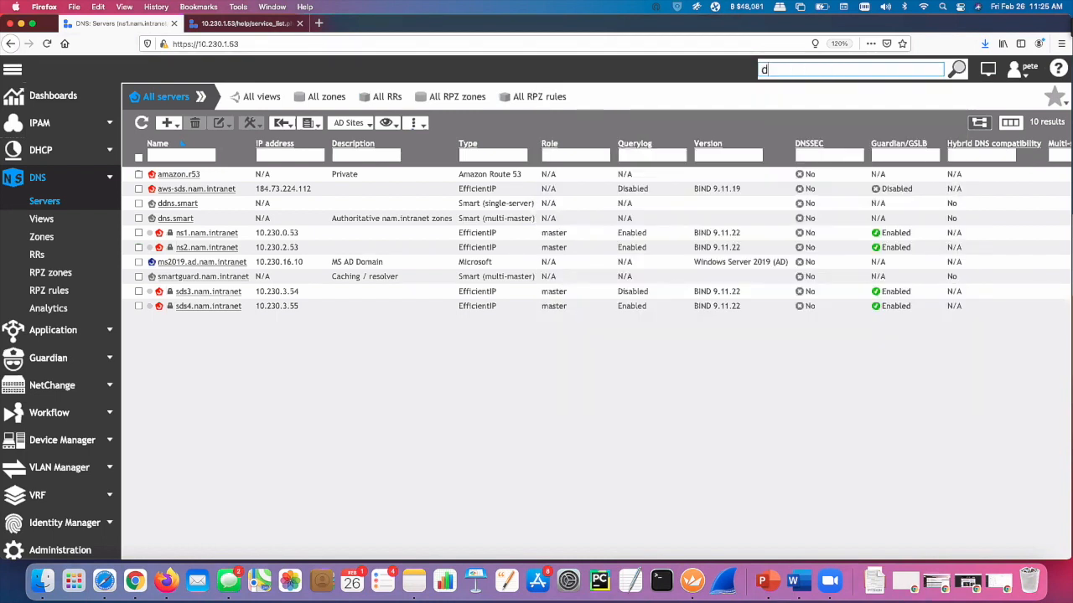
Search globally for diamondhands and view details of its 30.0.0.6 address
type("ij")
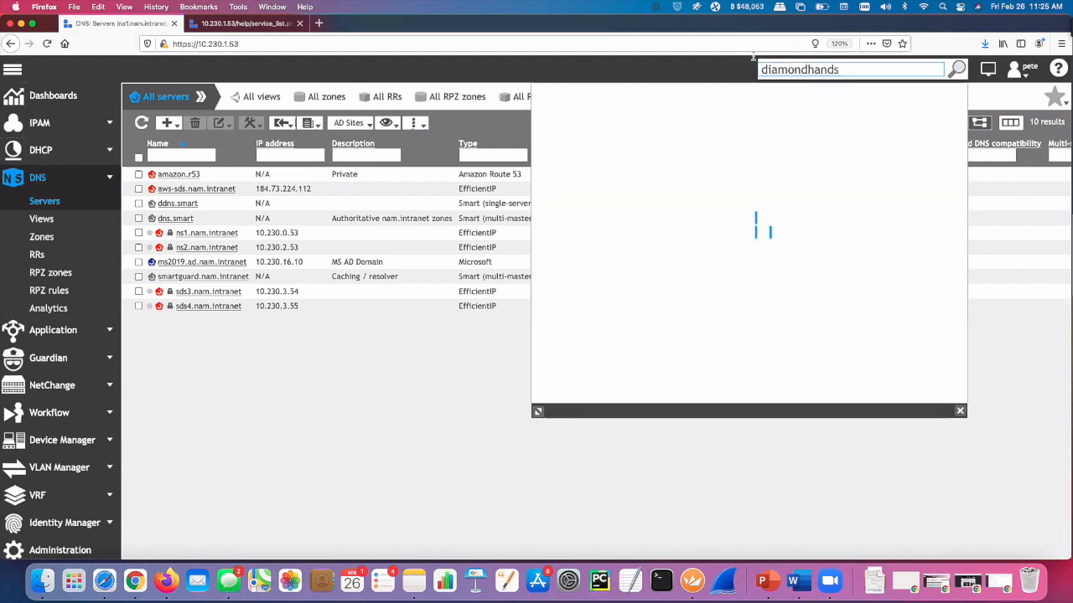
left_click(958, 70)
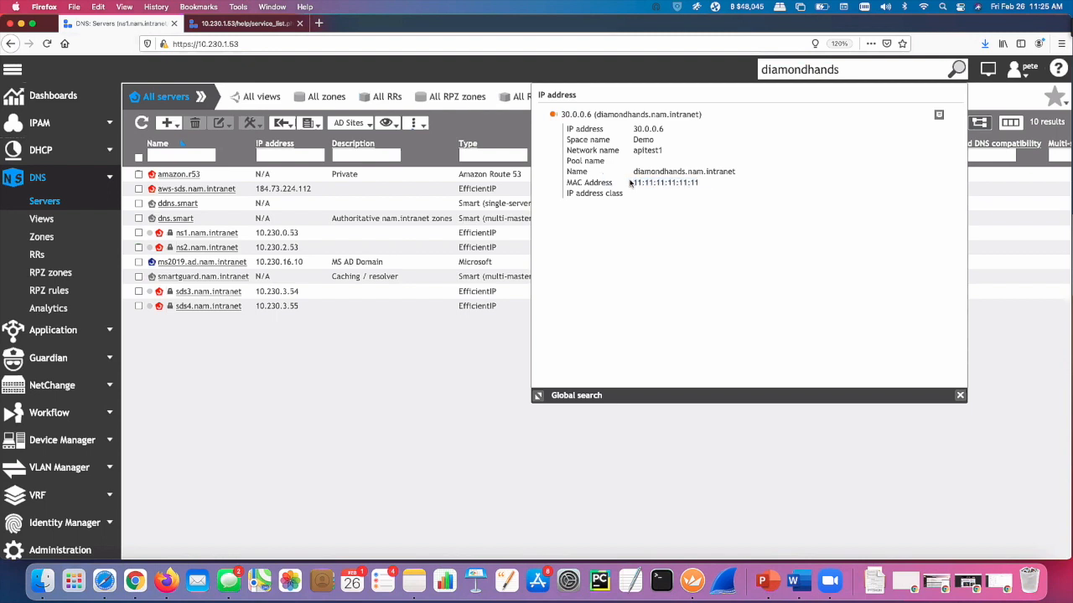
left_click(958, 396)
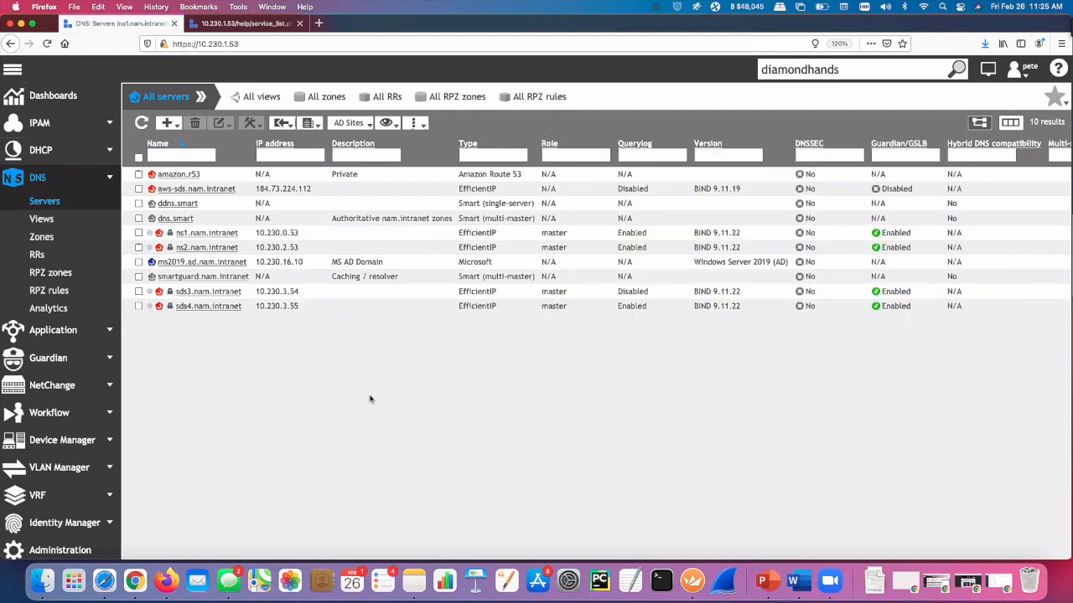
mouse_move(70, 201)
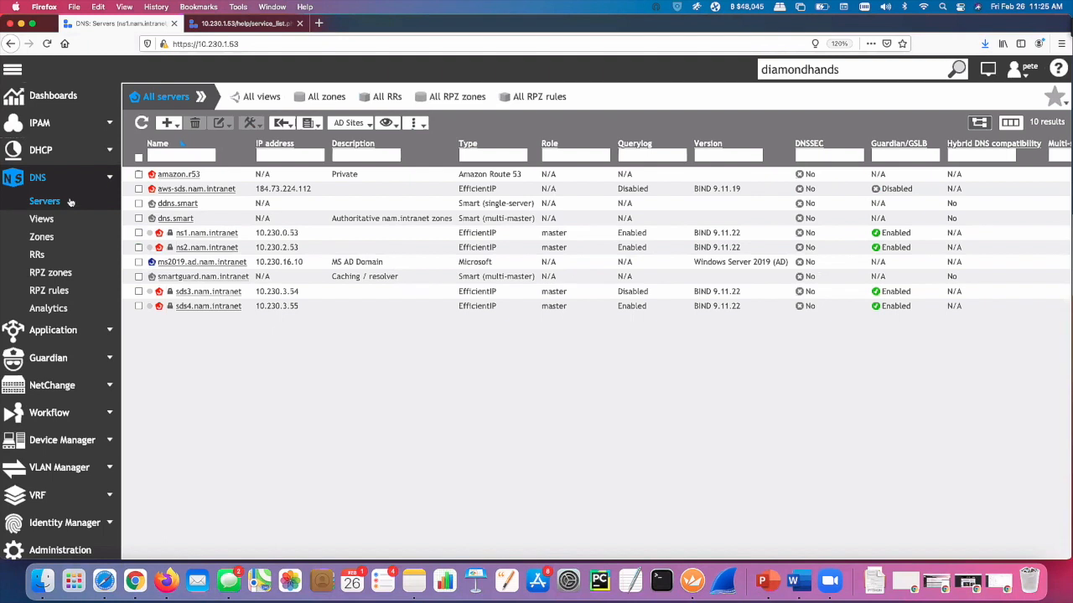
Close the results, rerun the diamondhands search, and edit the query
left_click(855, 69)
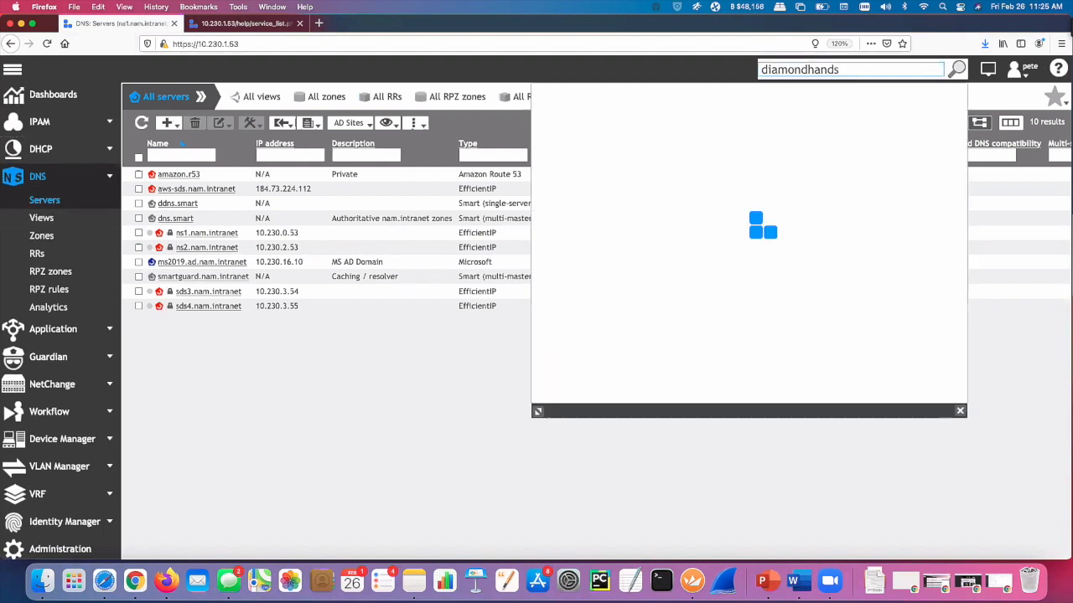
left_click(959, 69)
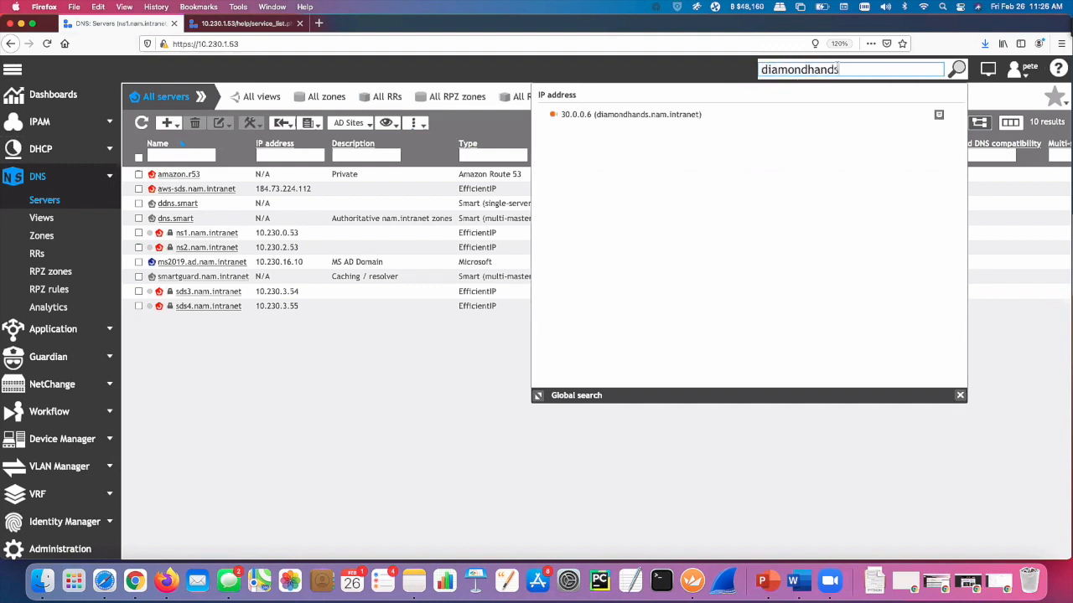
left_click(960, 395)
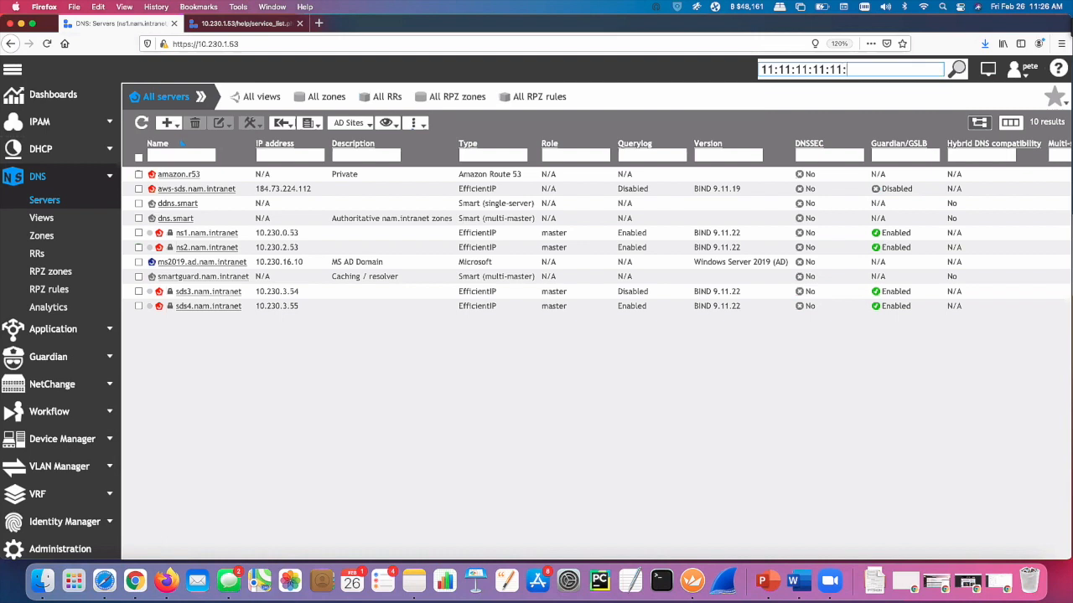
Enter the MAC address 11:11:11:11:11:11 in the Global search field
type("11")
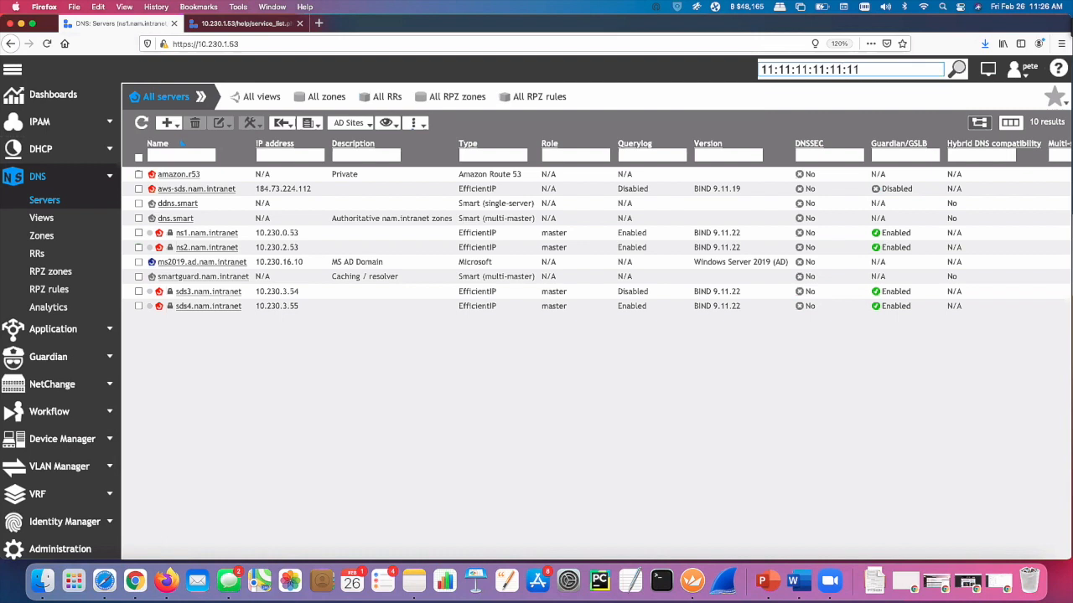
left_click(962, 68)
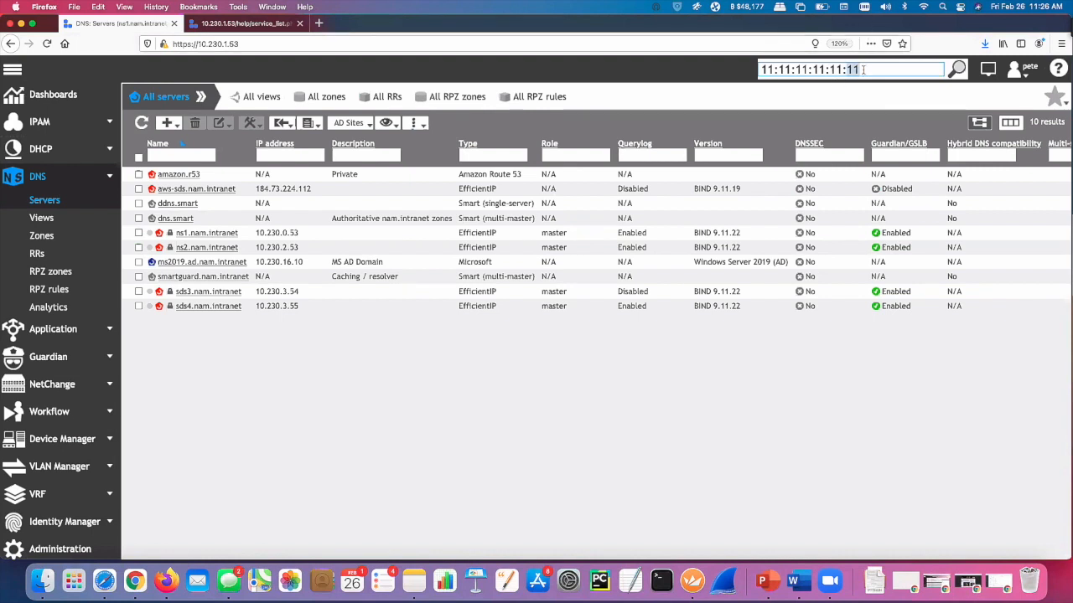
Search globally for 'test' and scroll through DHCP, DNS zone, A and PTR results
type("test")
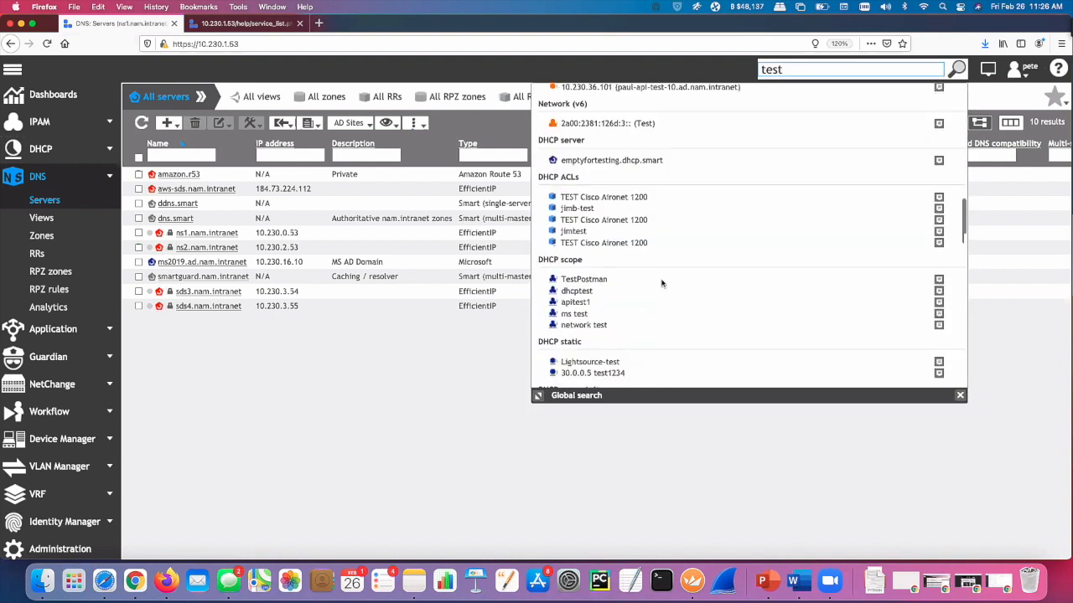
scroll("down", 3)
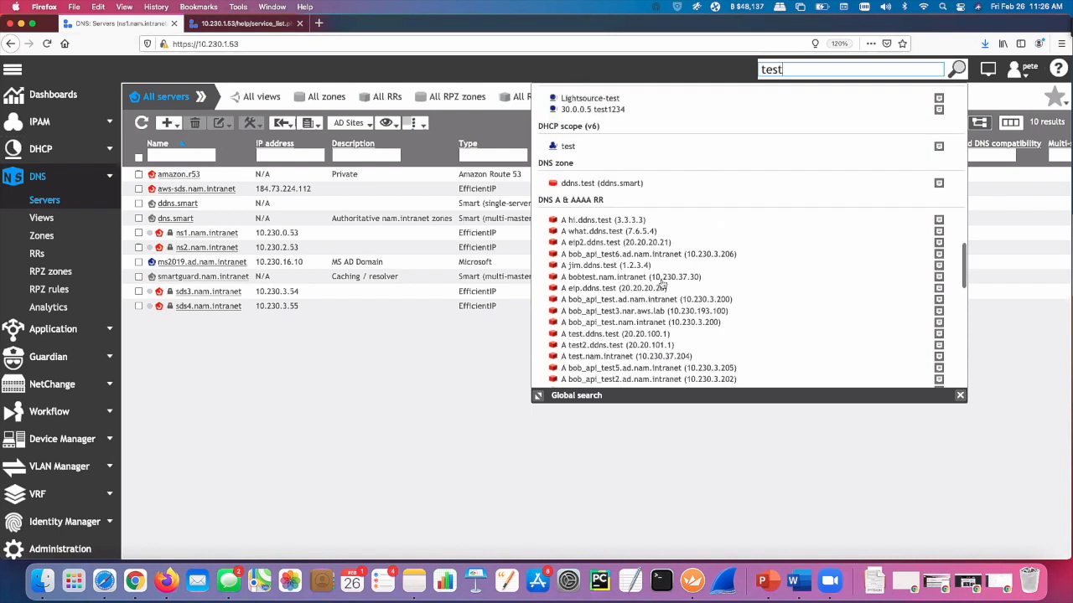
scroll("down", 3)
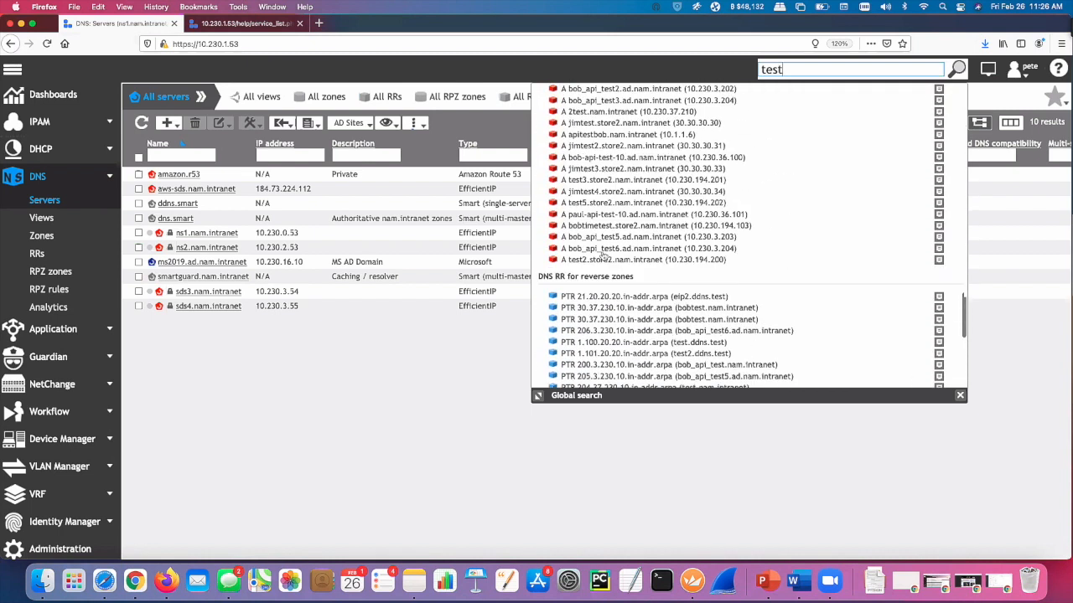